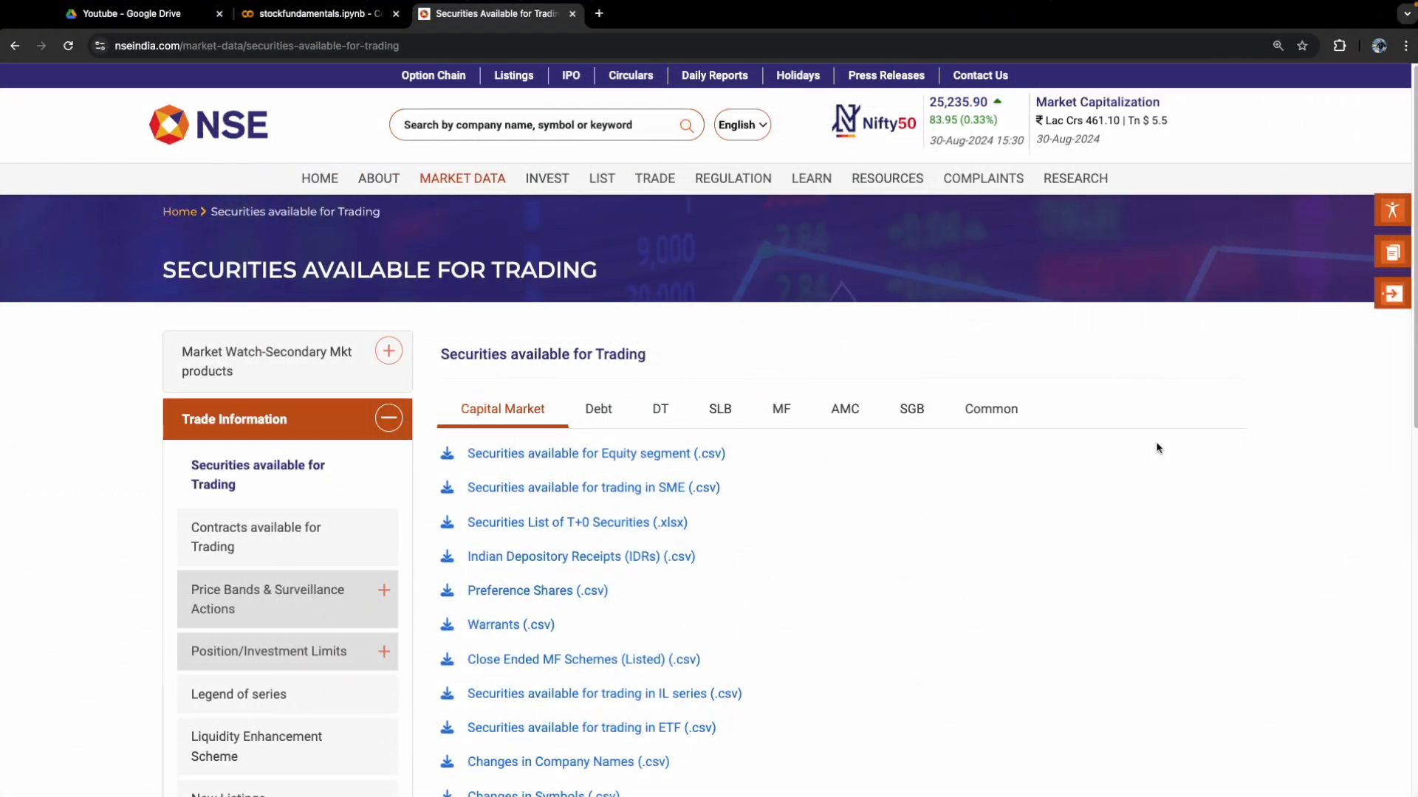
mouse_move(1152, 466)
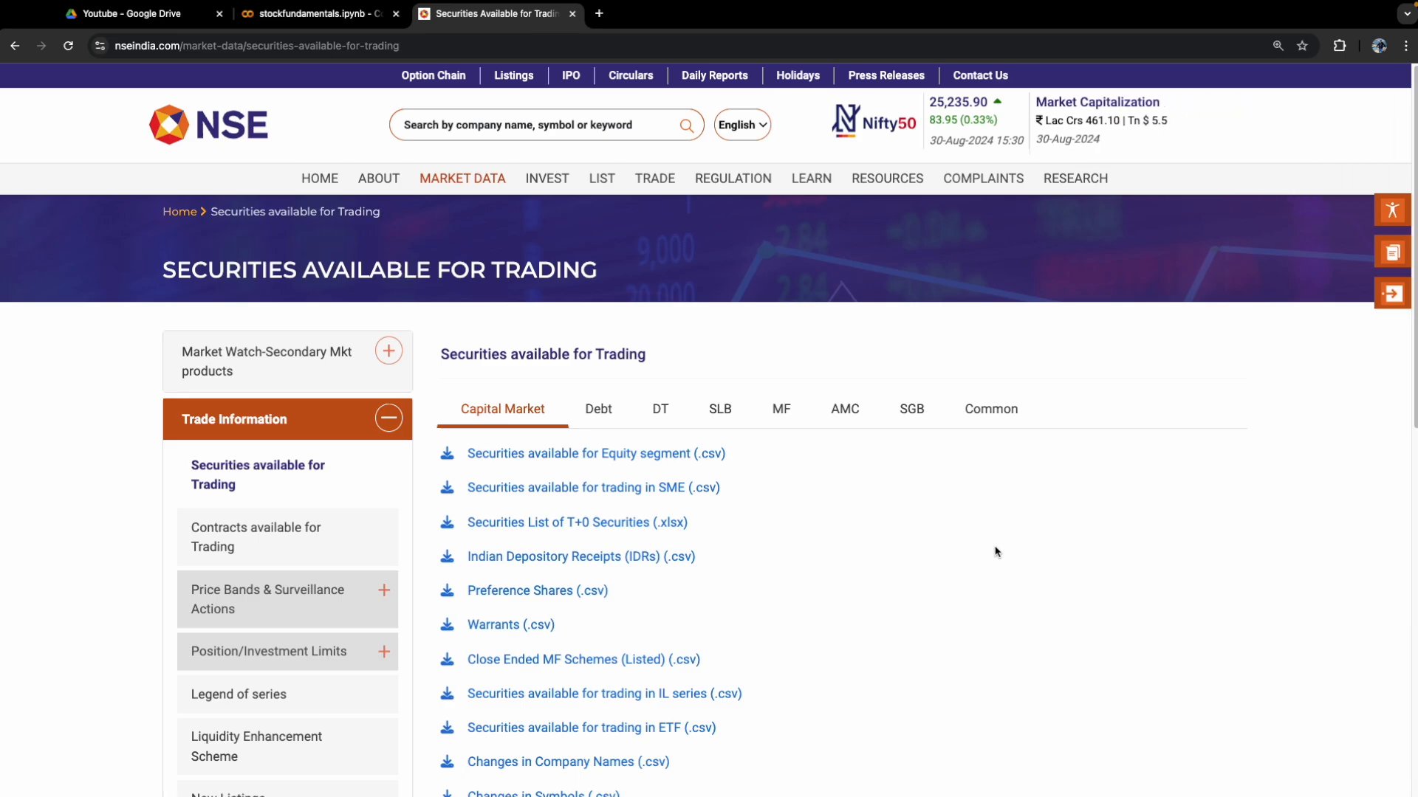
mouse_move(213, 269)
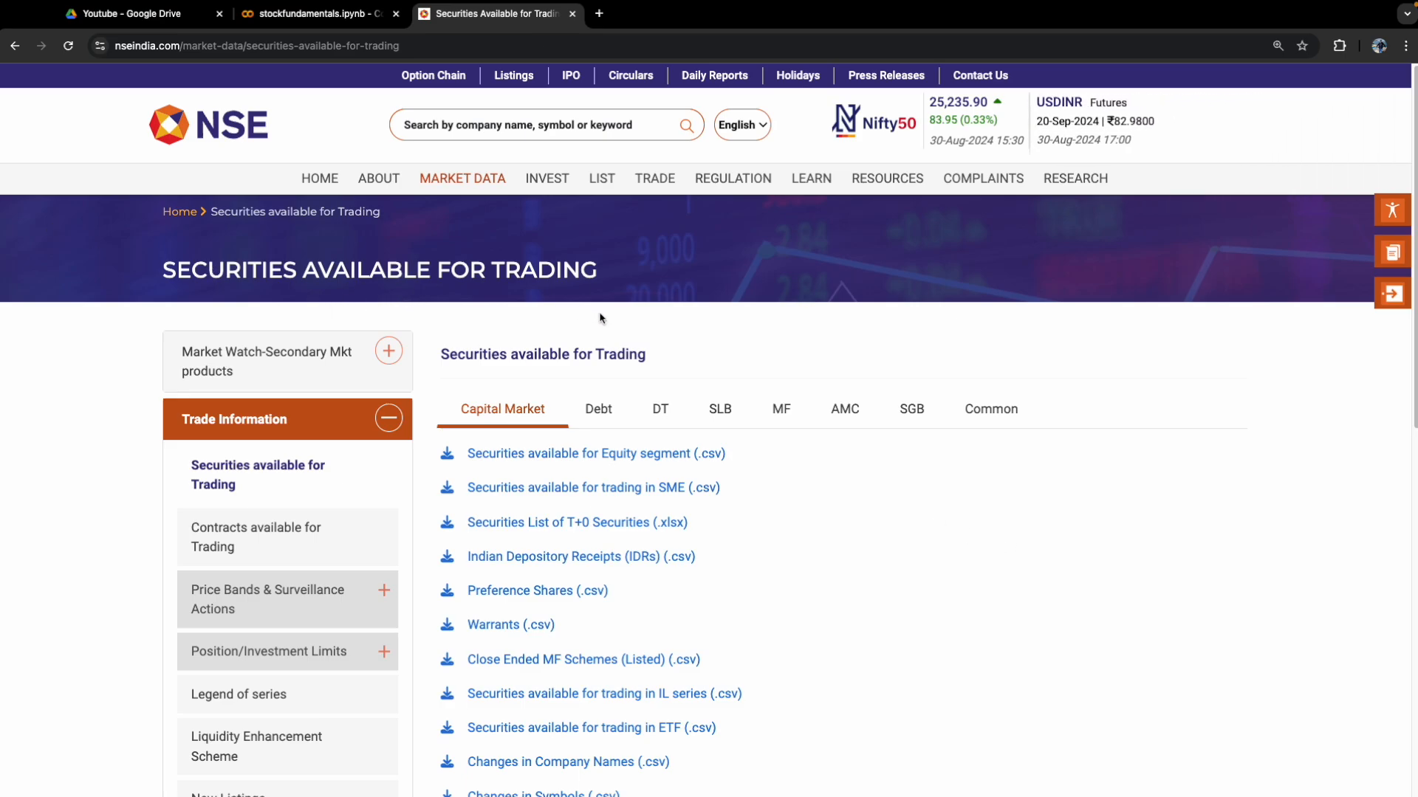
mouse_move(661, 325)
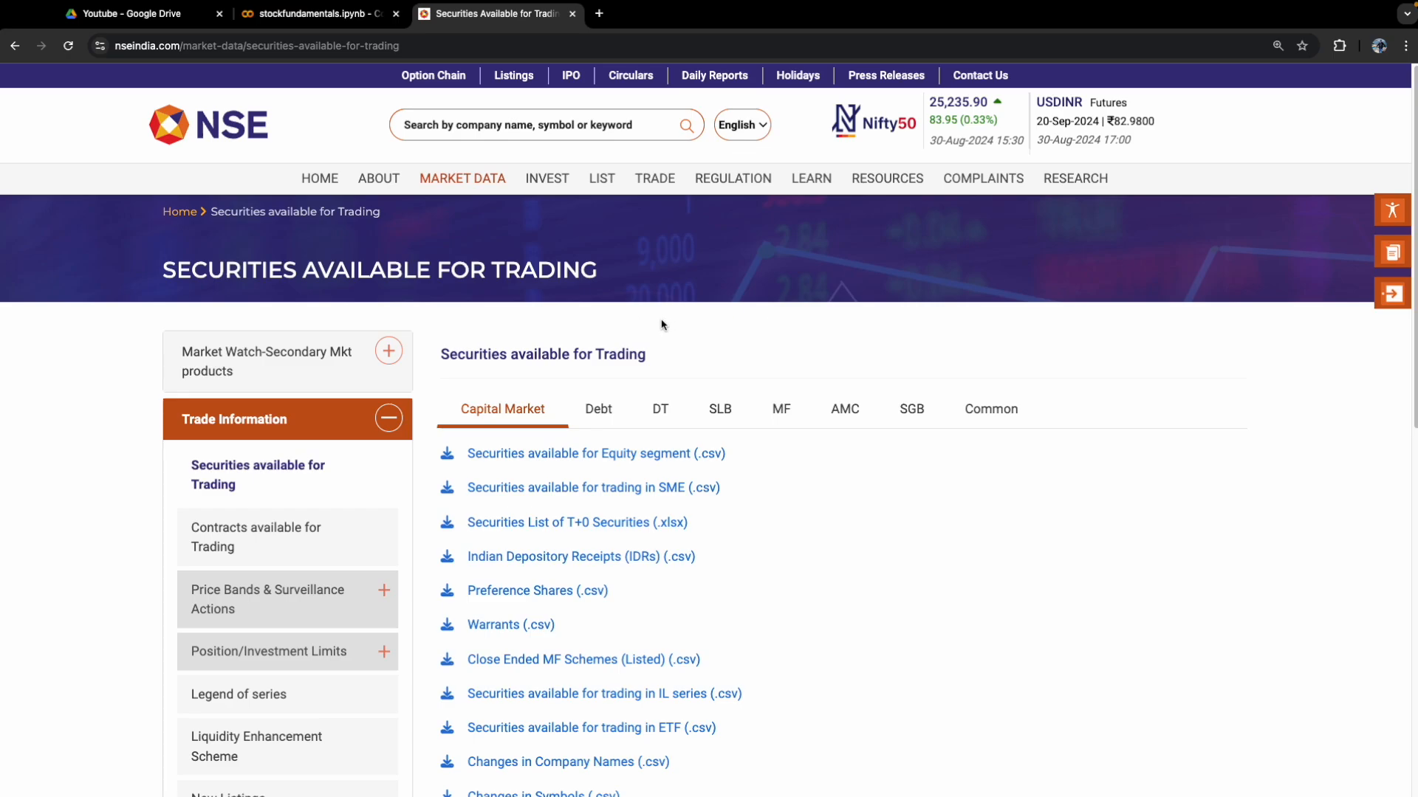
mouse_move(660, 326)
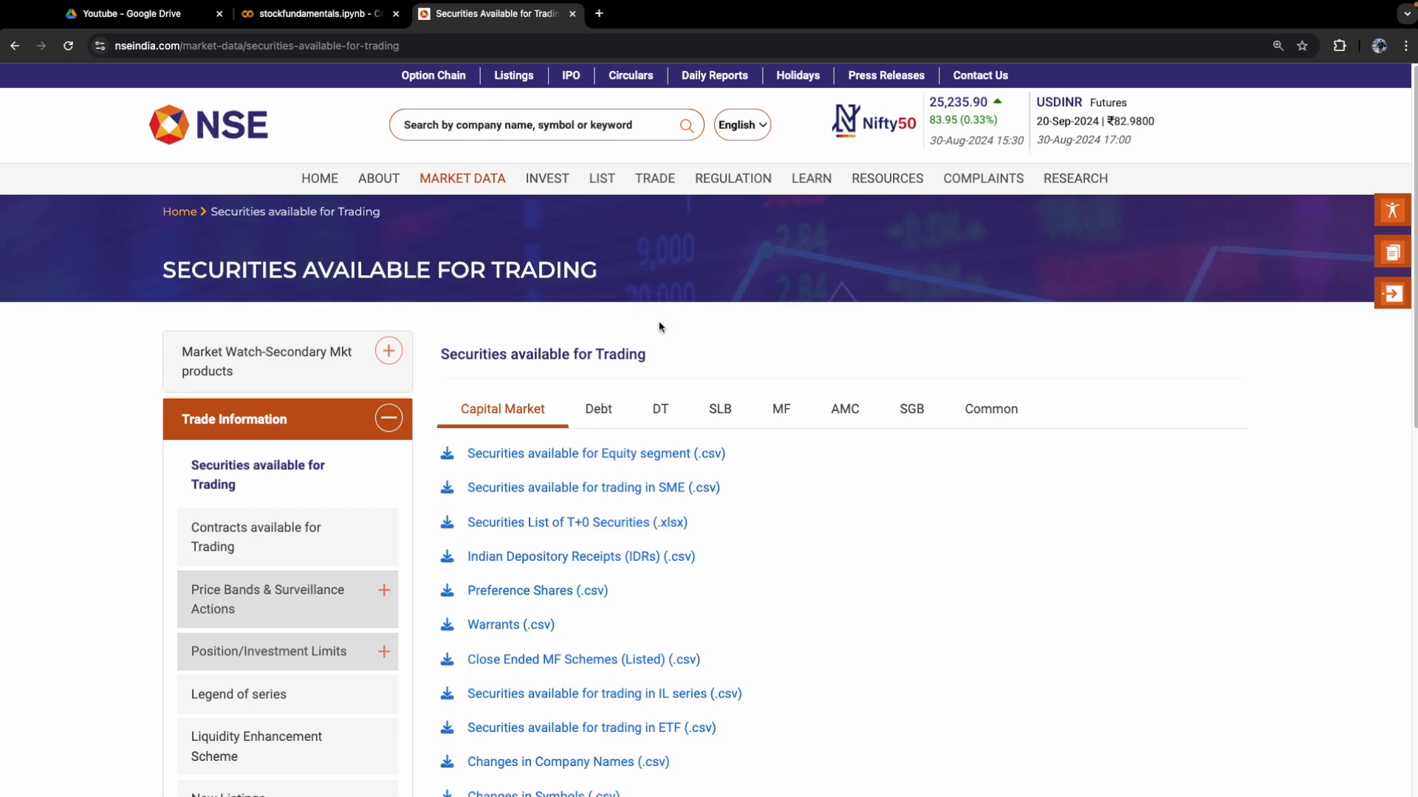
Connect the stockfundamentals notebook to a Python 3 GPU runtime.
click(322, 13)
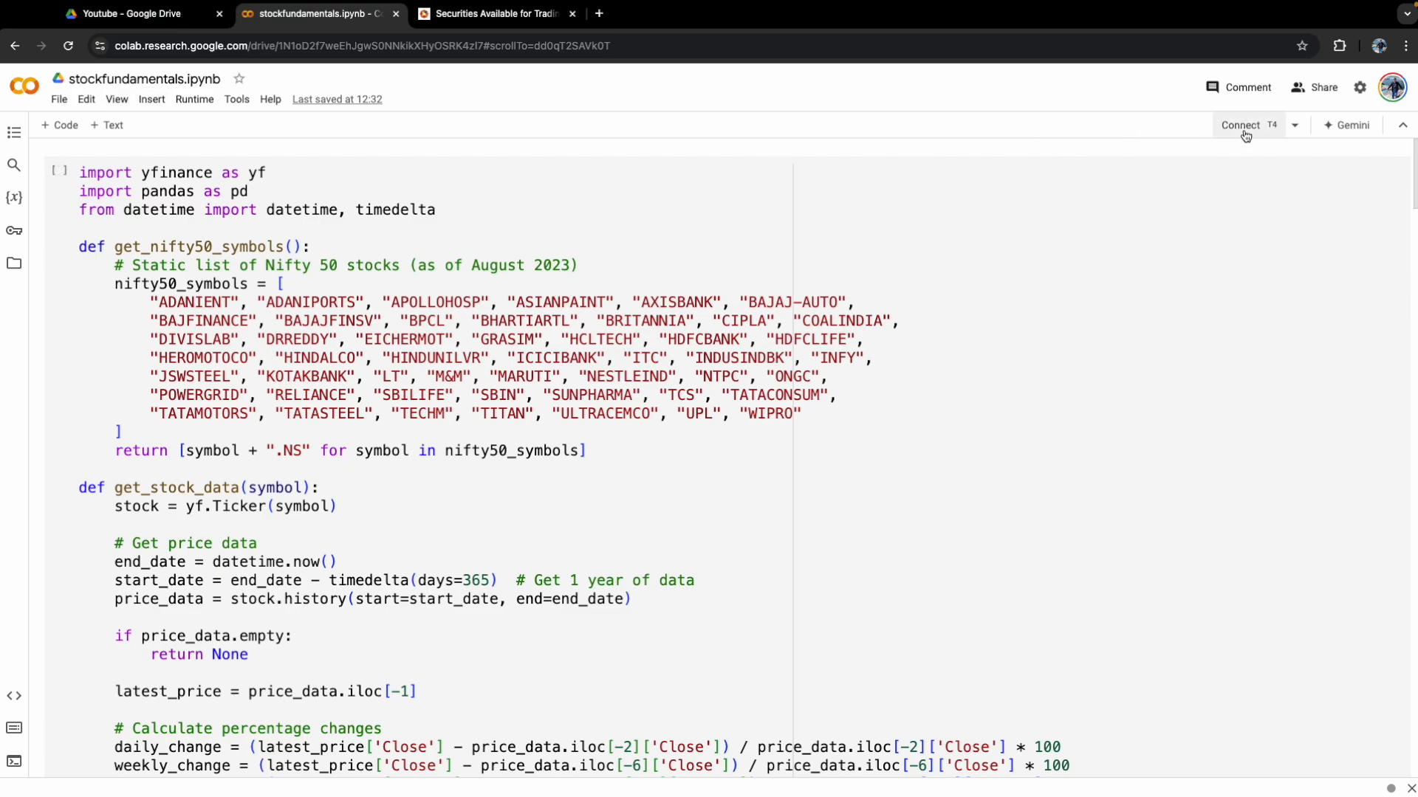
click(1244, 130)
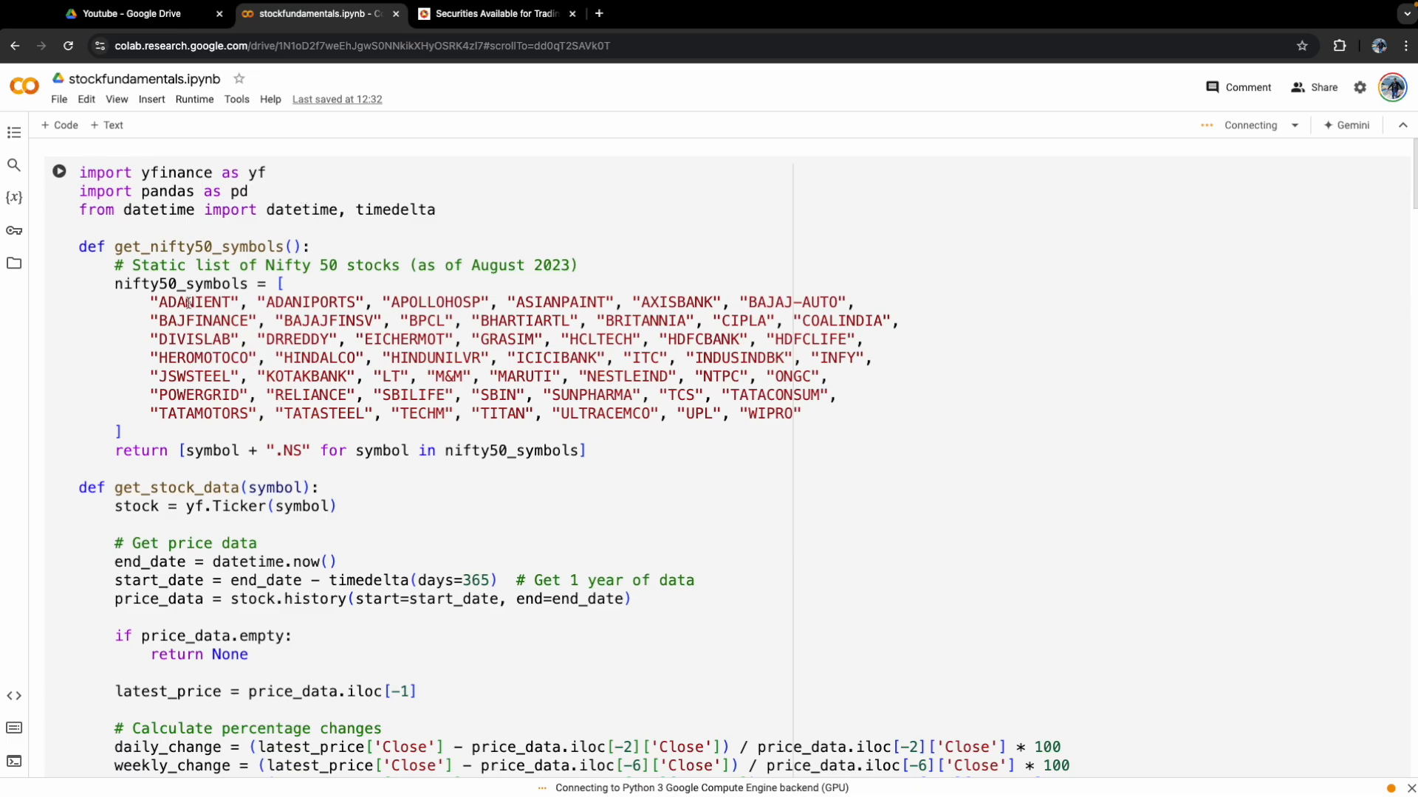
Highlight get_nifty50_symbols, its hard-coded ticker list and the .NS suffix for explanation.
double_click(182, 248)
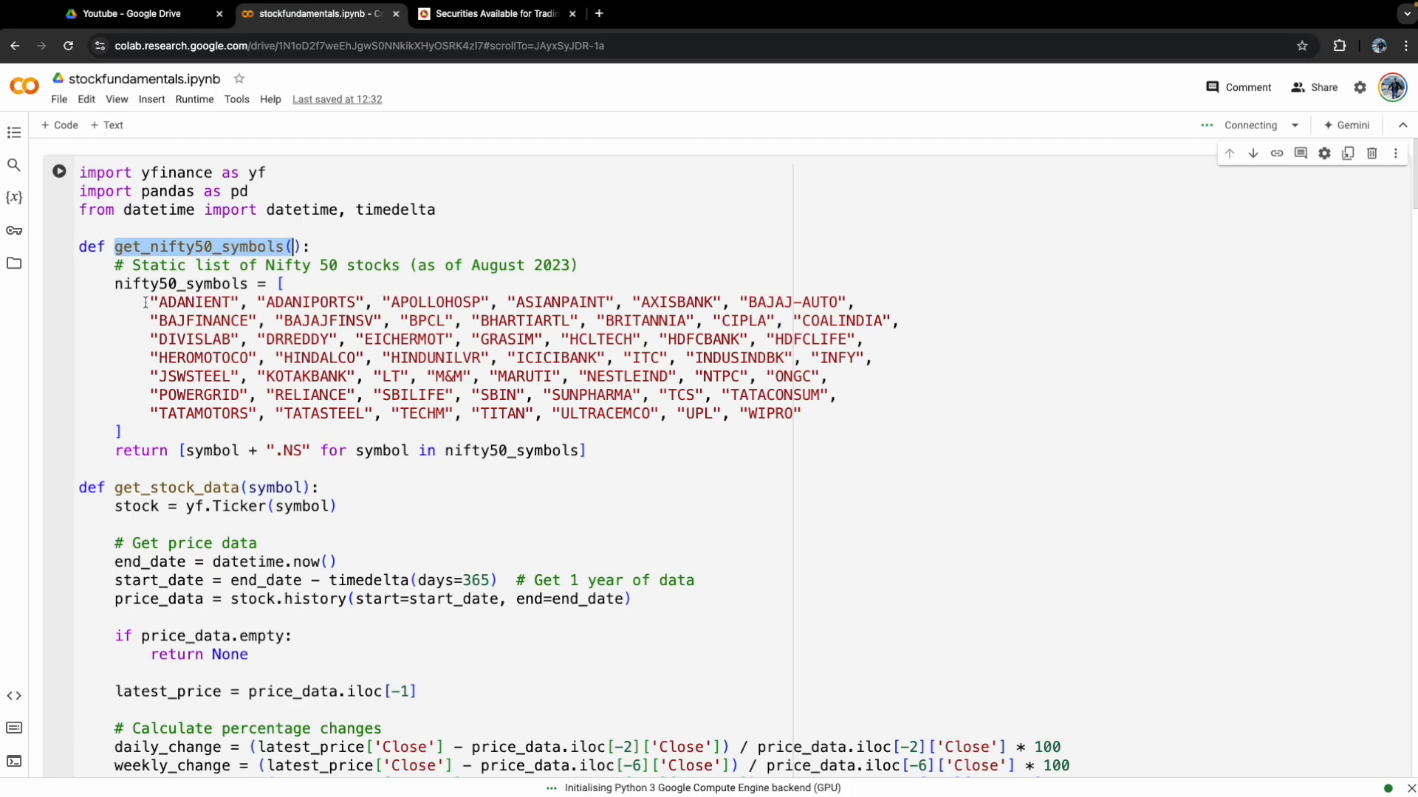
drag(151, 301, 124, 431)
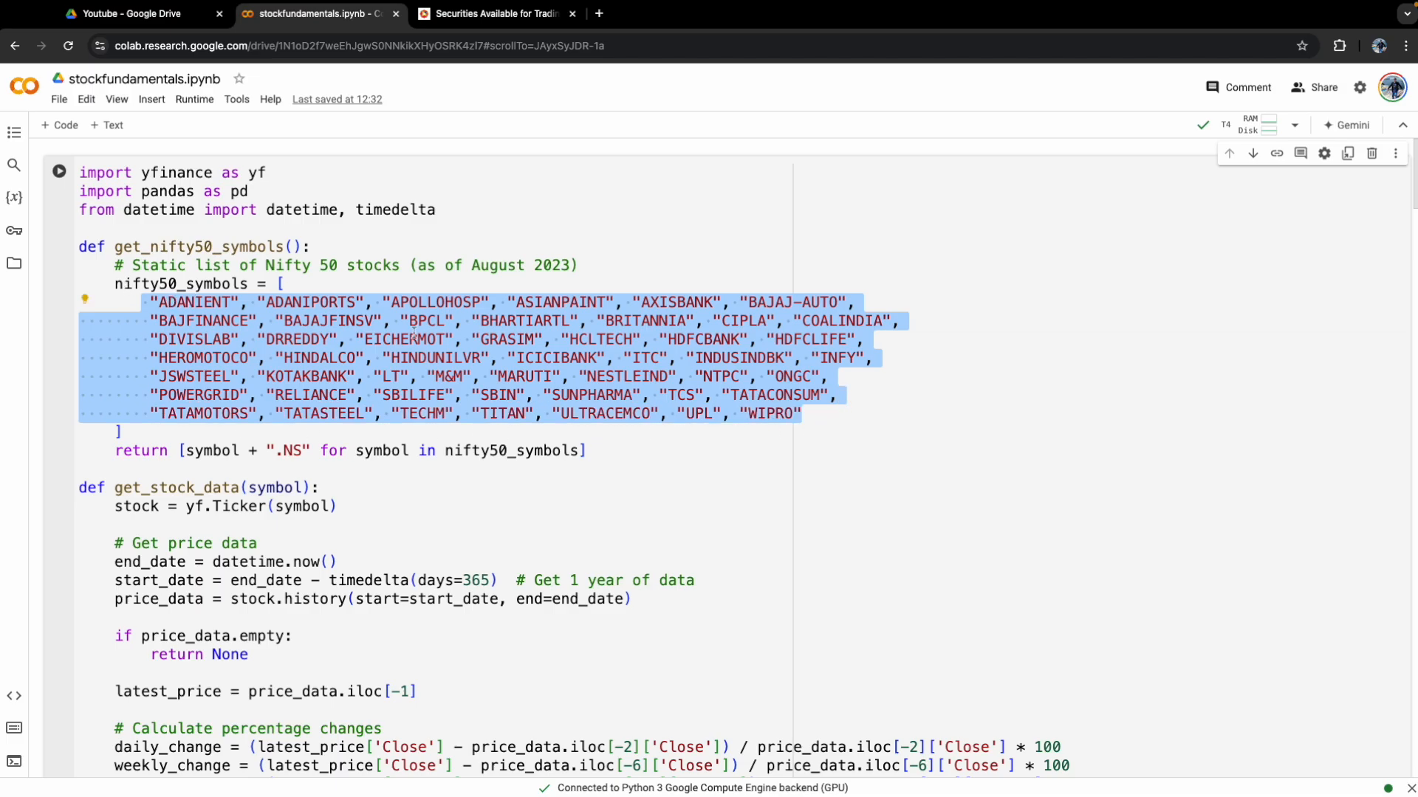
click(264, 451)
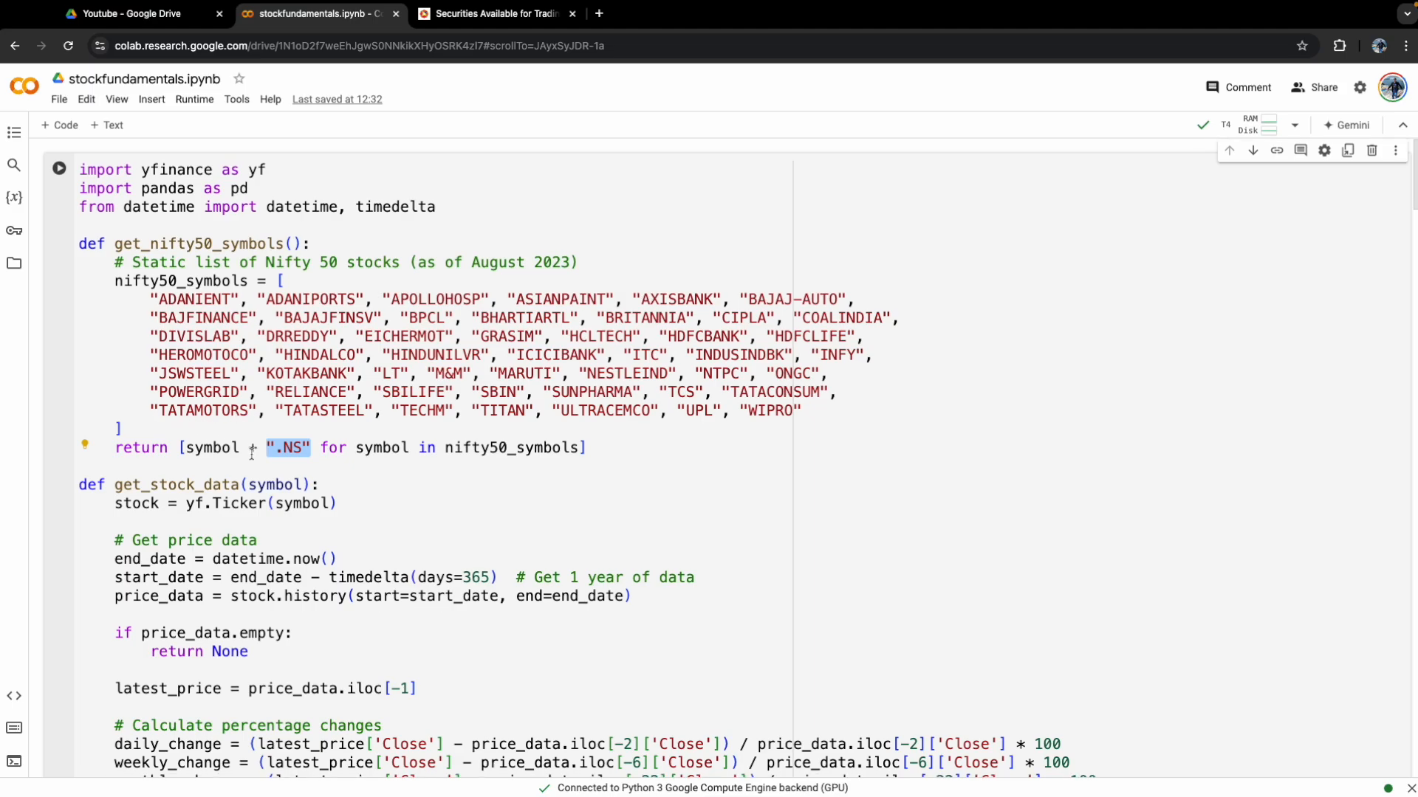
scroll(down, 3)
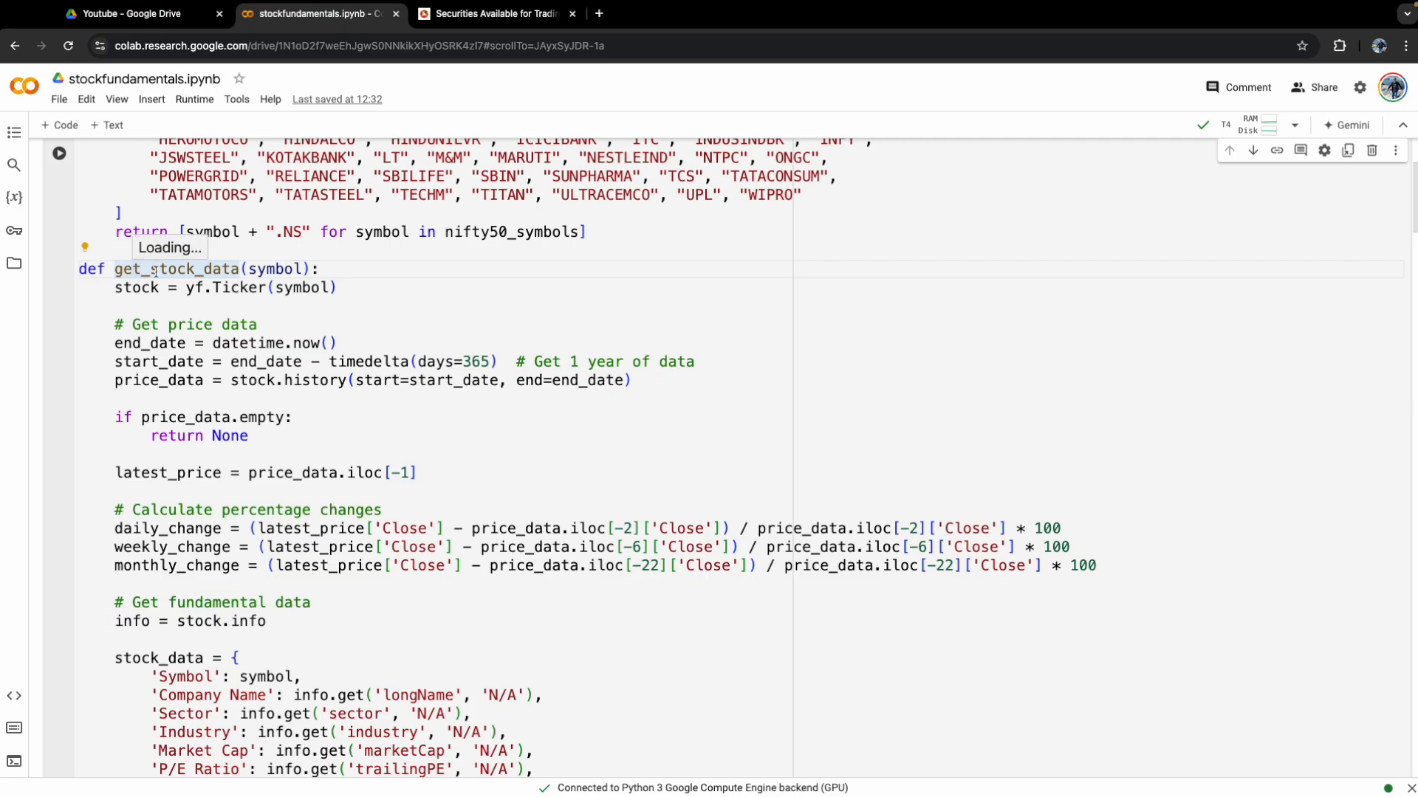
click(272, 269)
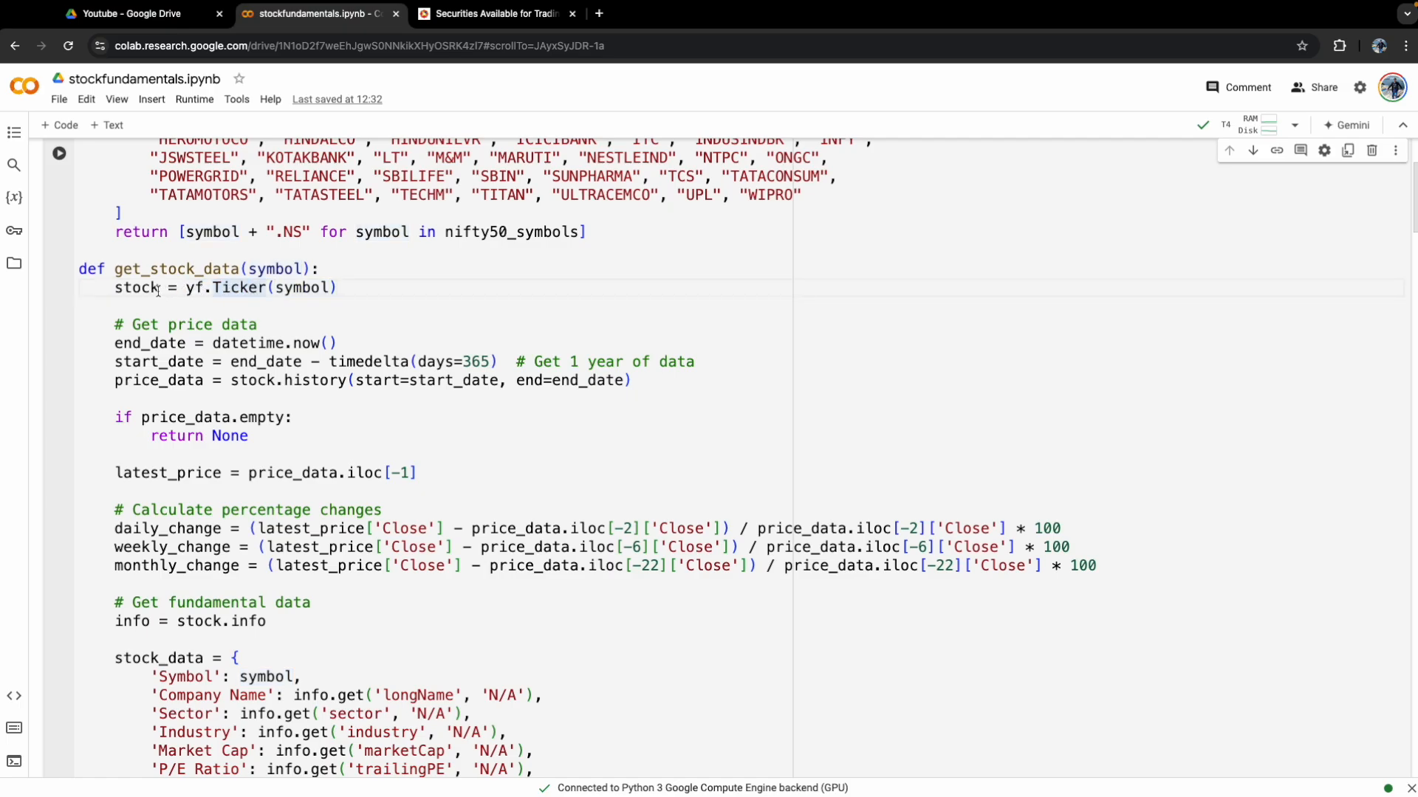
double_click(136, 288)
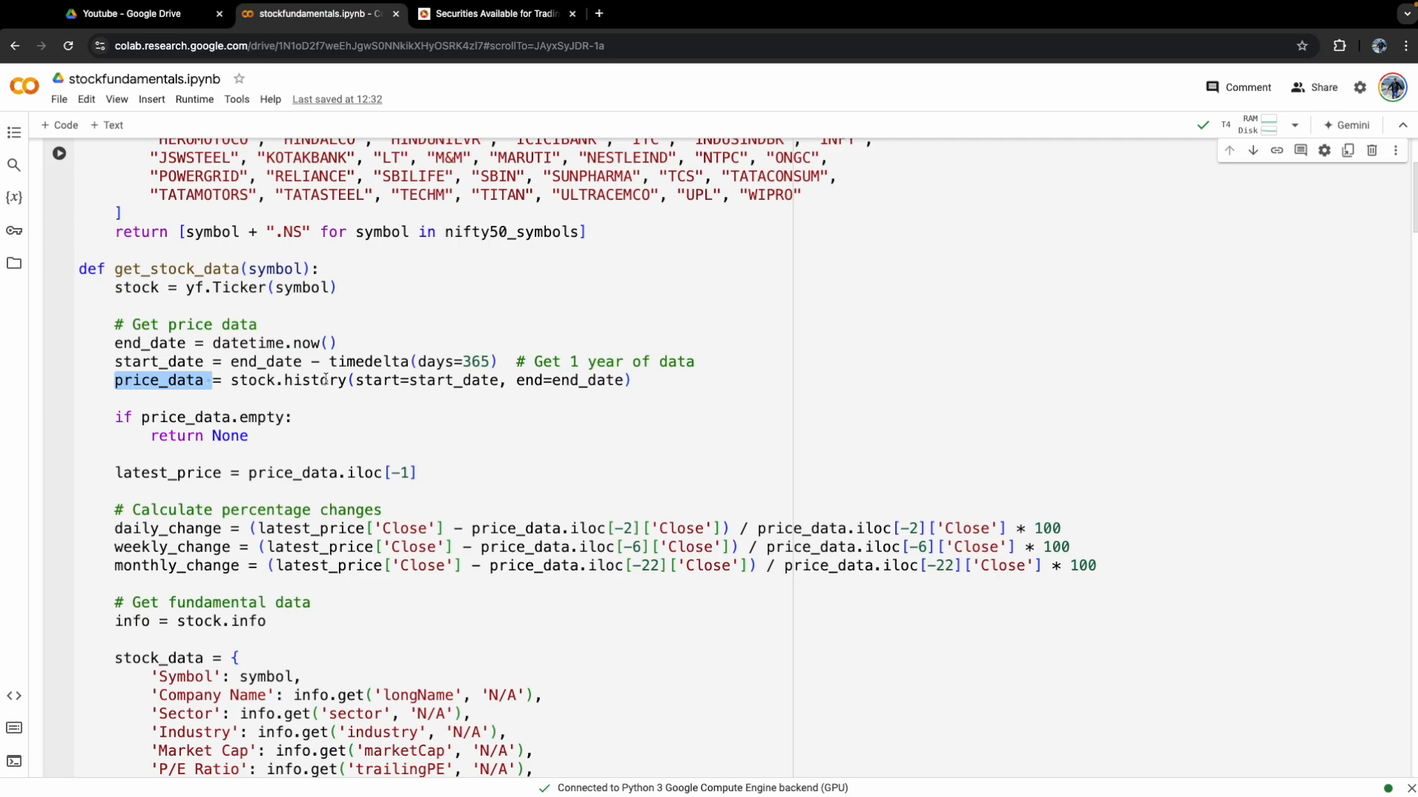
mouse_move(651, 384)
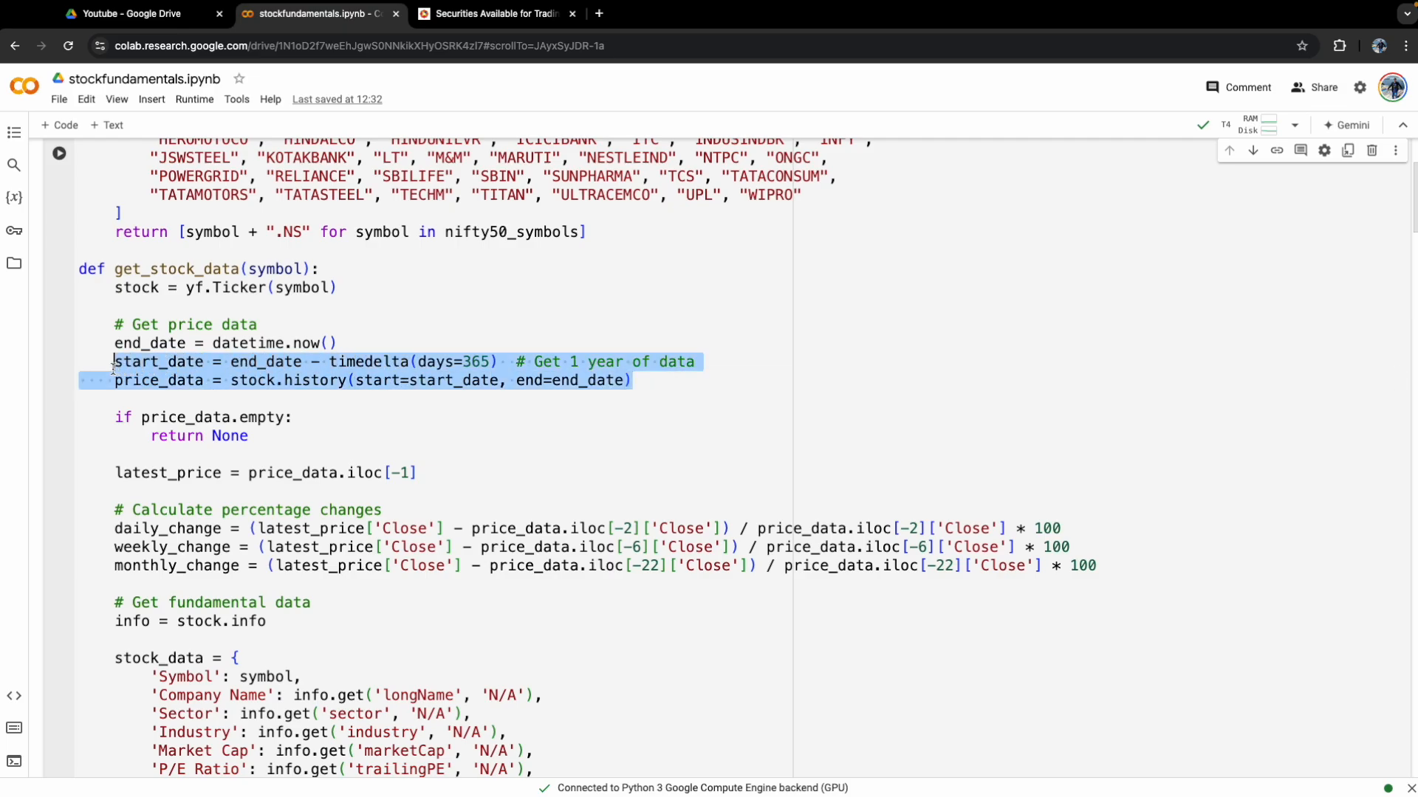
click(165, 381)
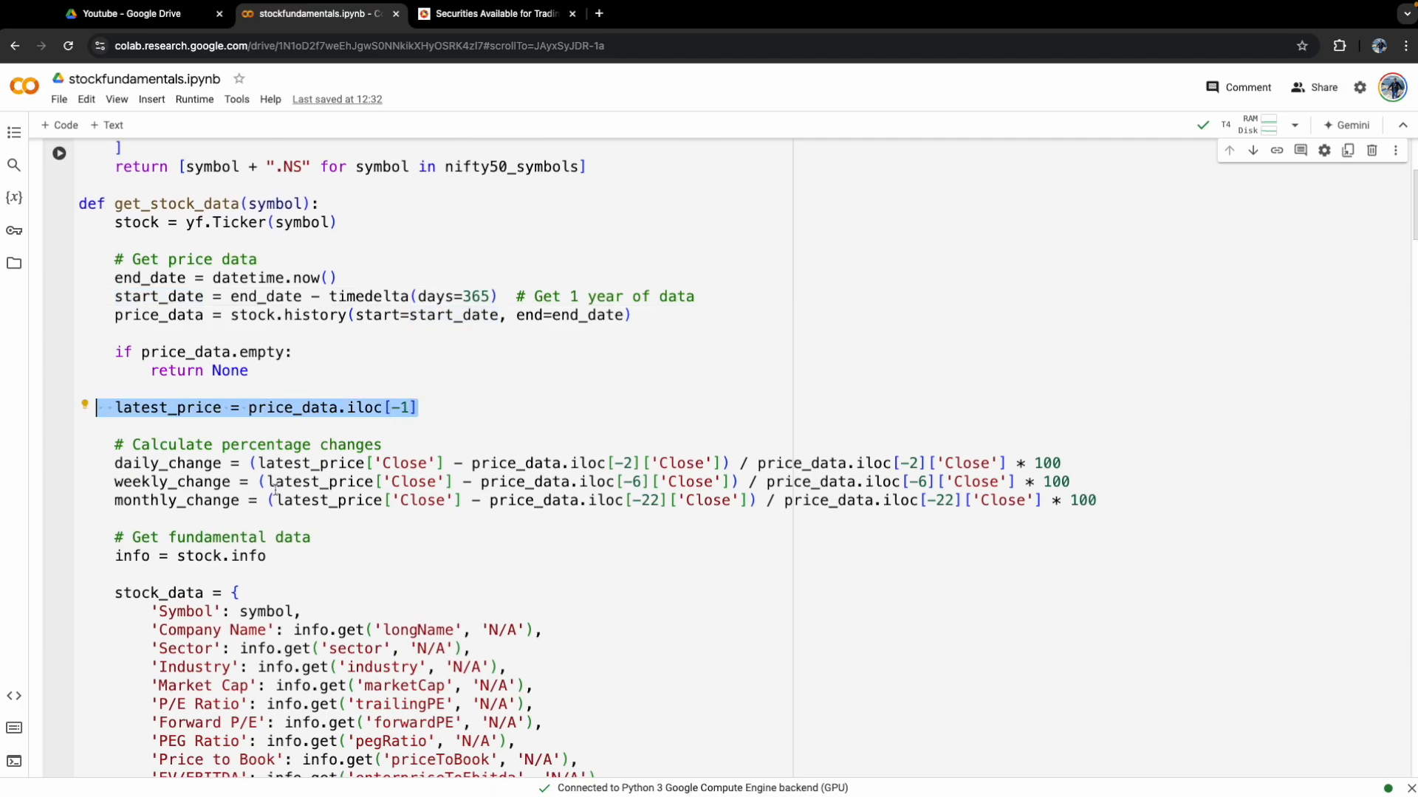
scroll(down, 3)
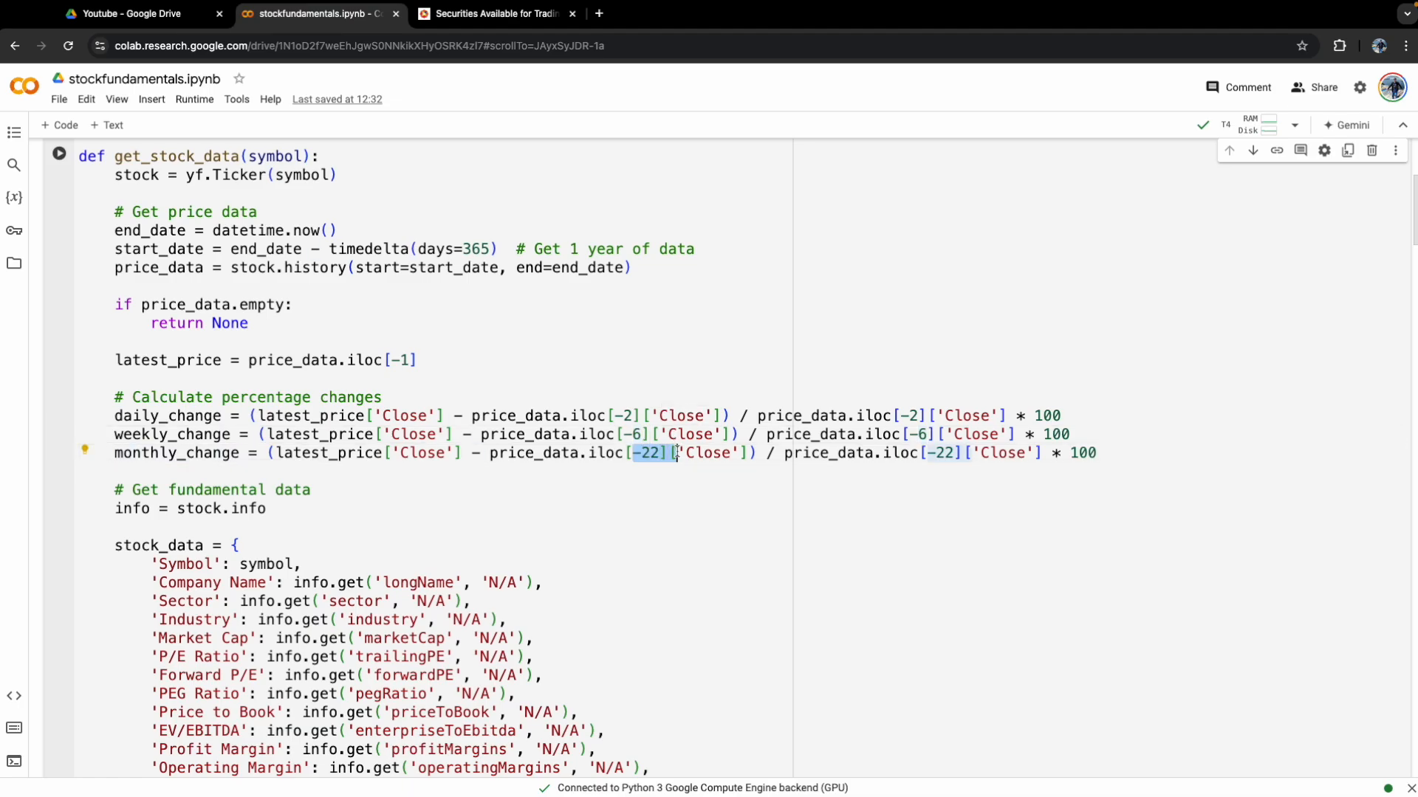
scroll(down, 3)
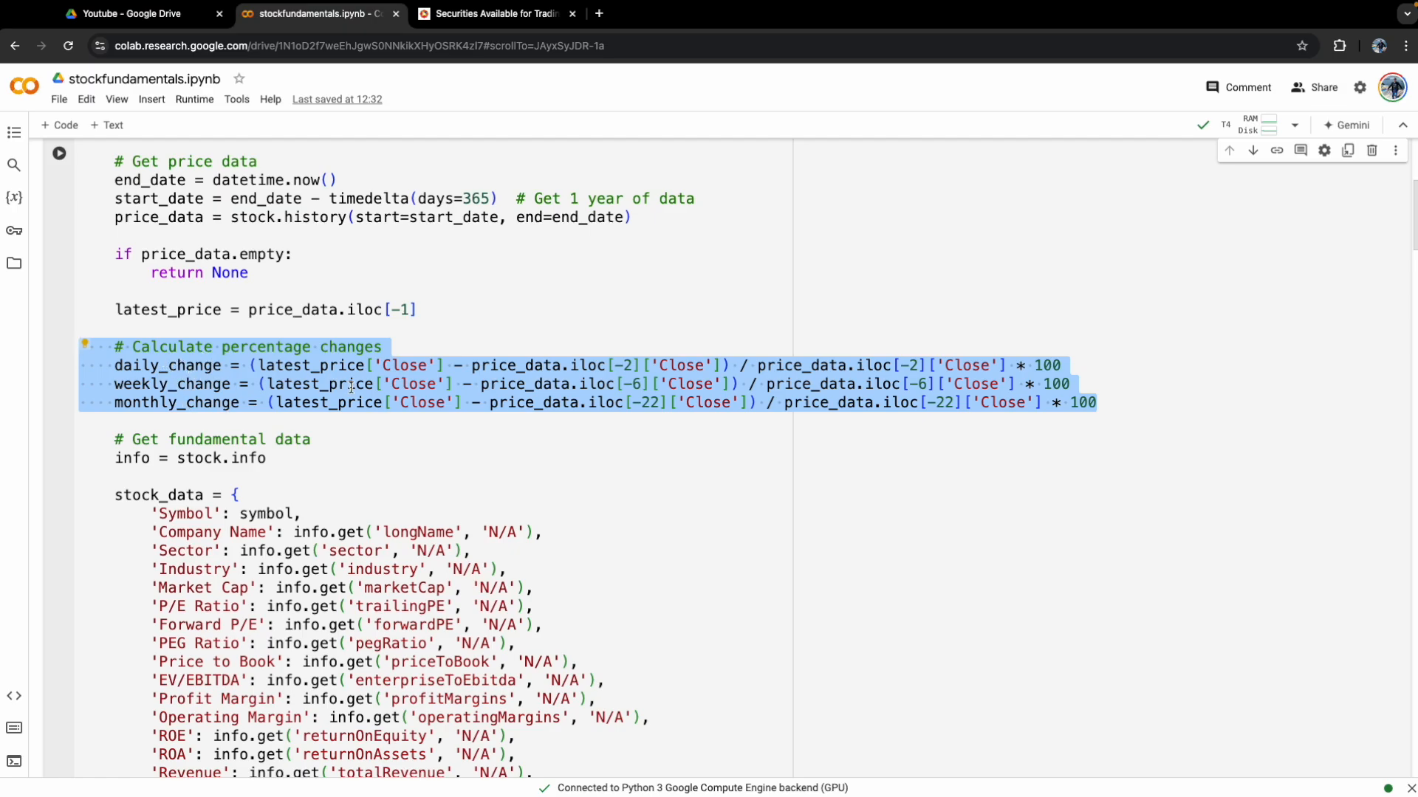
scroll(down, 3)
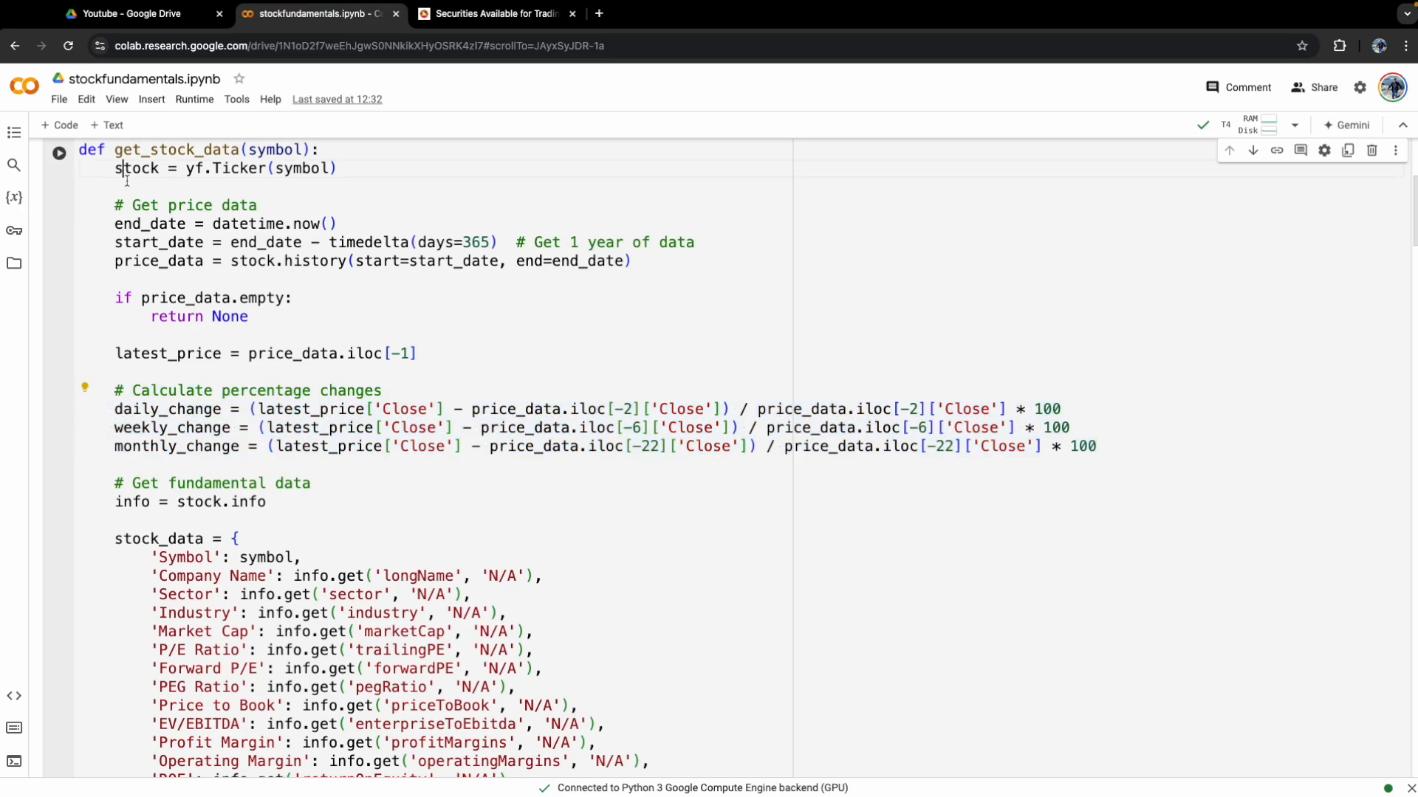
double_click(207, 502)
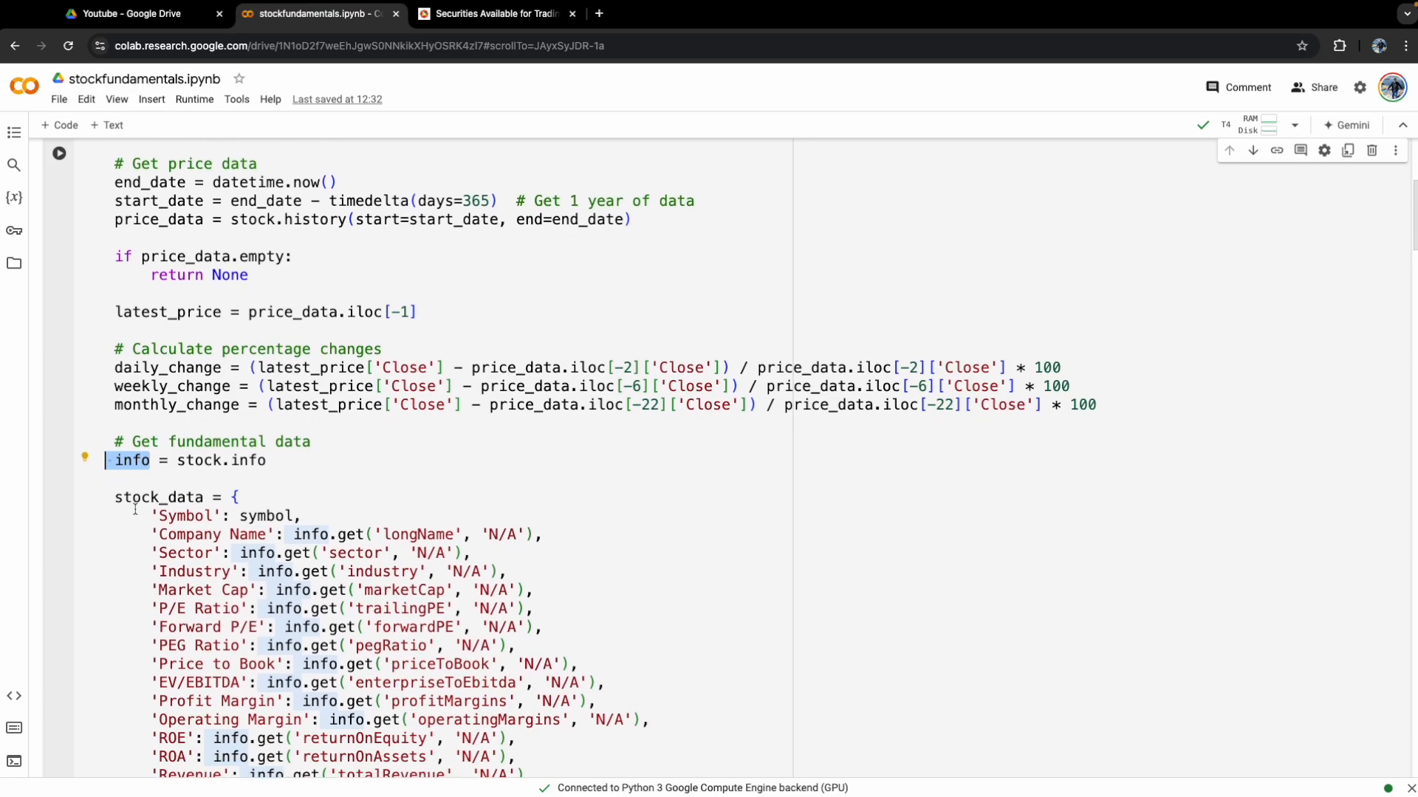
scroll(down, 3)
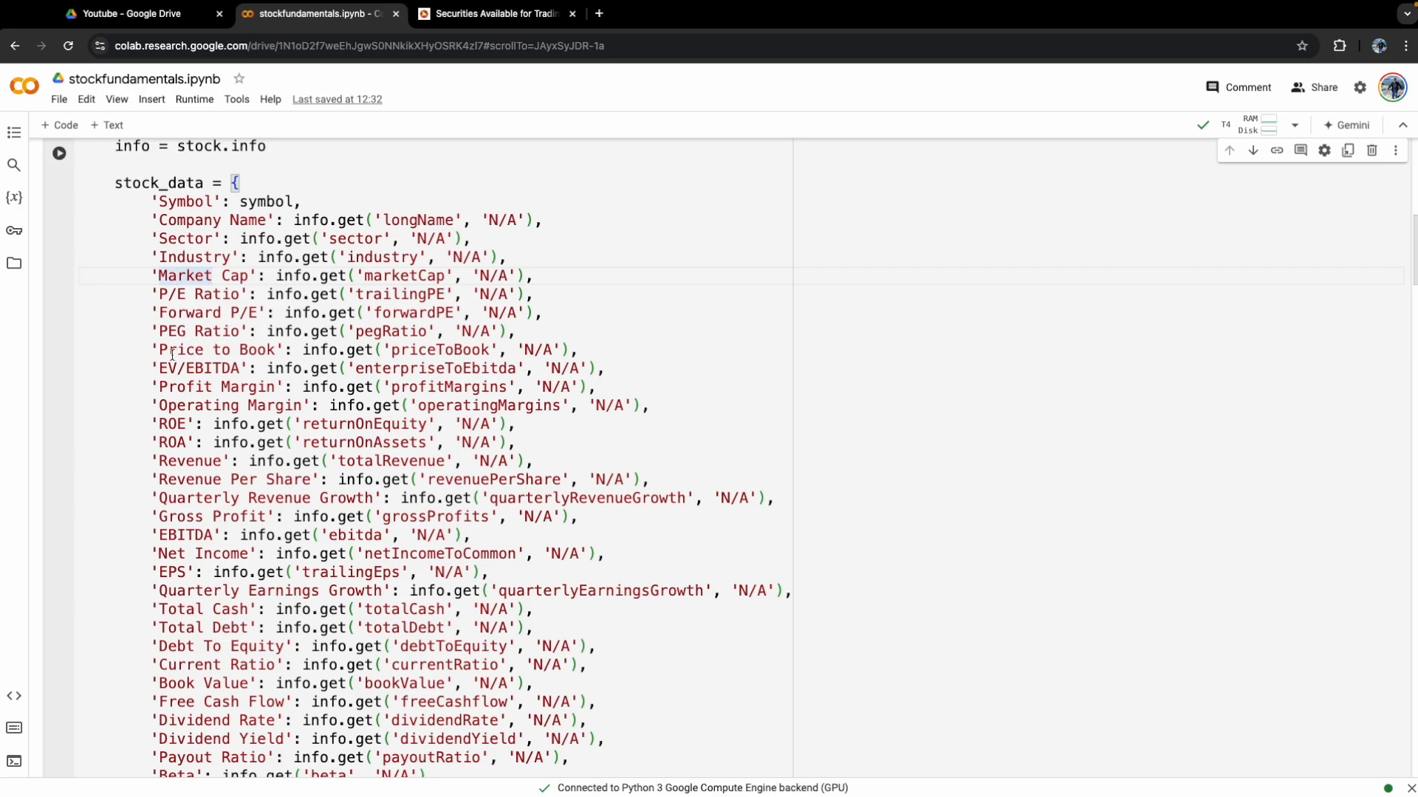
mouse_move(207, 422)
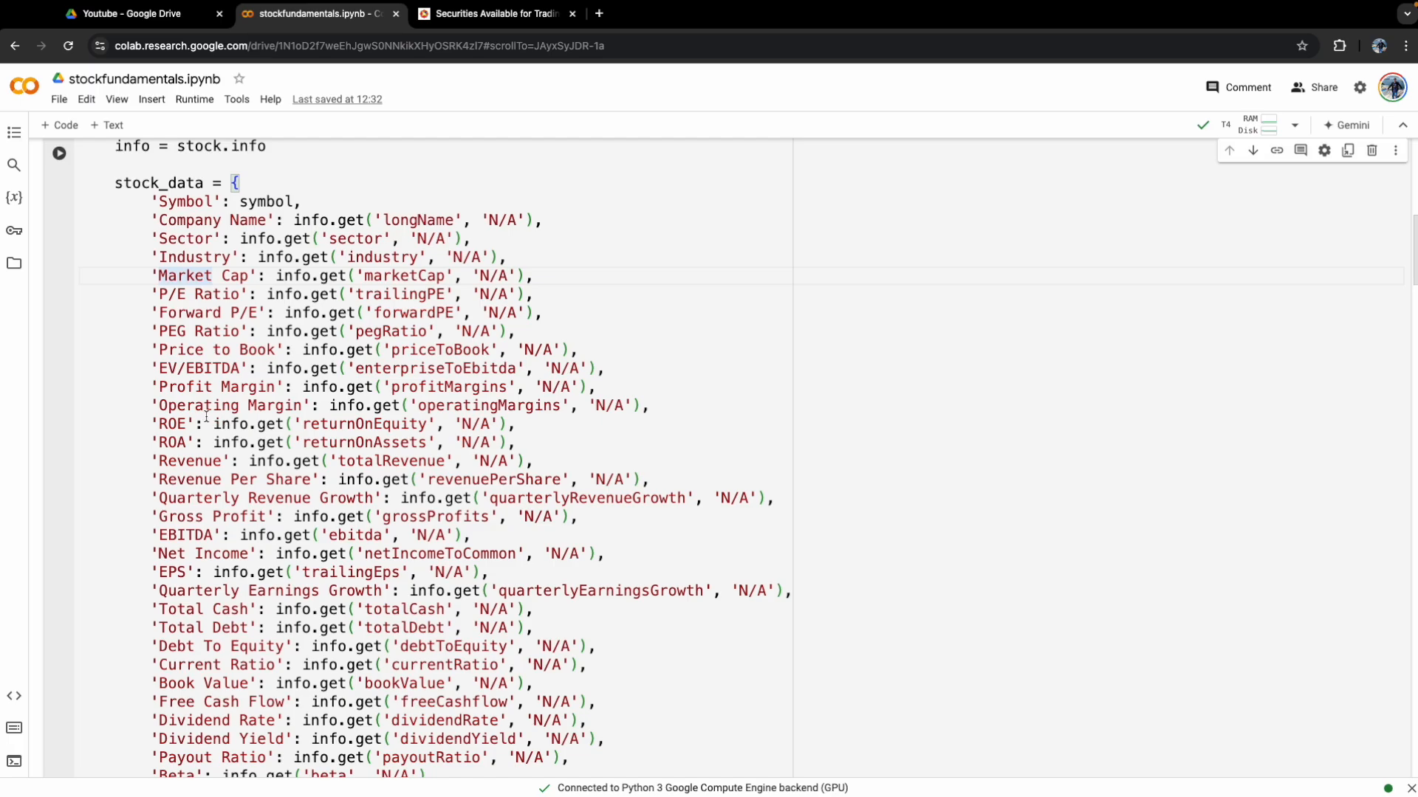
scroll(down, 3)
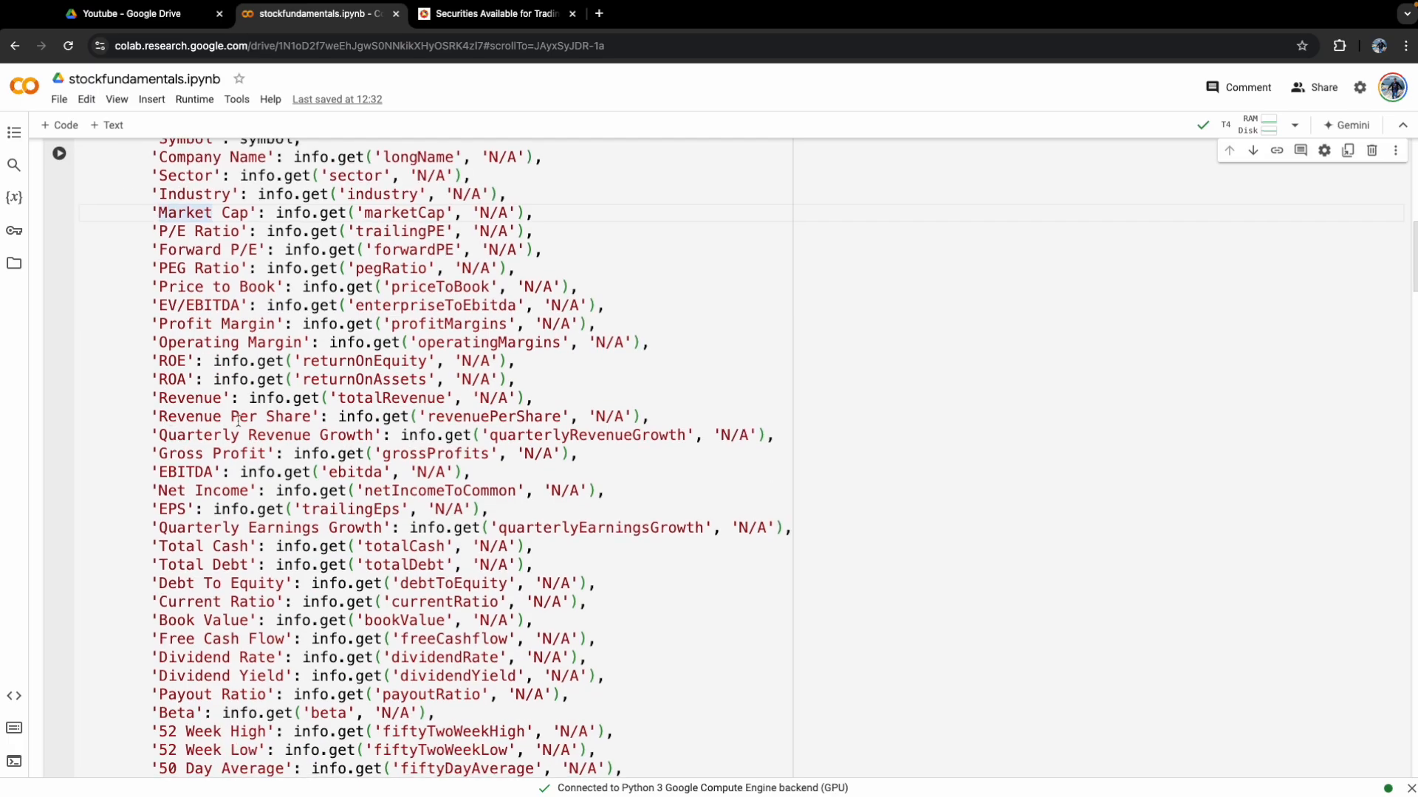
mouse_move(141, 464)
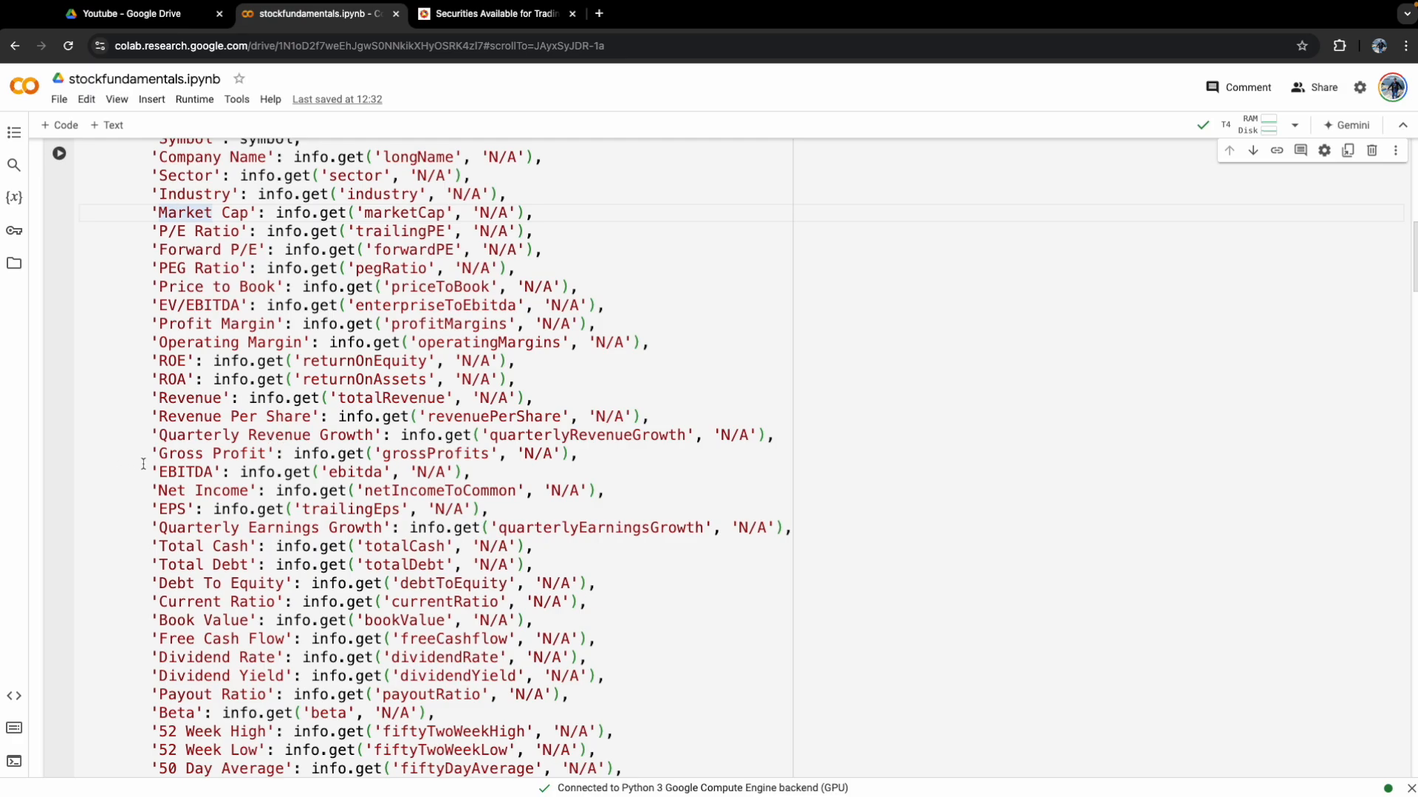
mouse_move(183, 490)
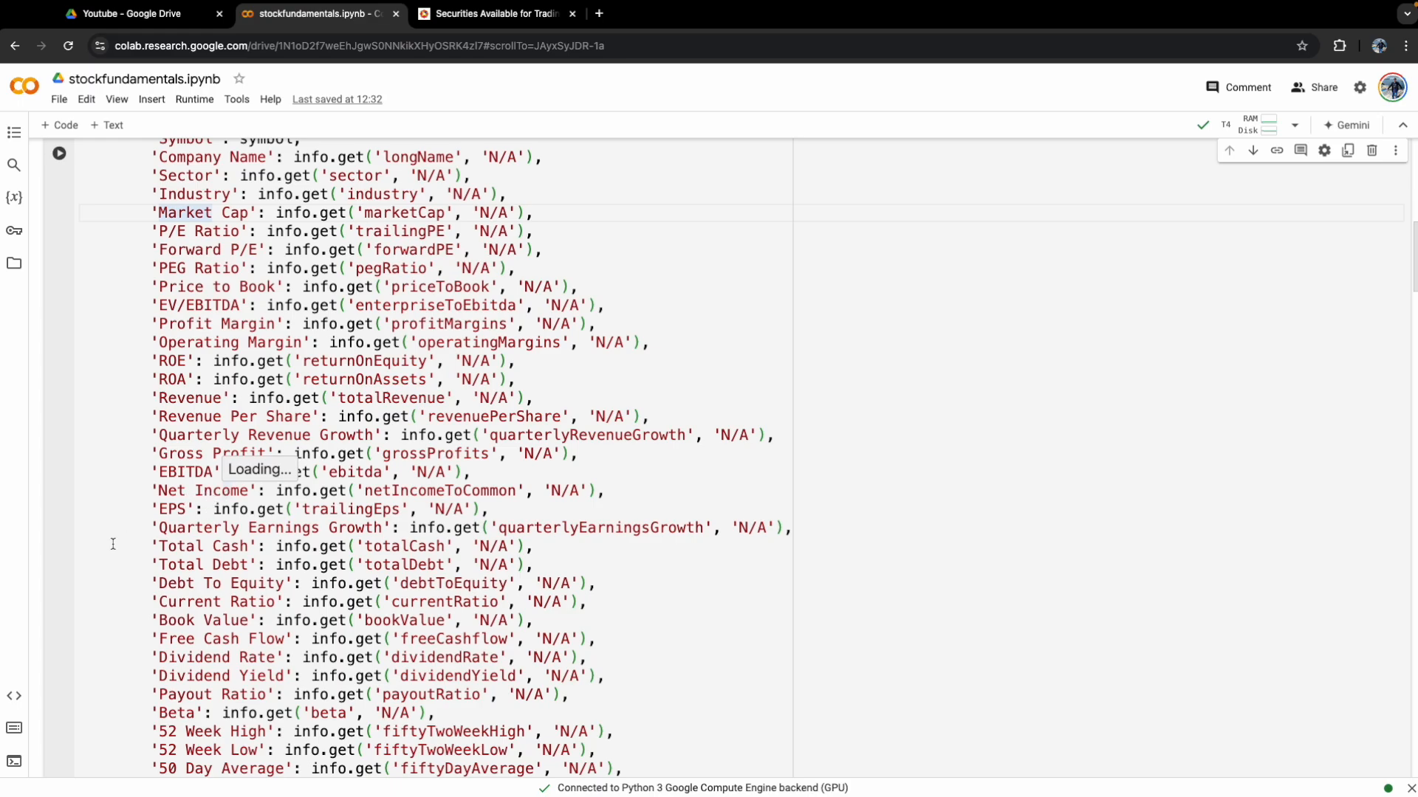
scroll(down, 3)
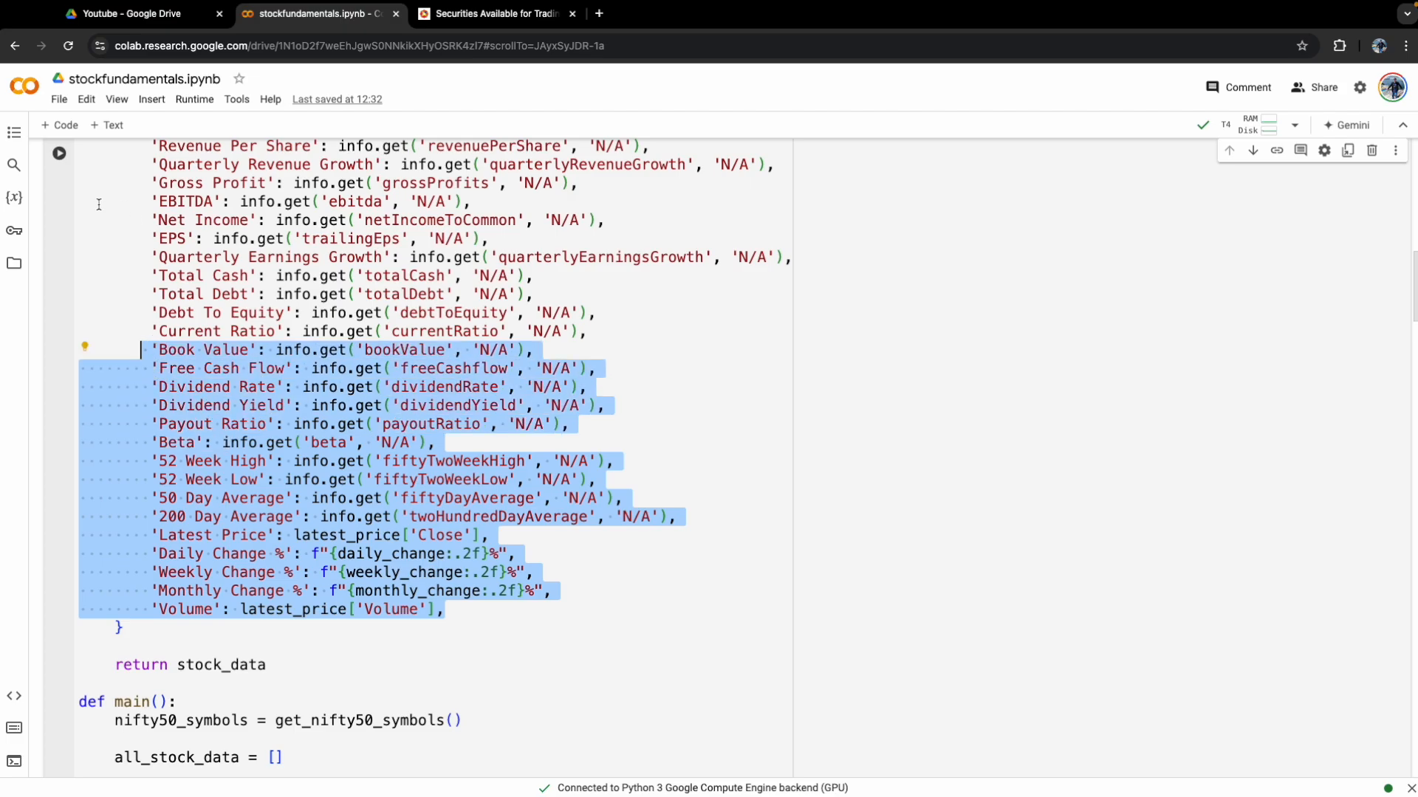
scroll(down, 3)
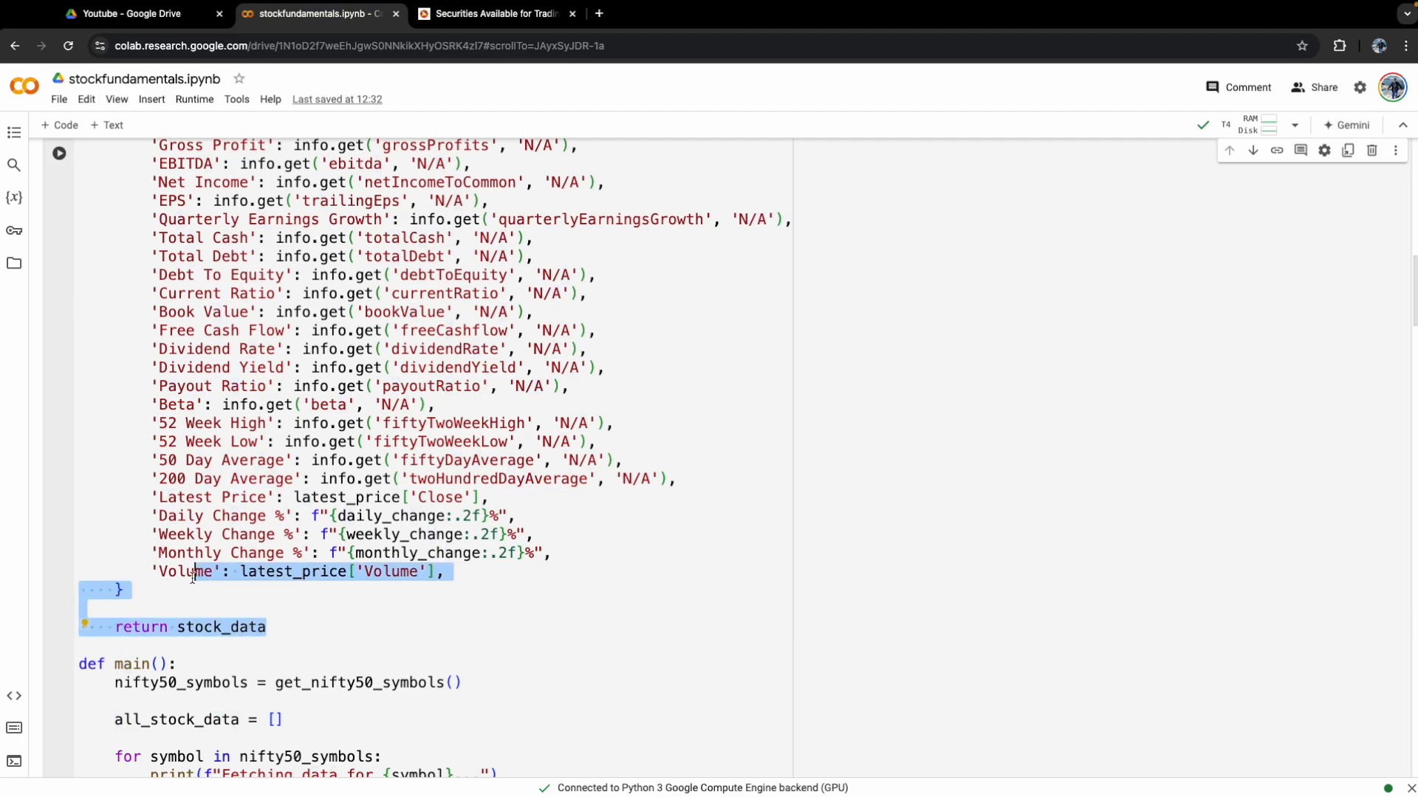
click(274, 626)
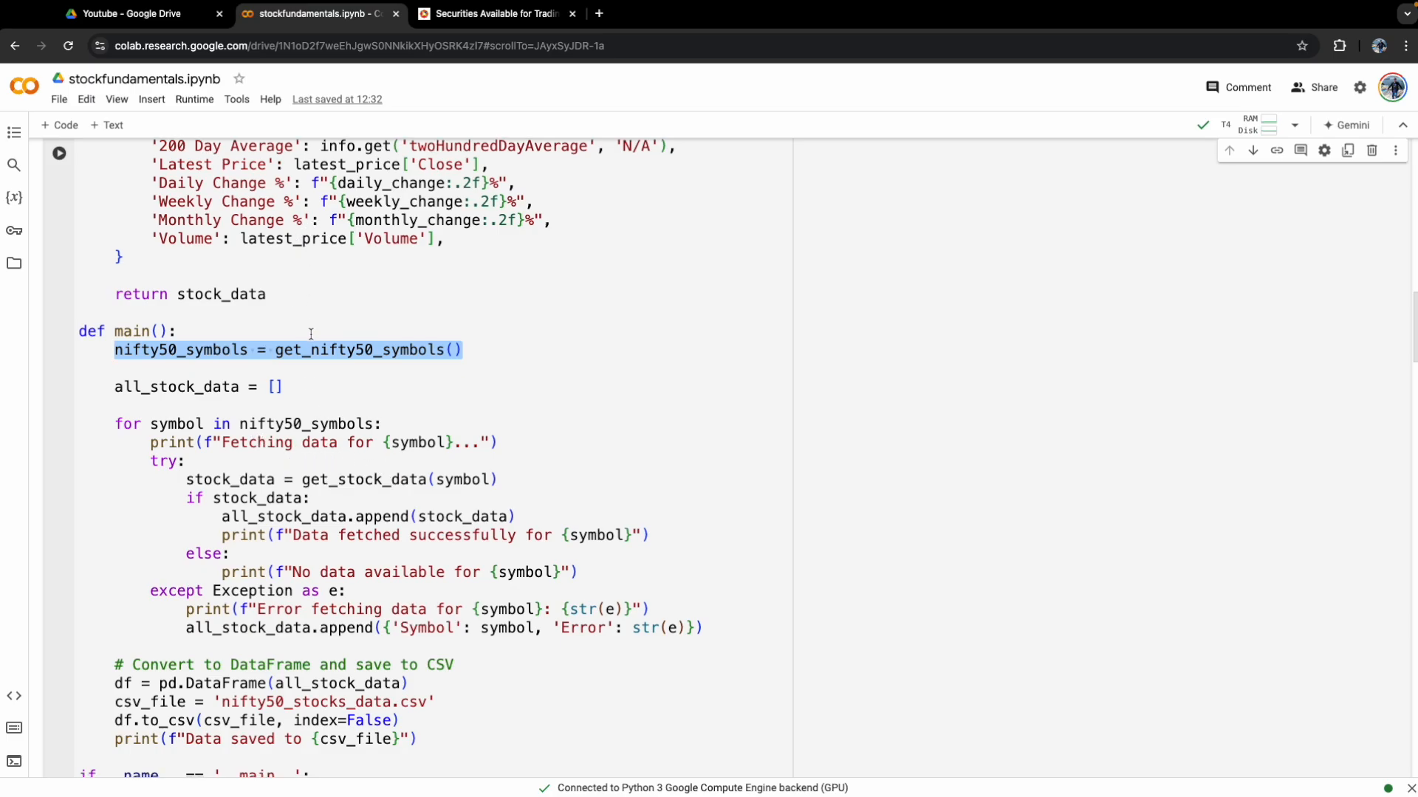
Review the if __name__ == '__main__' block and the running output fetching tickers like DRREDDY.NS.
scroll(down, 3)
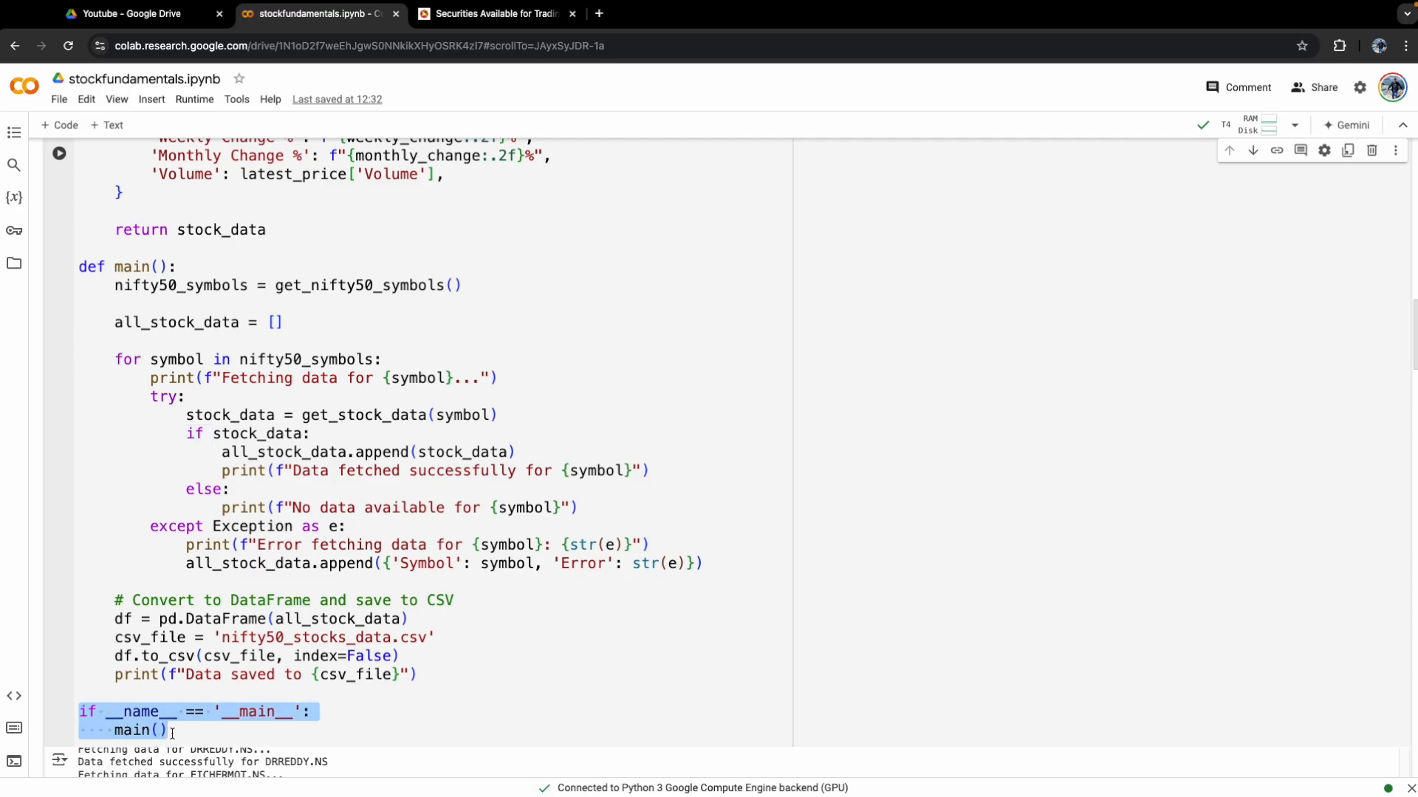
click(124, 266)
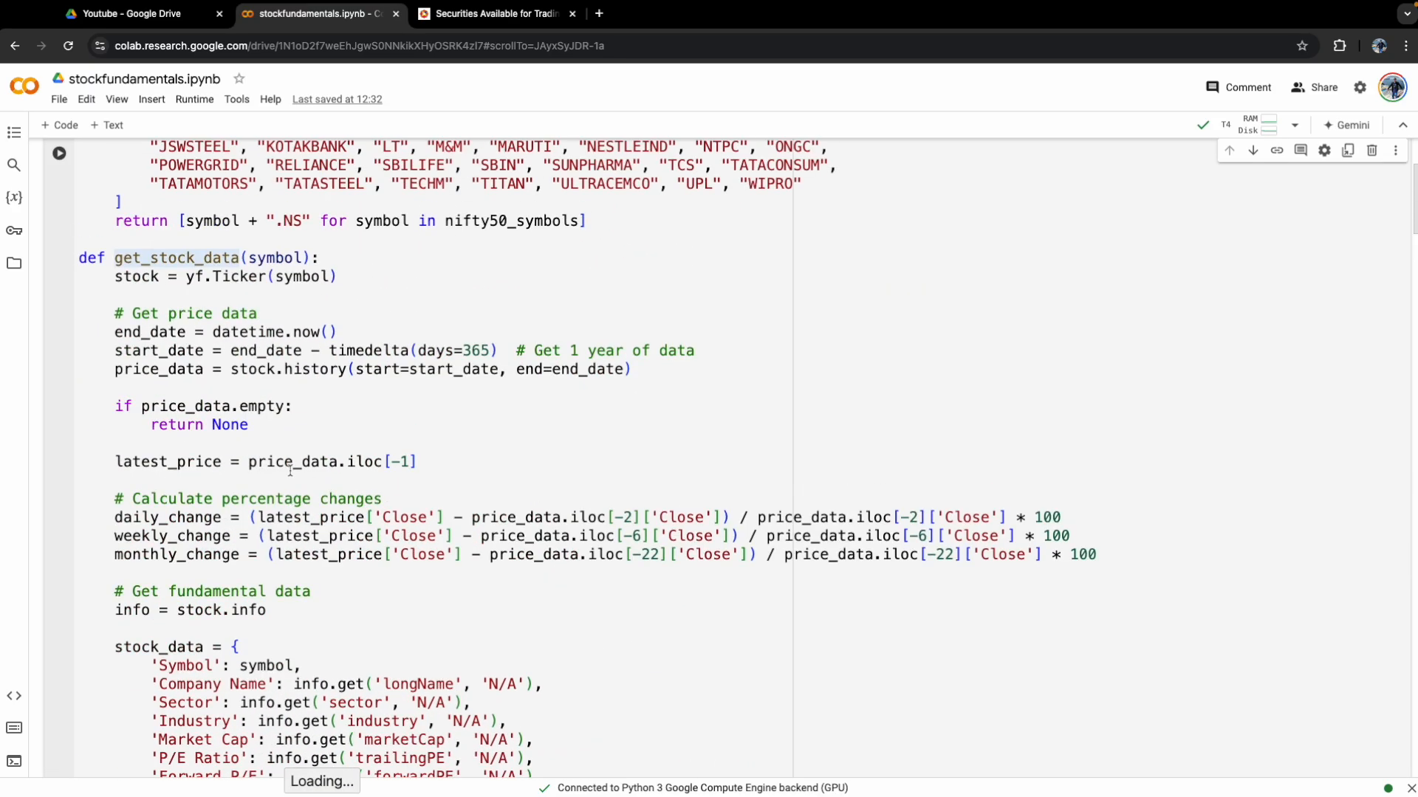
scroll(down, 3)
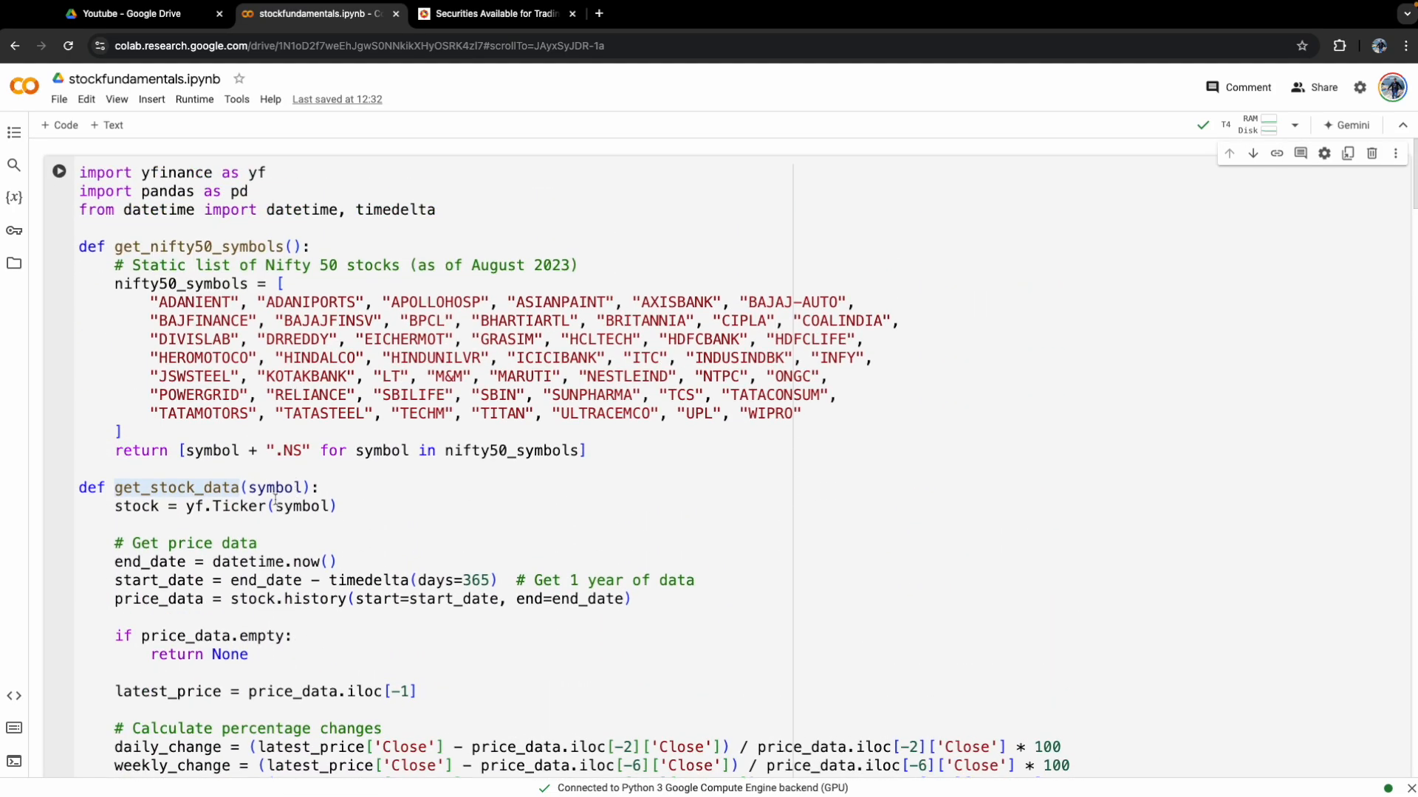
Scroll through the output as the cell finishes fetching ADANIENT.NS, ADANIPORTS.NS and the other symbols.
scroll(down, 3)
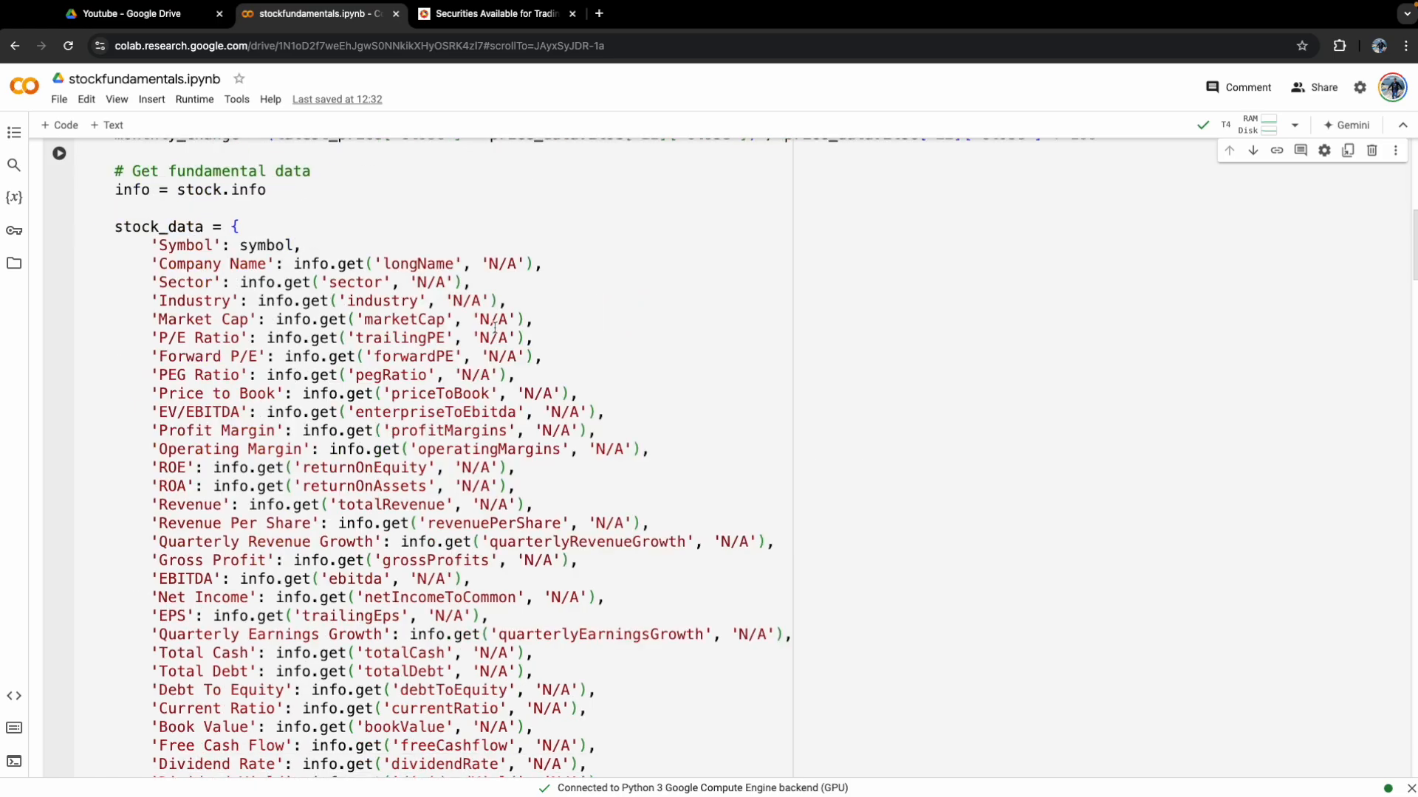
scroll(down, 3)
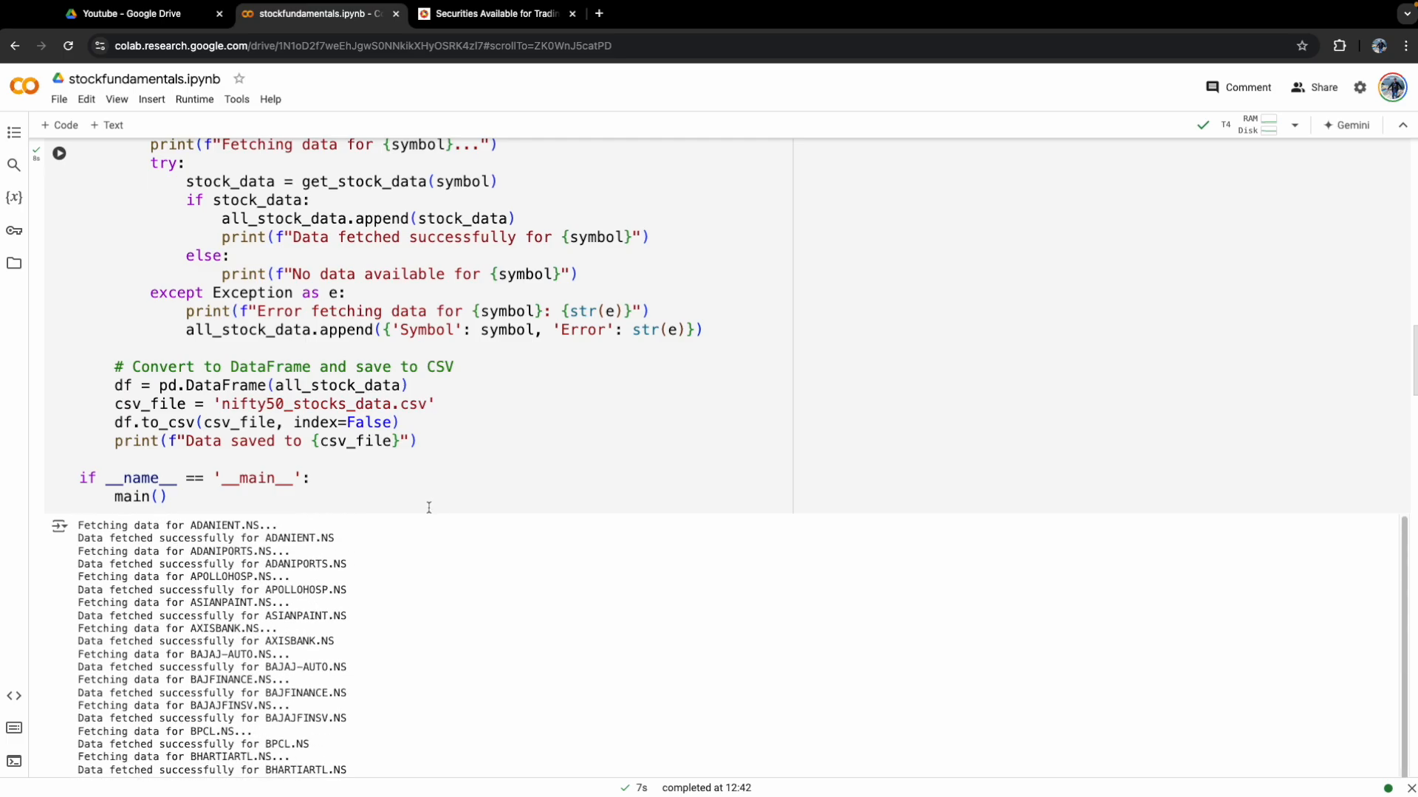
scroll(down, 3)
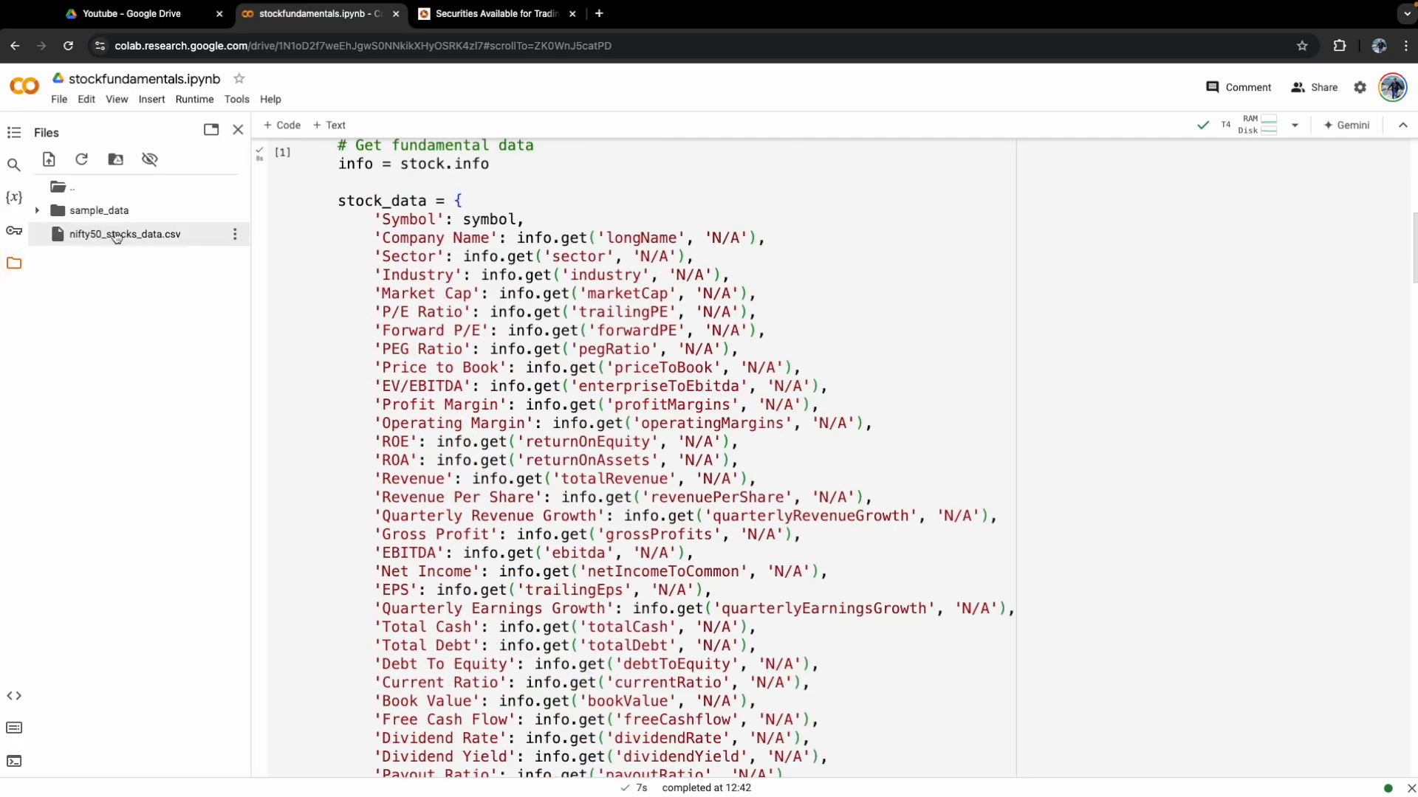
Preview nifty50_stocks_data.csv as a 49-entry table with Market Cap and P/E Ratio columns.
double_click(122, 233)
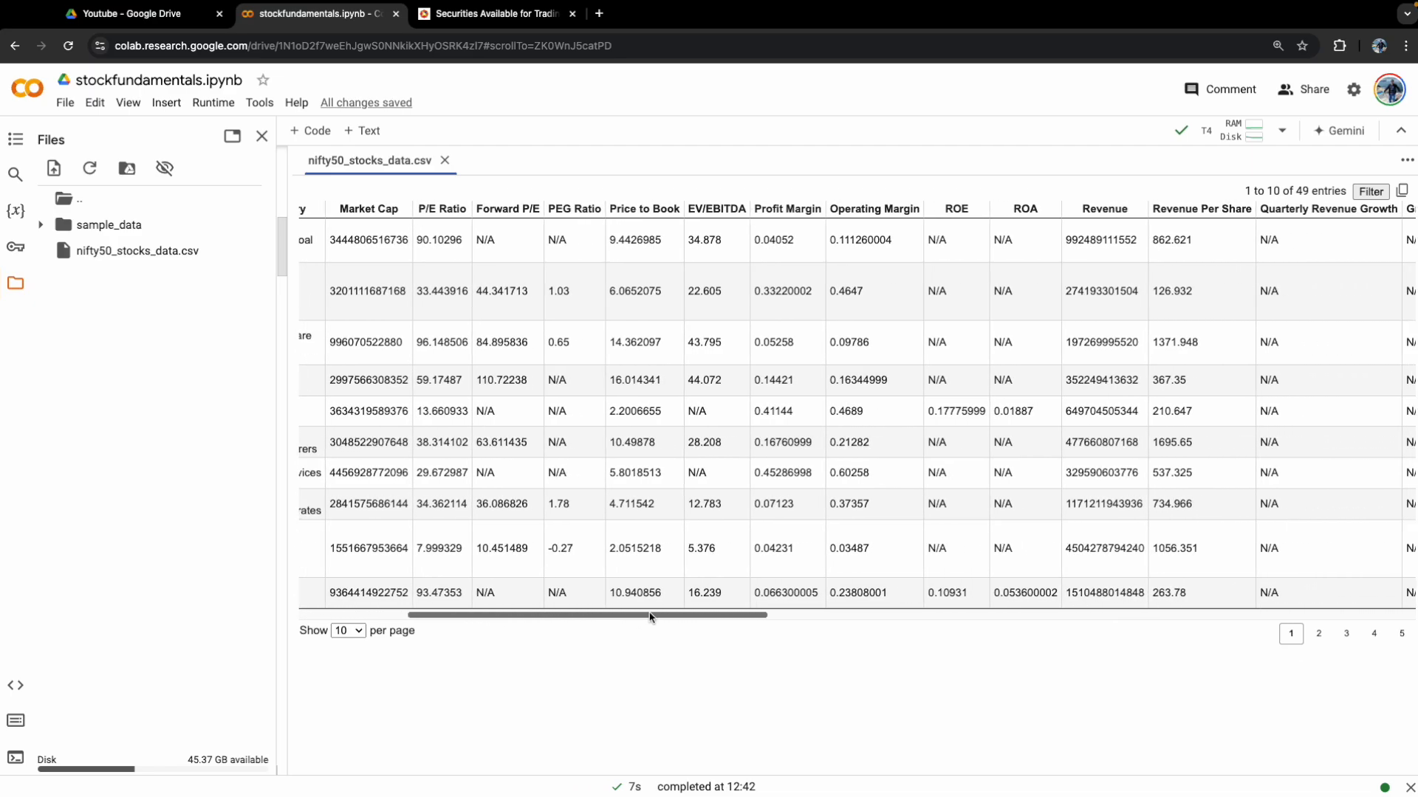
drag(650, 615, 710, 616)
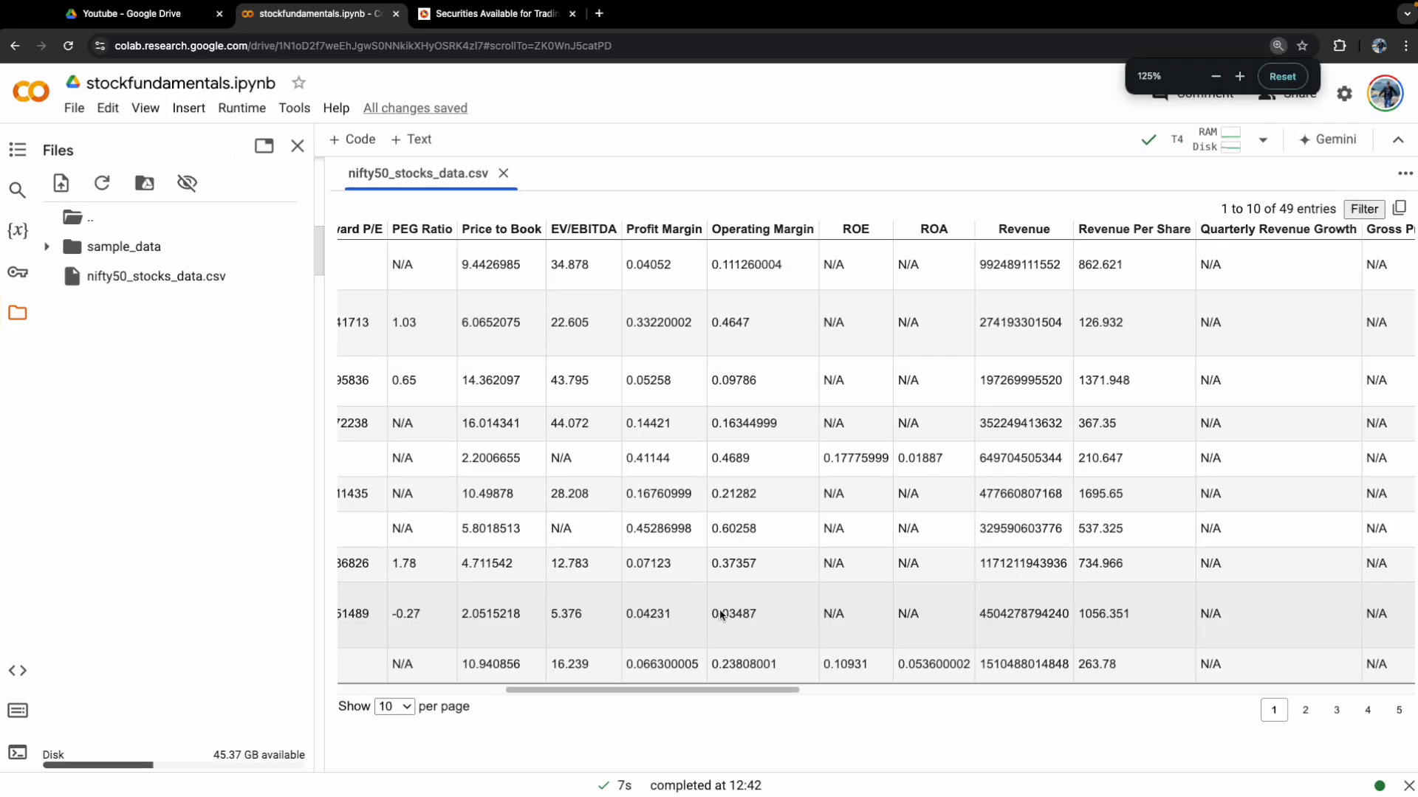
mouse_move(653, 687)
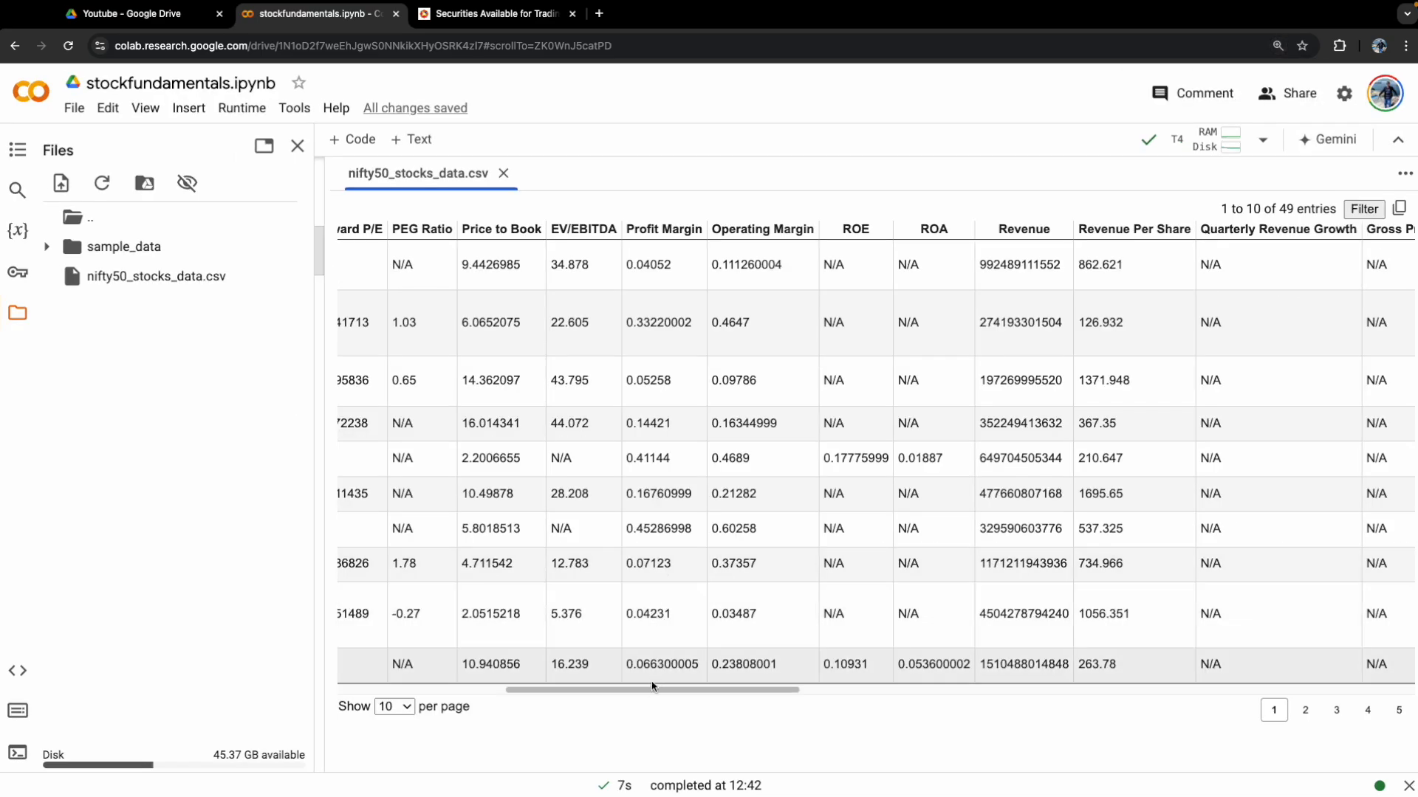
drag(651, 690, 703, 690)
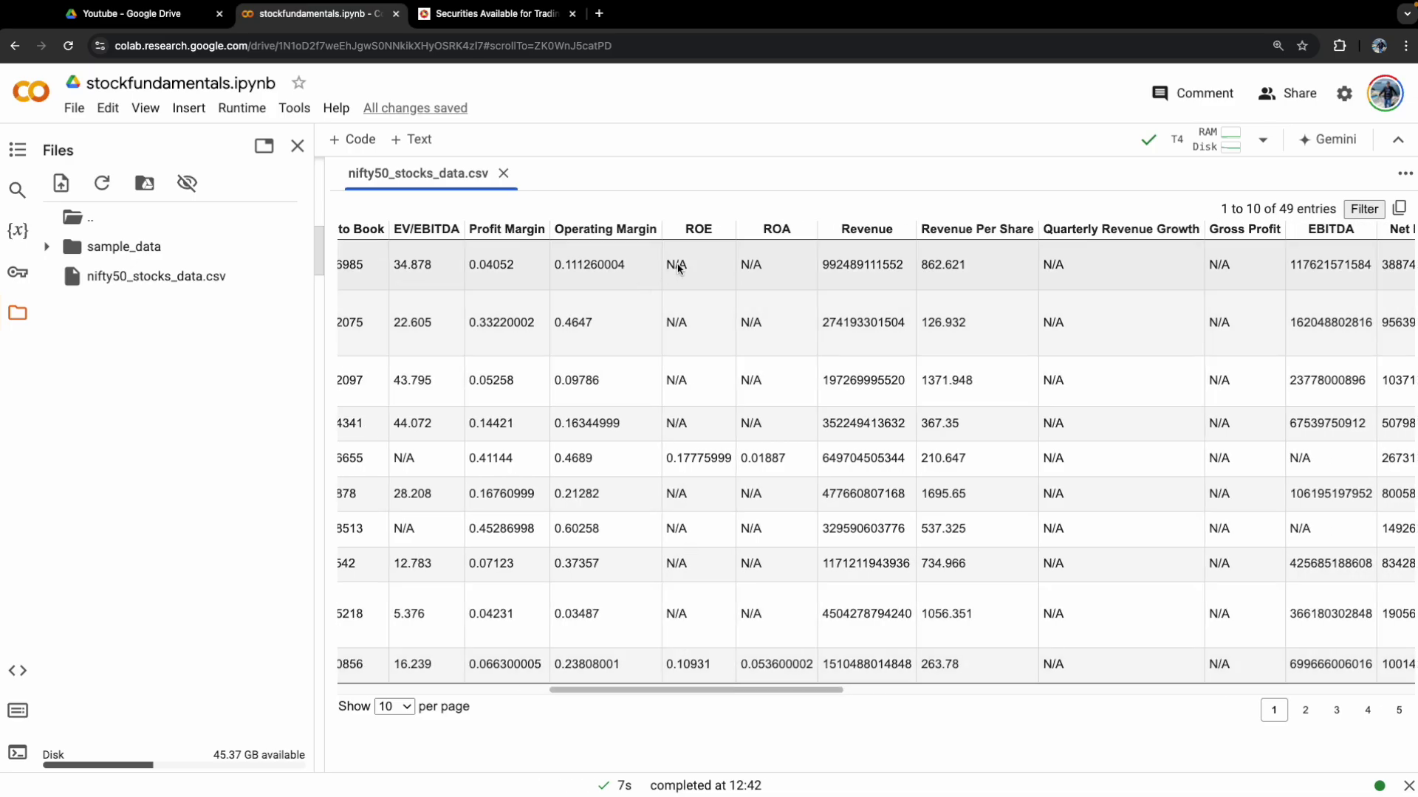
mouse_move(647, 355)
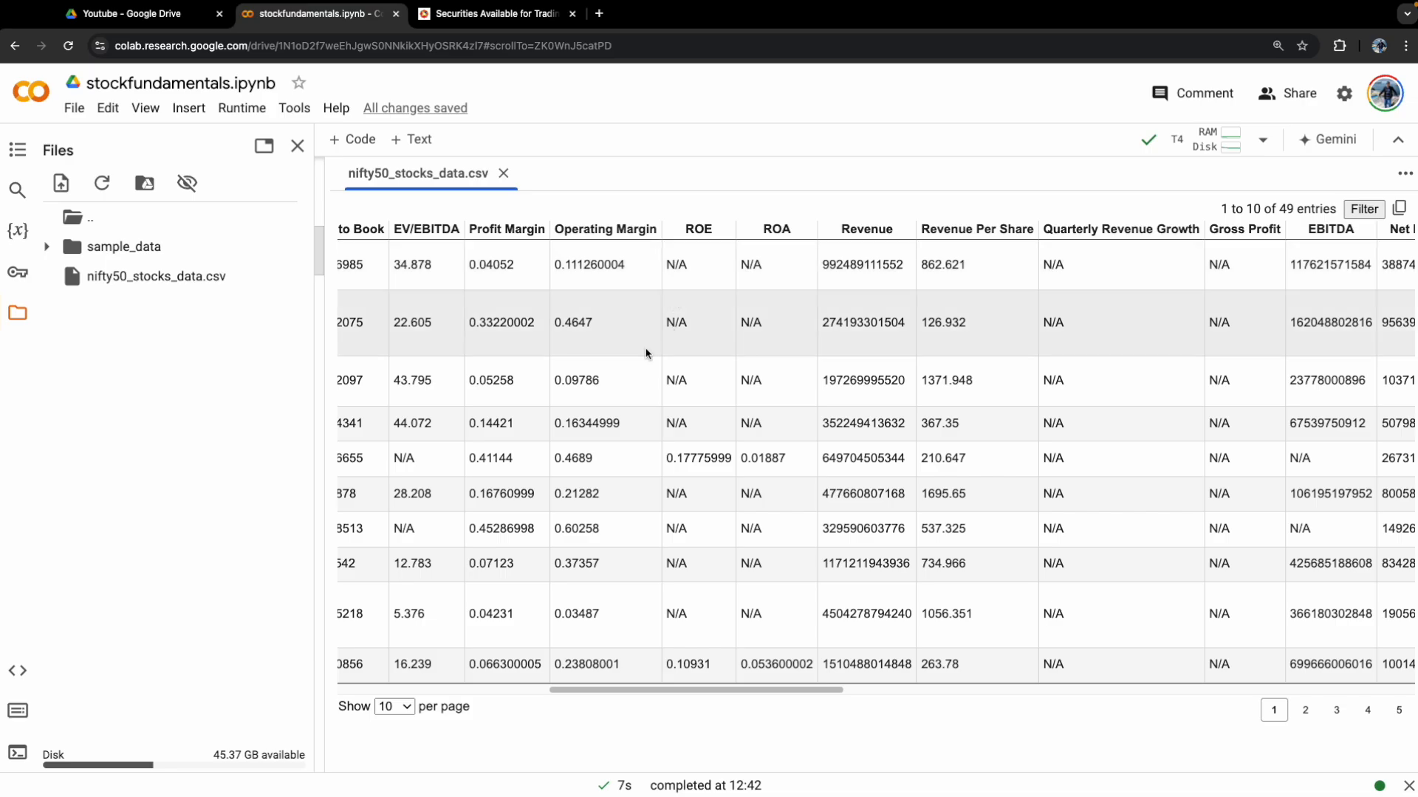
mouse_move(685, 573)
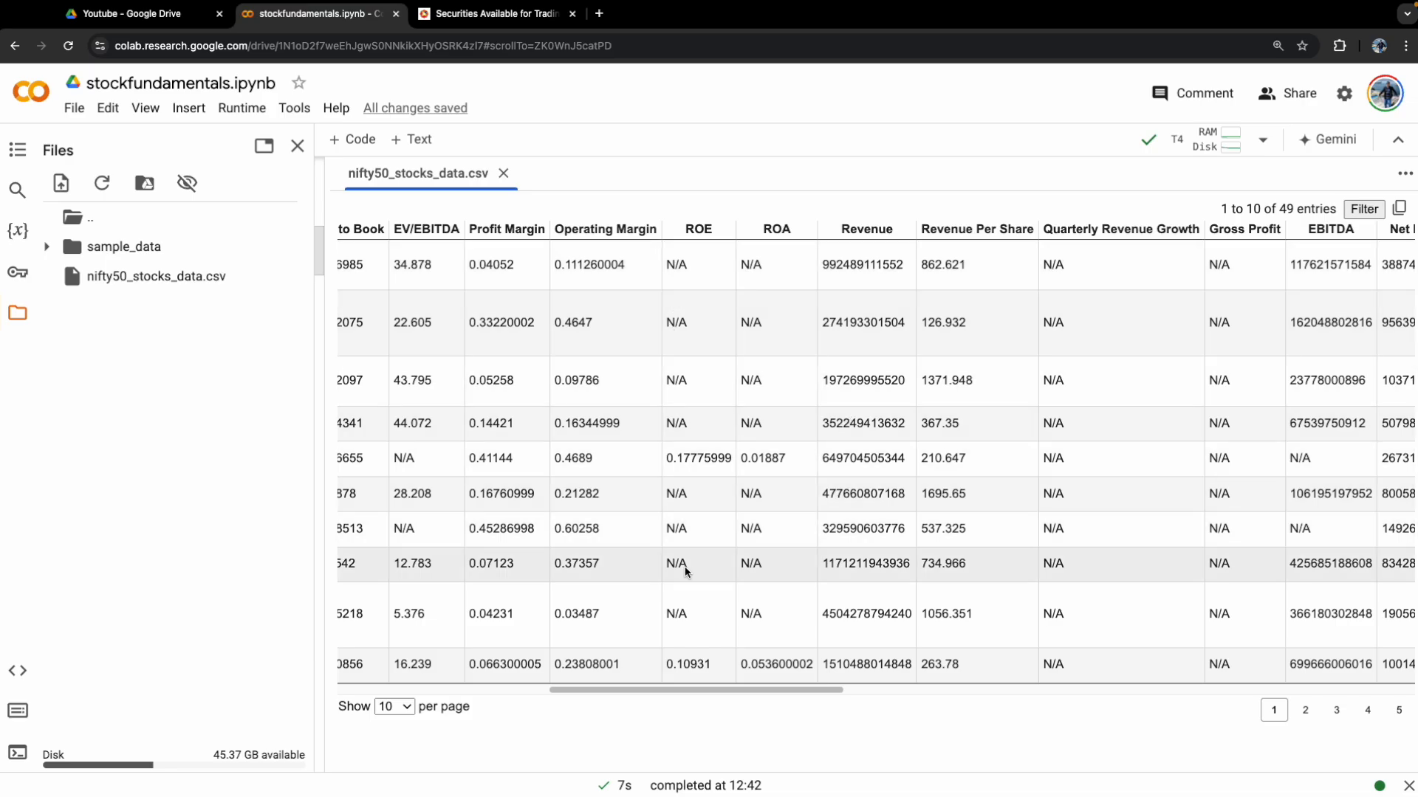
drag(692, 690, 845, 690)
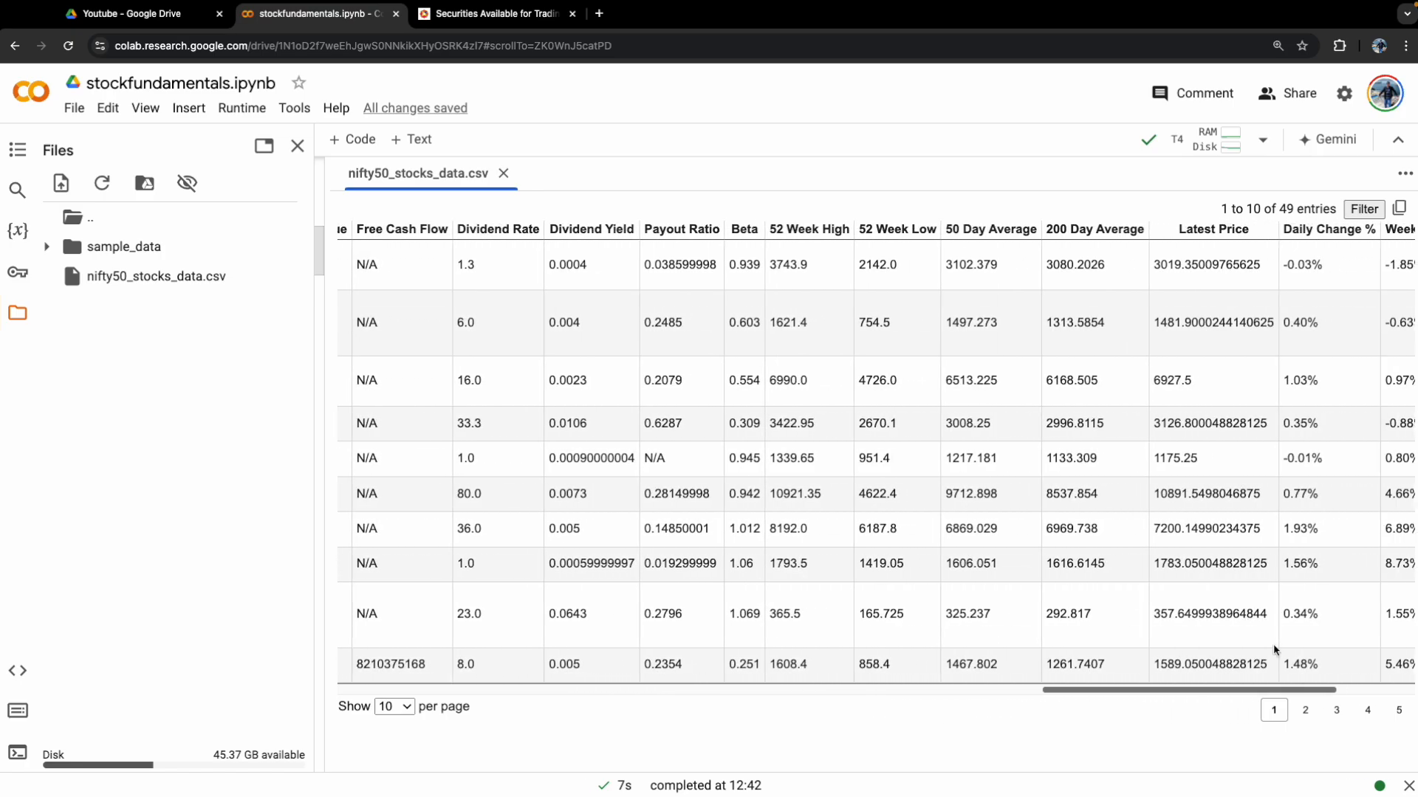
scroll(right, 3)
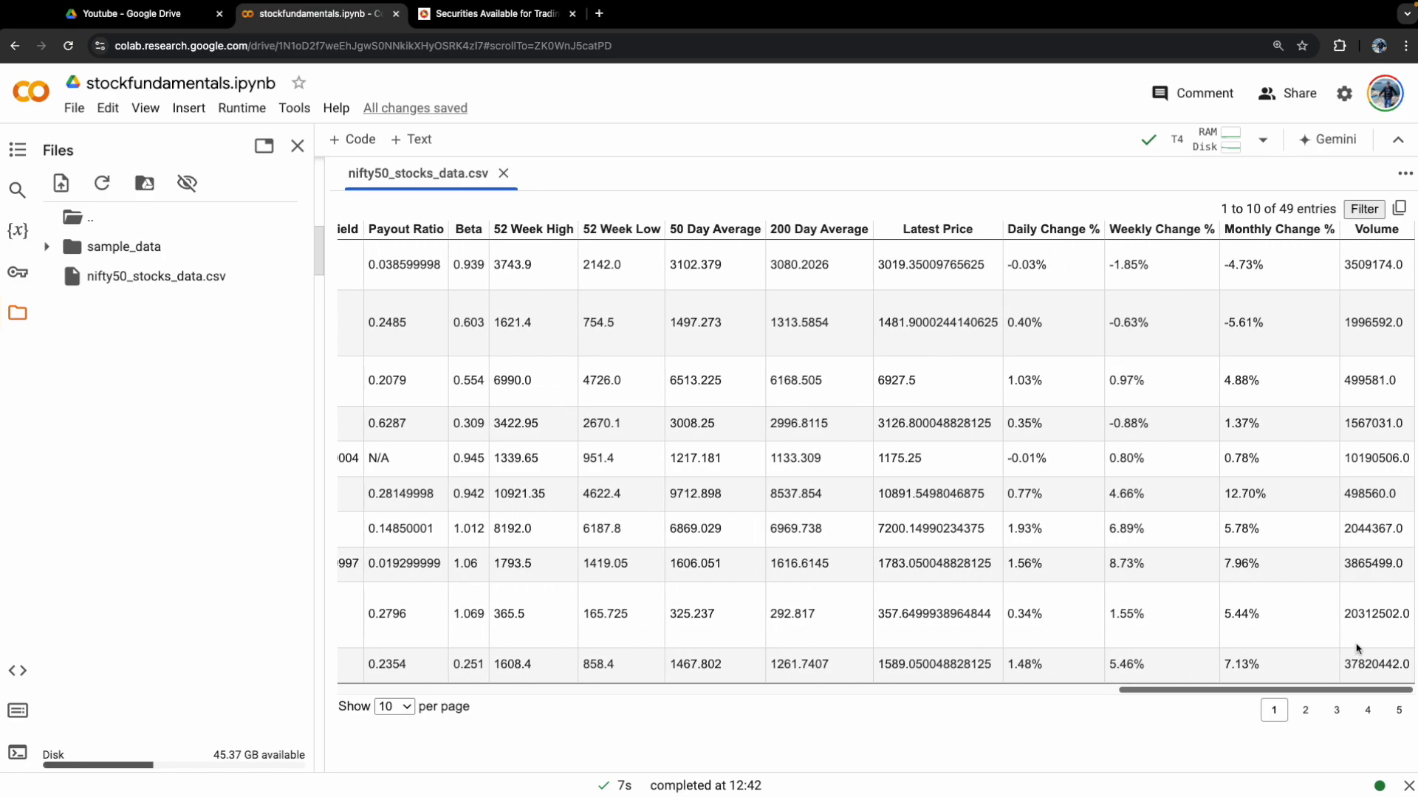
scroll(left, 3)
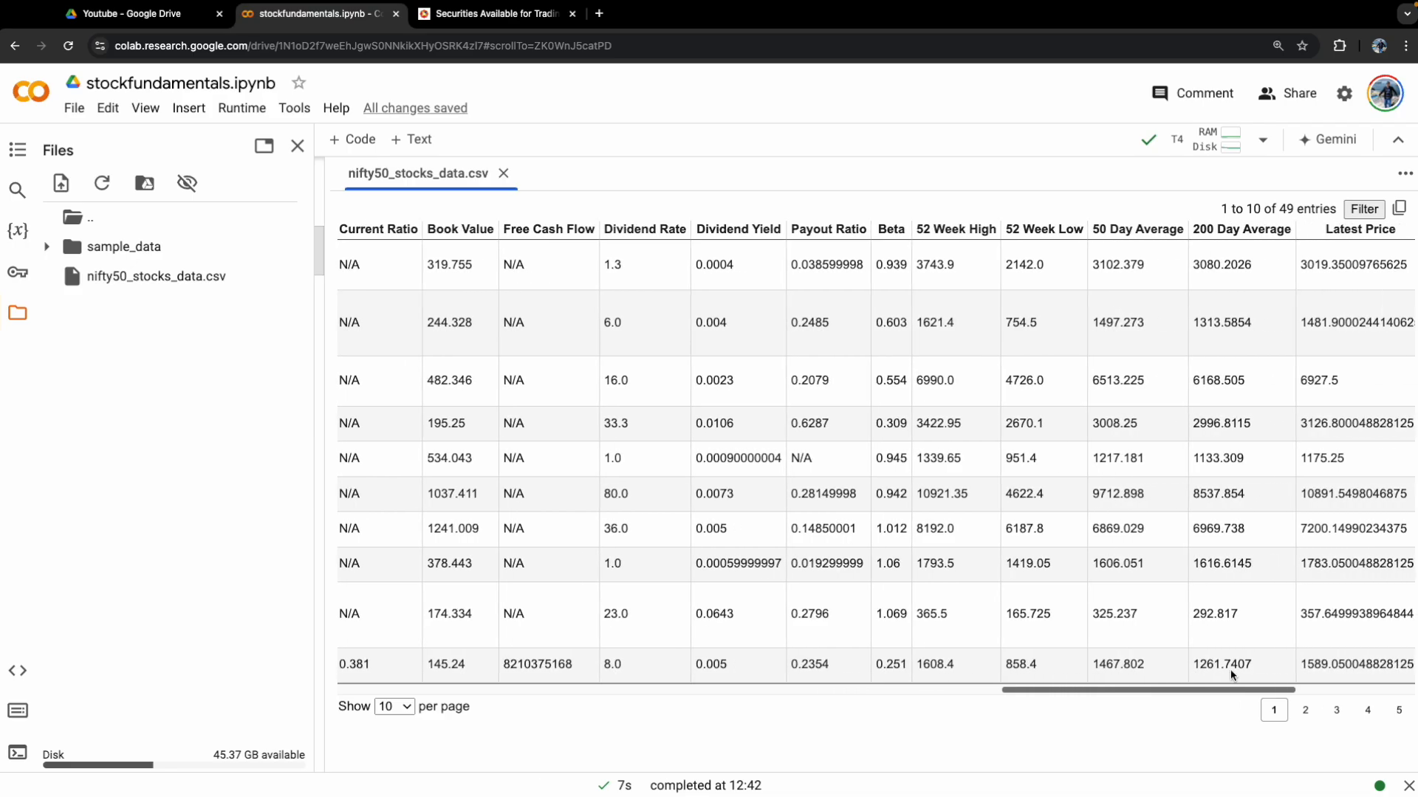
scroll(right, 3)
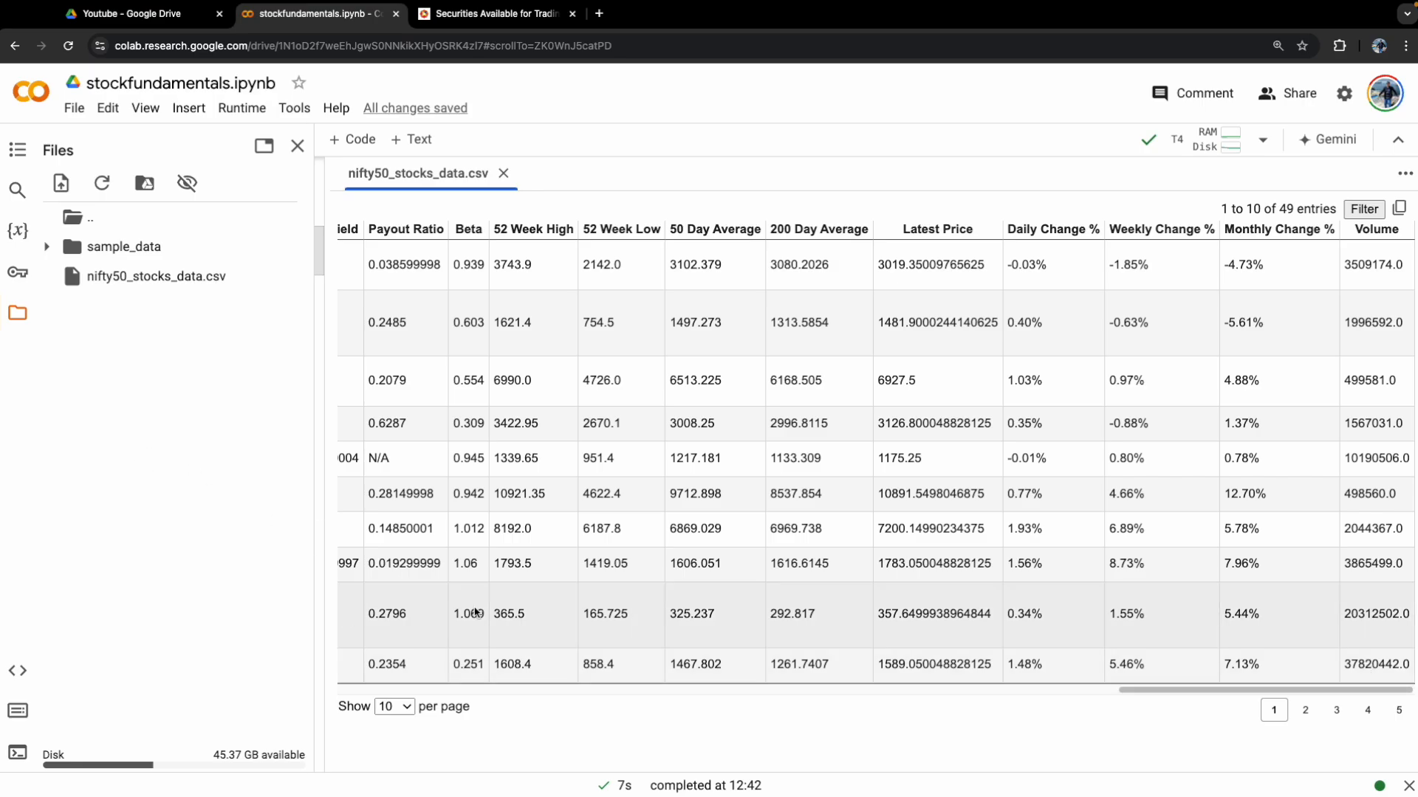
scroll(left, 3)
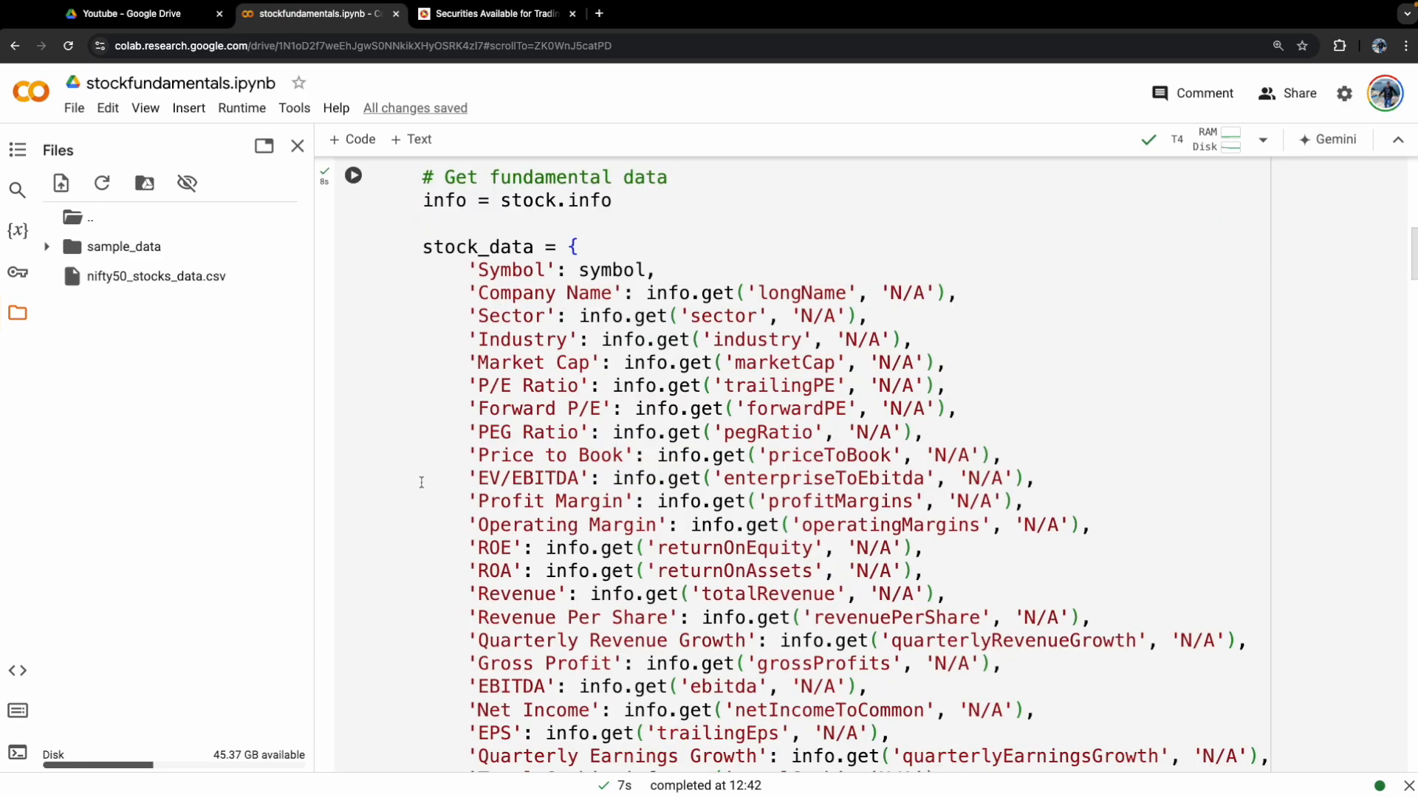
mouse_move(422, 488)
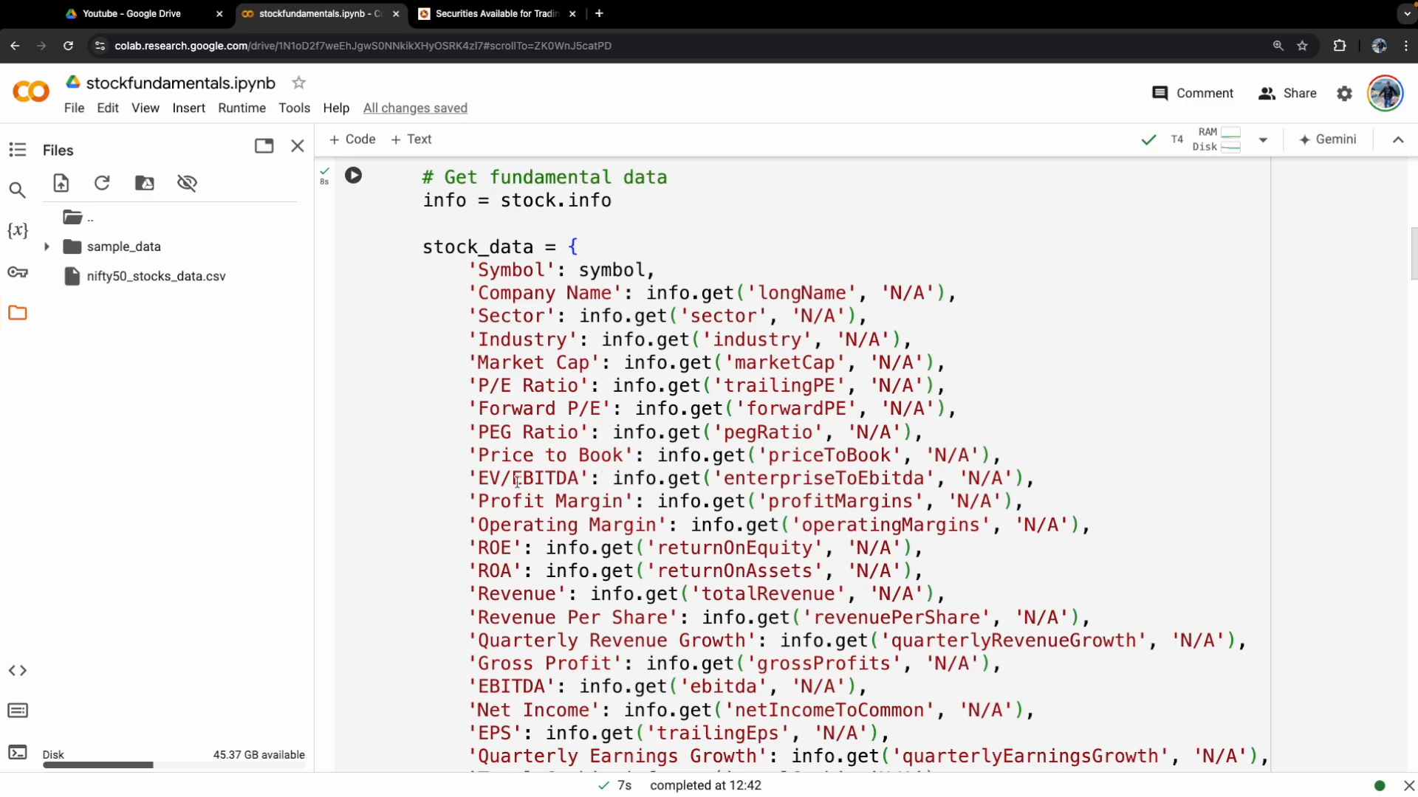
Leave the stock_data dictionary code and switch to the NSE securities listing page.
scroll(down, 3)
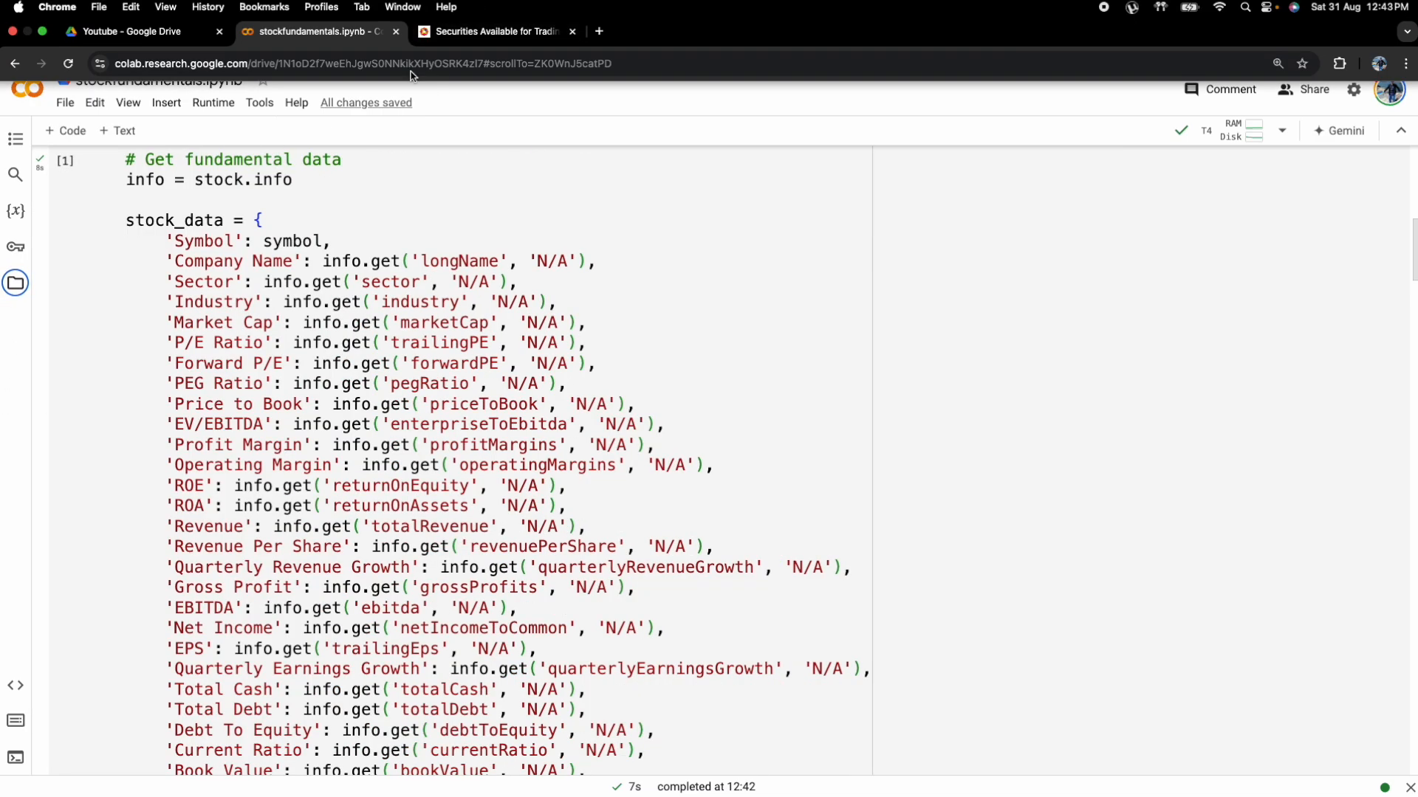
click(499, 31)
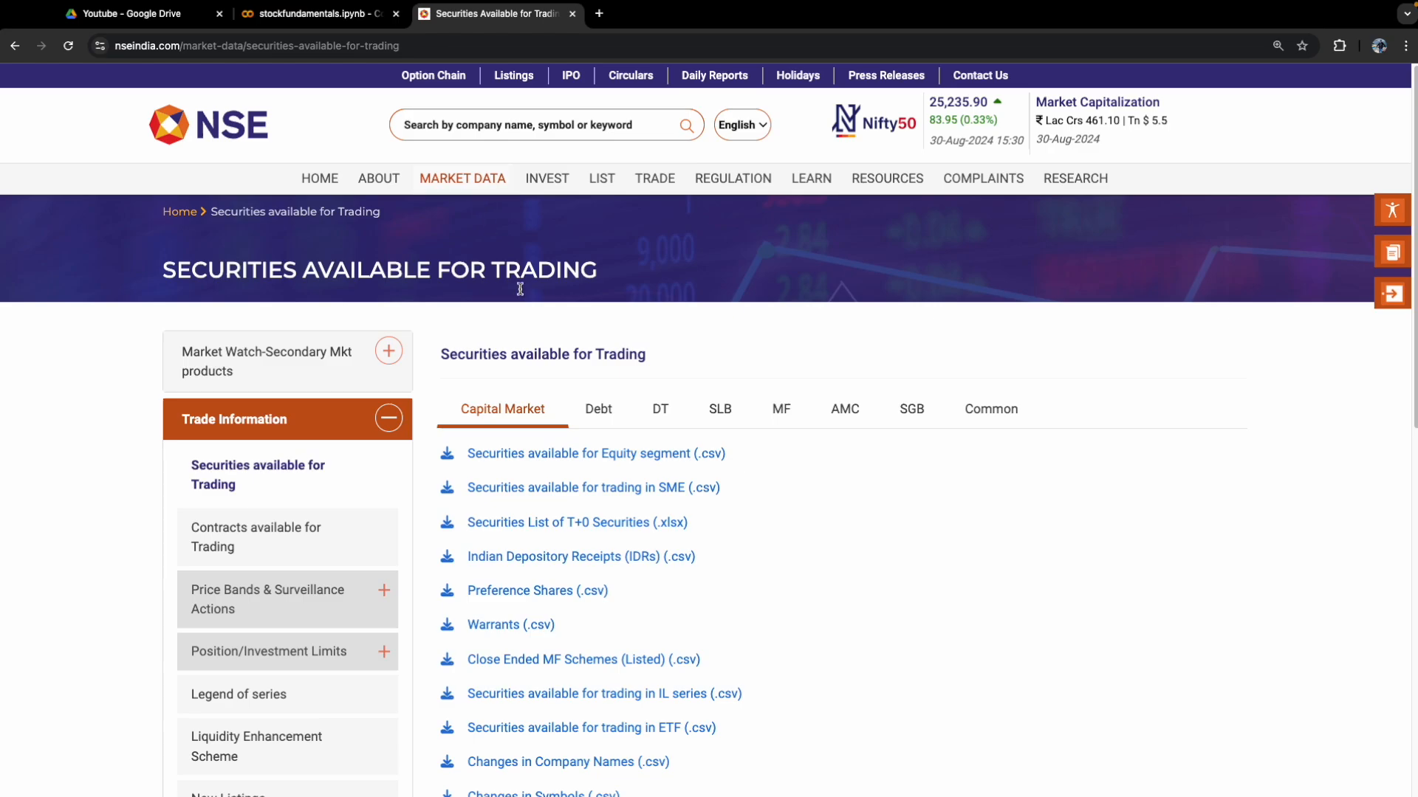
Download the 'Securities available for Equity segment' CSV (EQUITY_L.csv) from NSE.
scroll(down, 3)
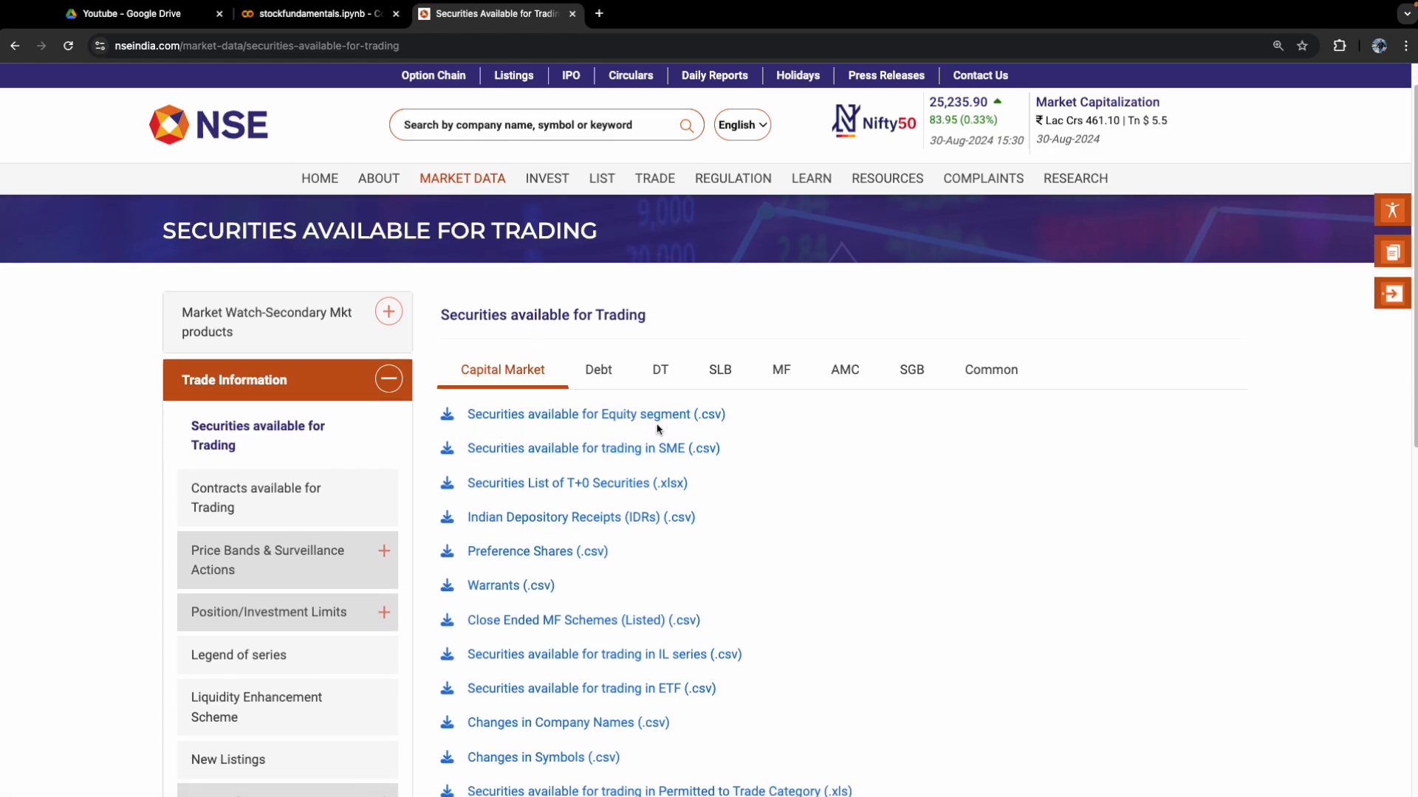
mouse_move(561, 420)
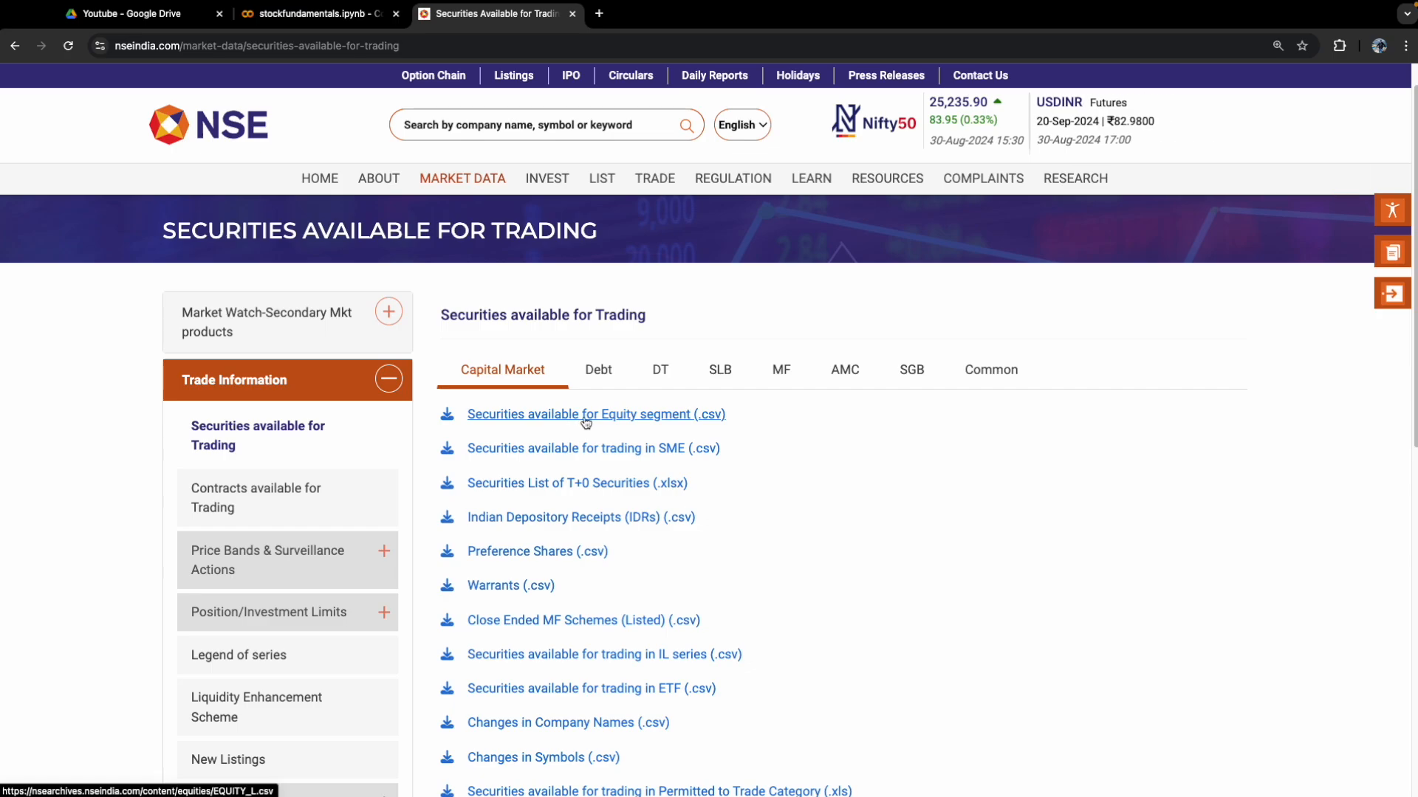
click(585, 414)
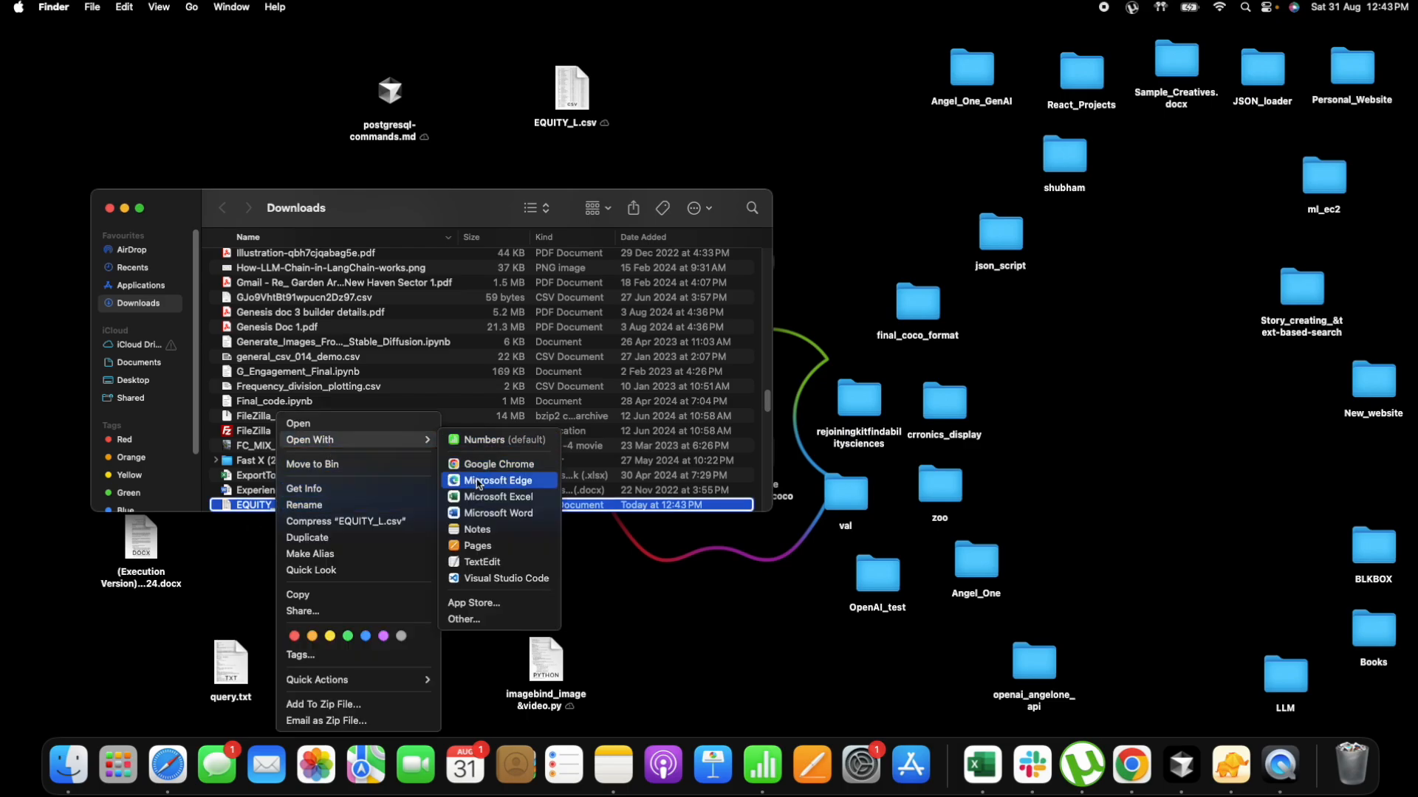
Browse EQUITY_L.csv in Numbers, scrolling through symbols, series, listing dates and ISIN numbers.
click(499, 482)
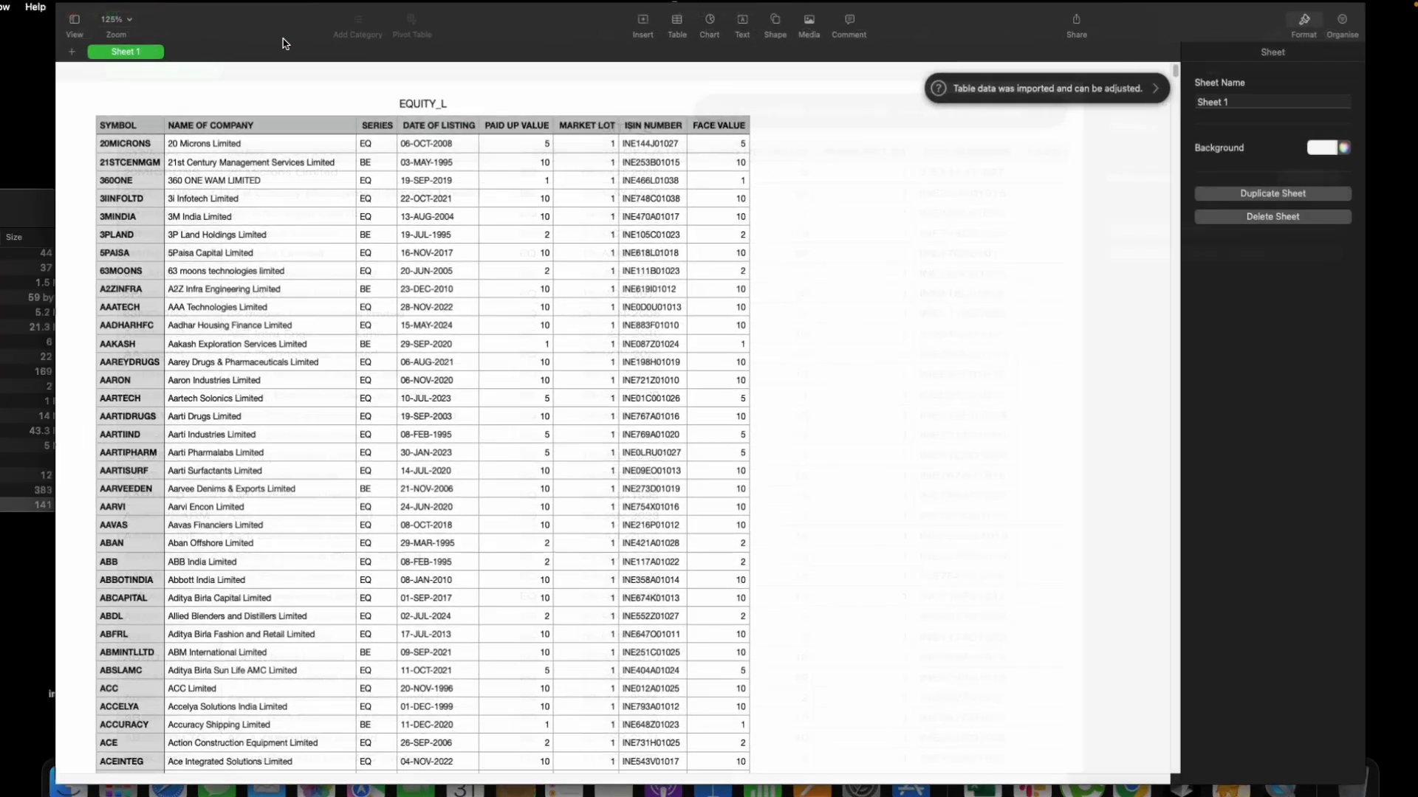
scroll(down, 3)
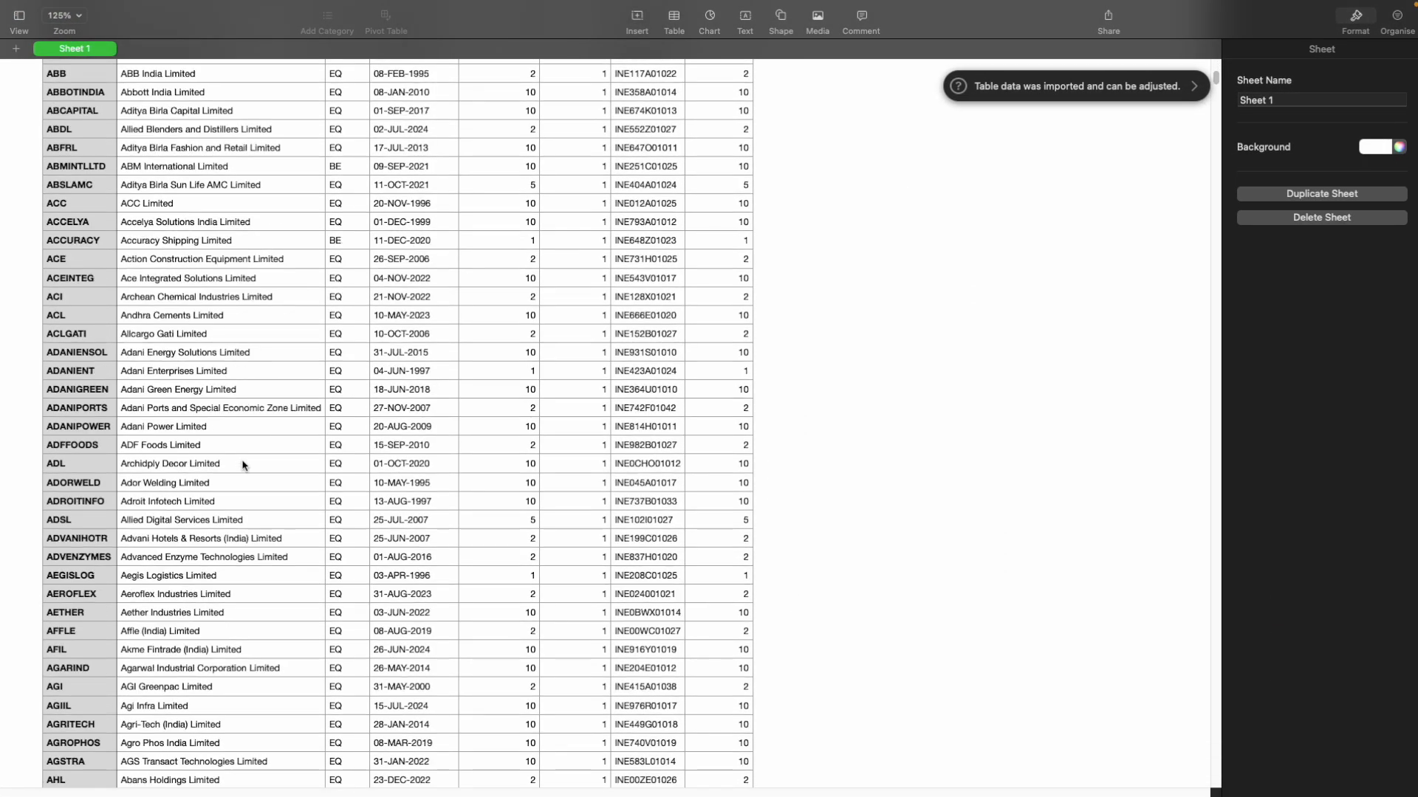
scroll(down, 3)
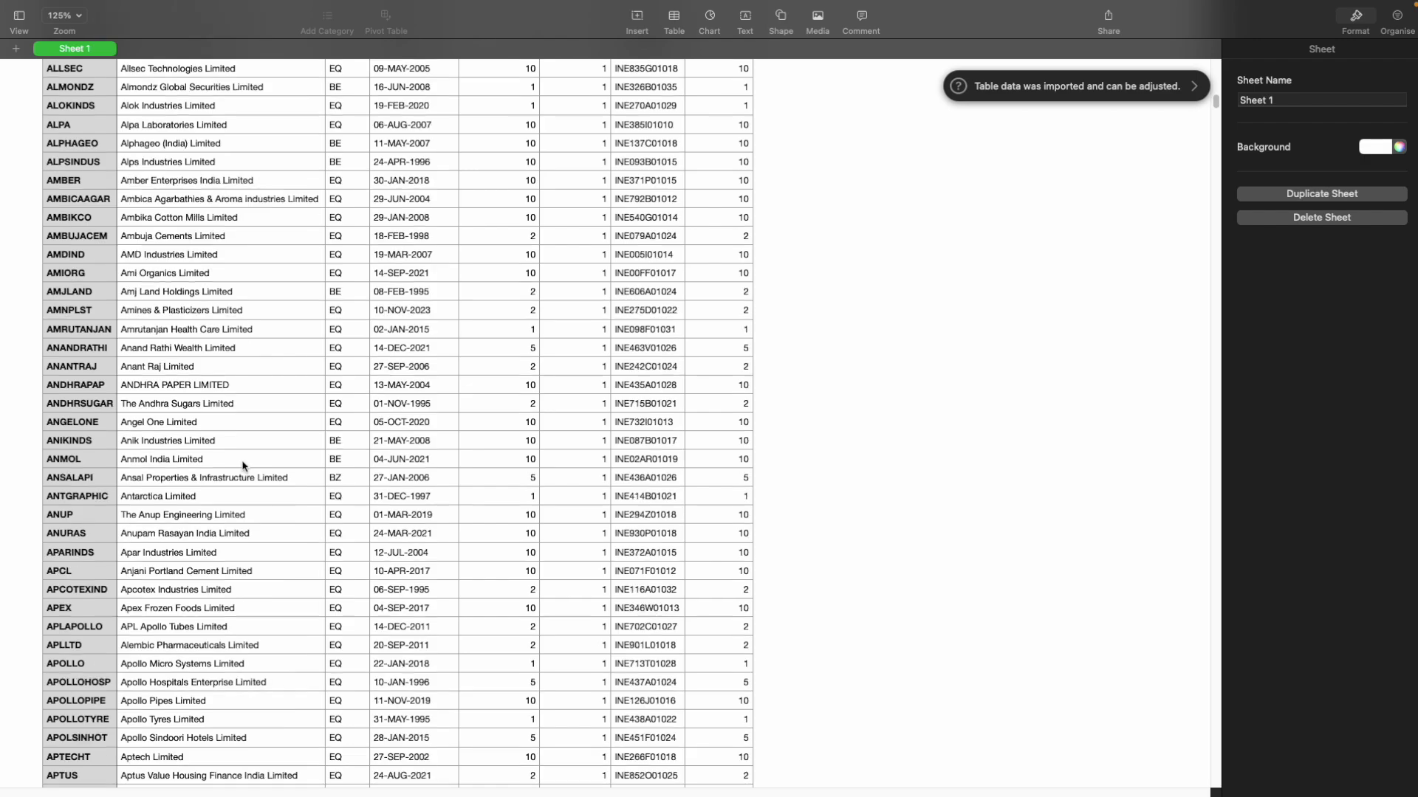
scroll(down, 3)
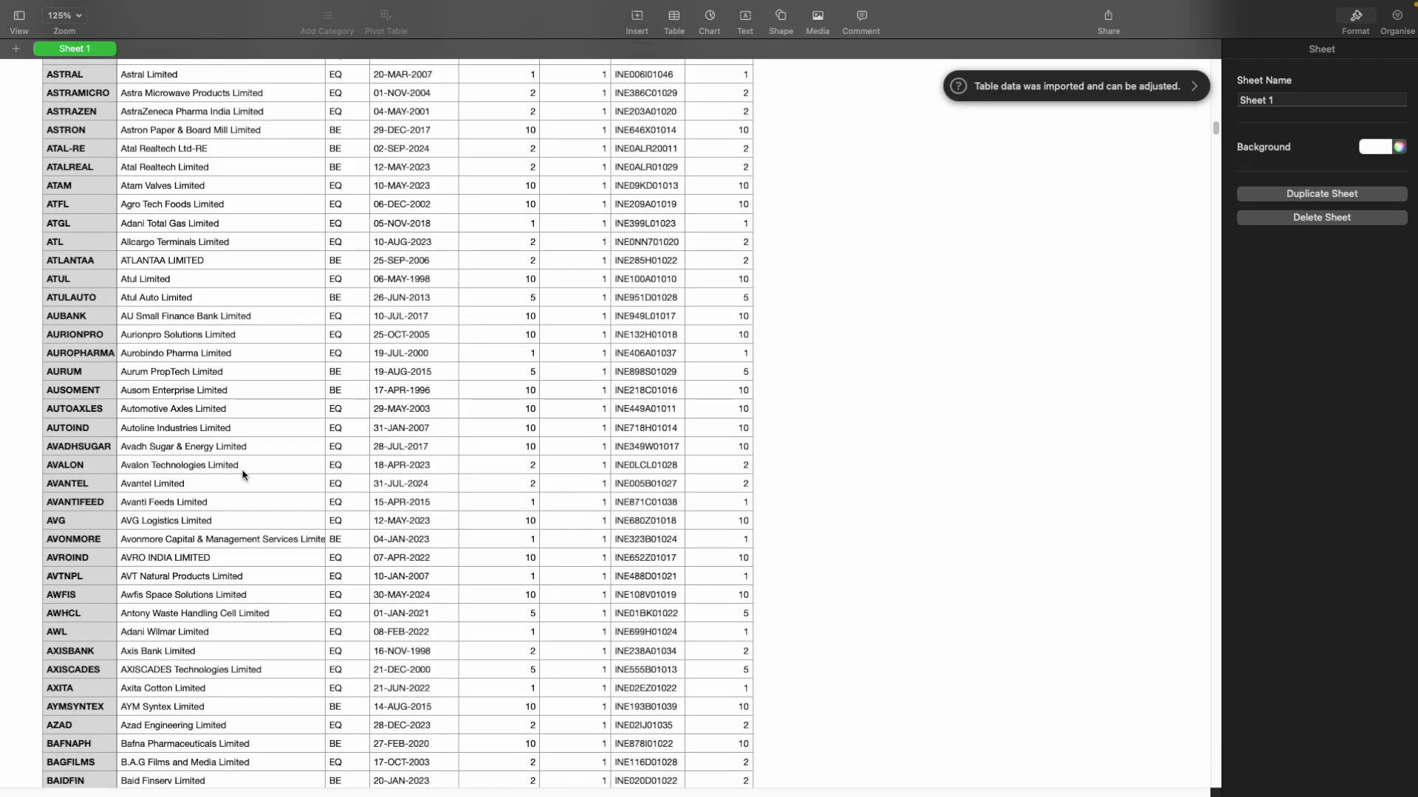
scroll(down, 3)
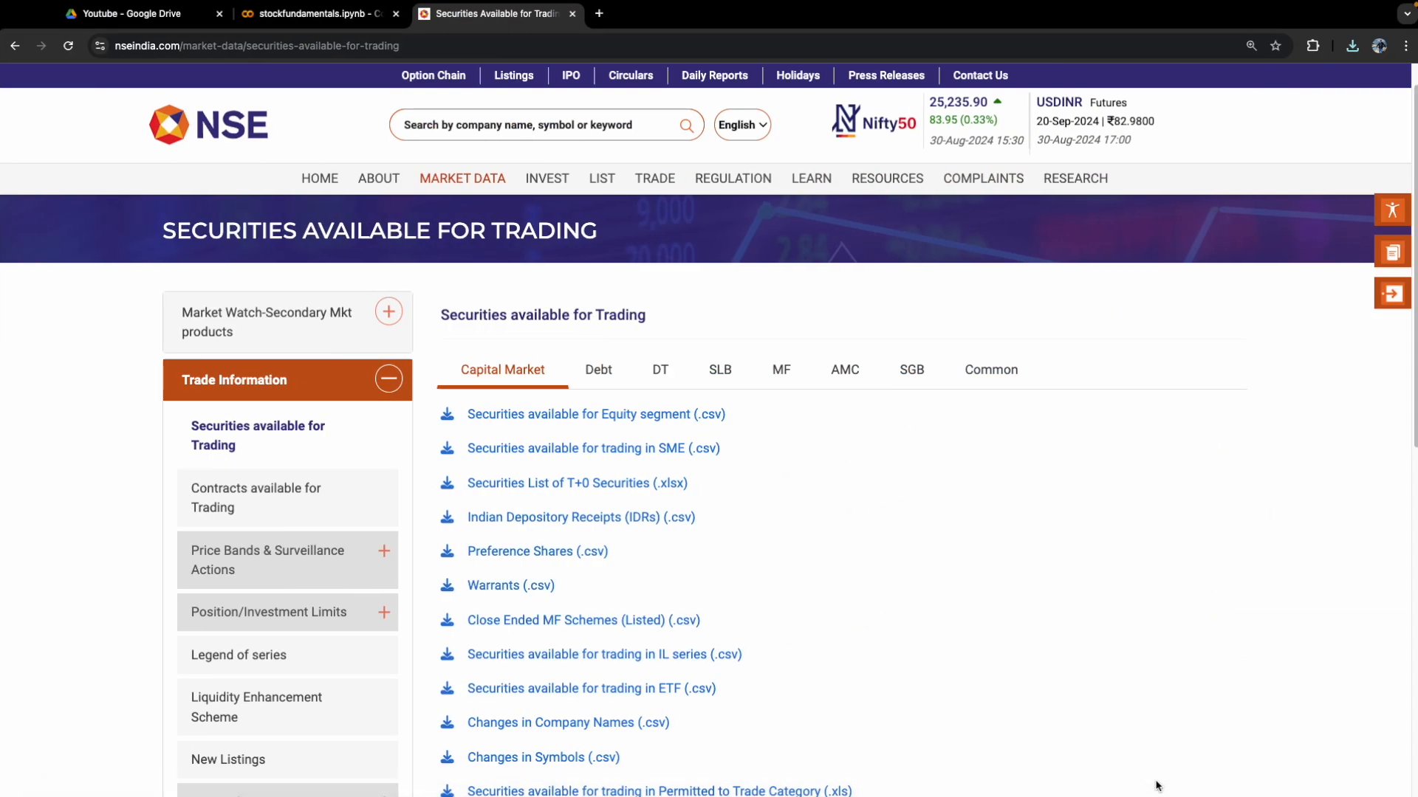
Show the get_all_indian_stocks cell reading EQUITY_L.csv and collecting its SYMBOL column.
click(316, 13)
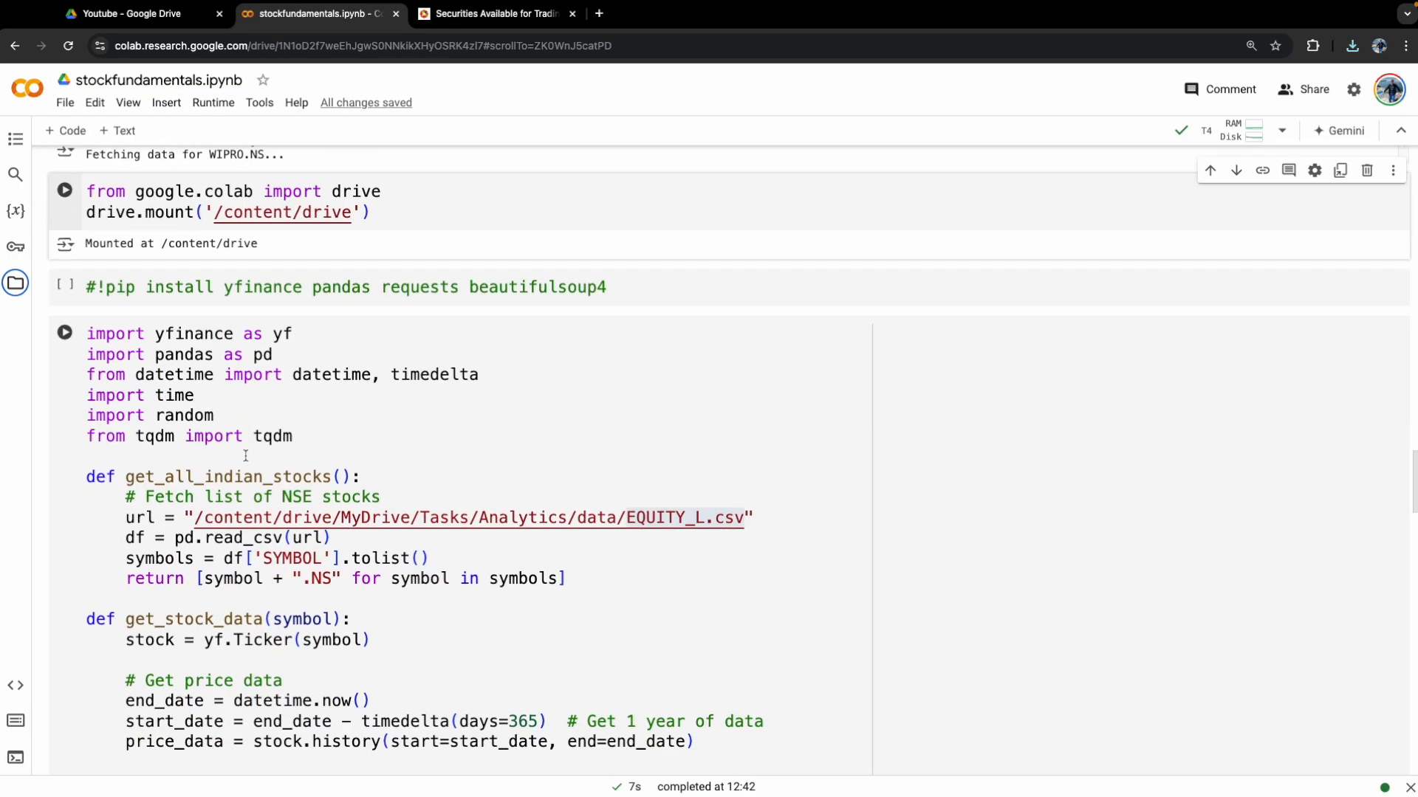
scroll(down, 3)
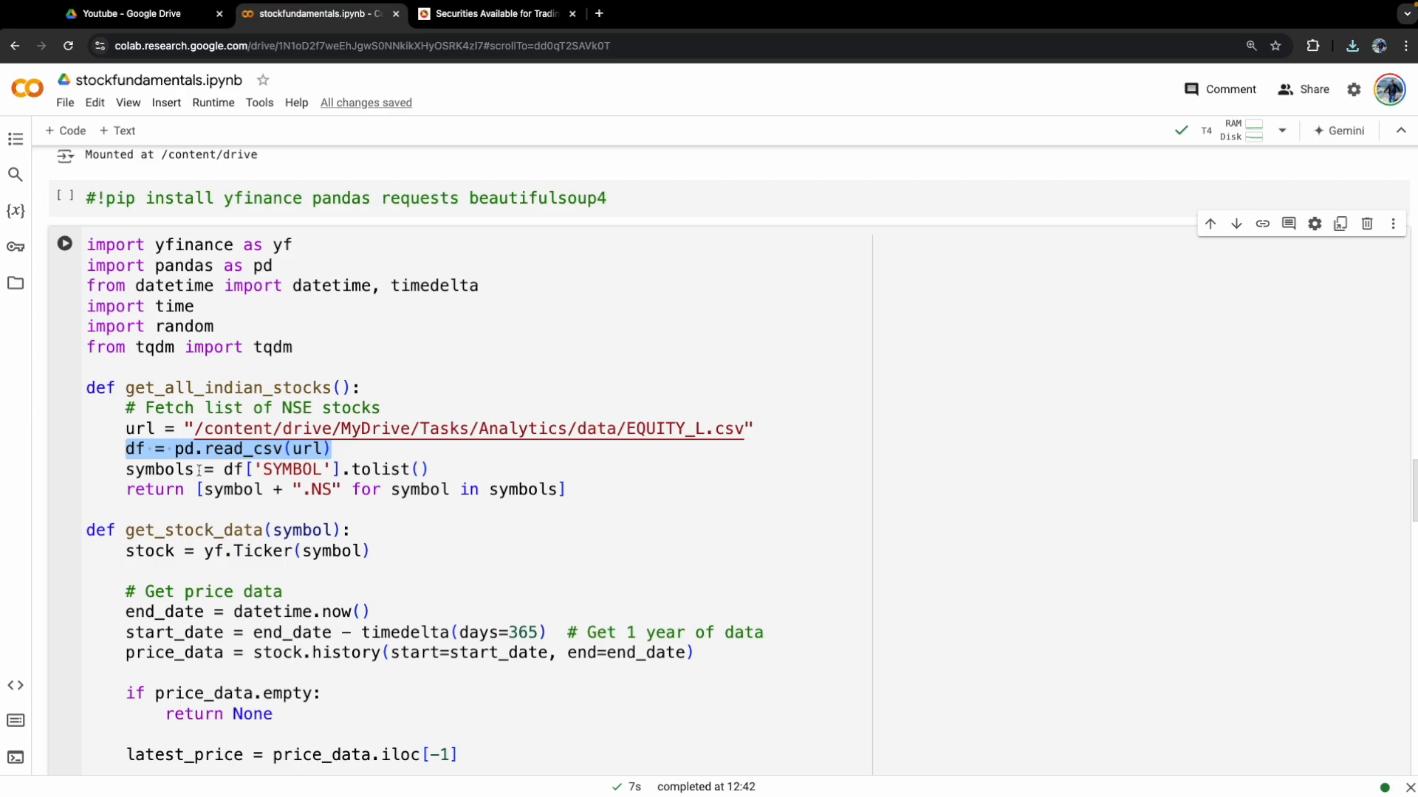
double_click(155, 469)
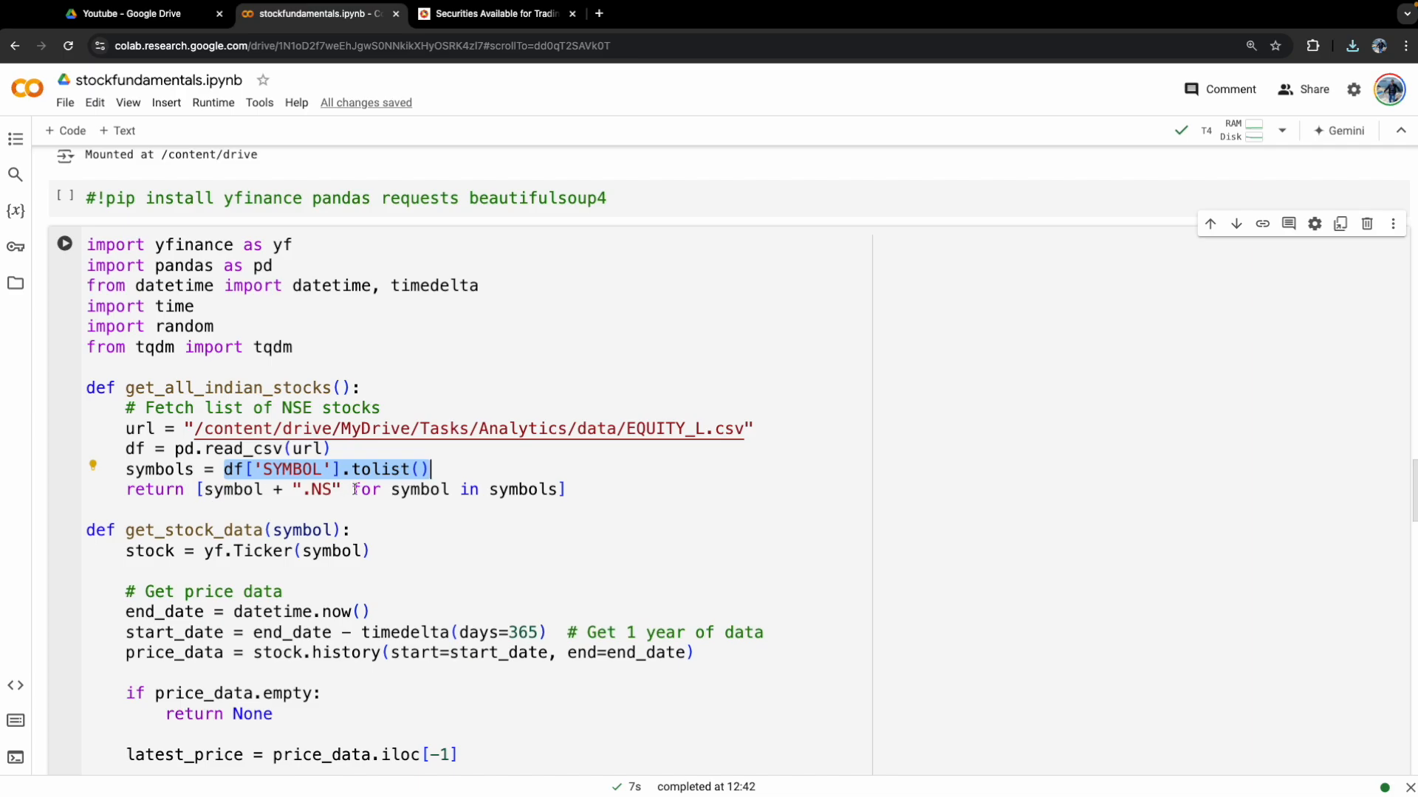
double_click(317, 489)
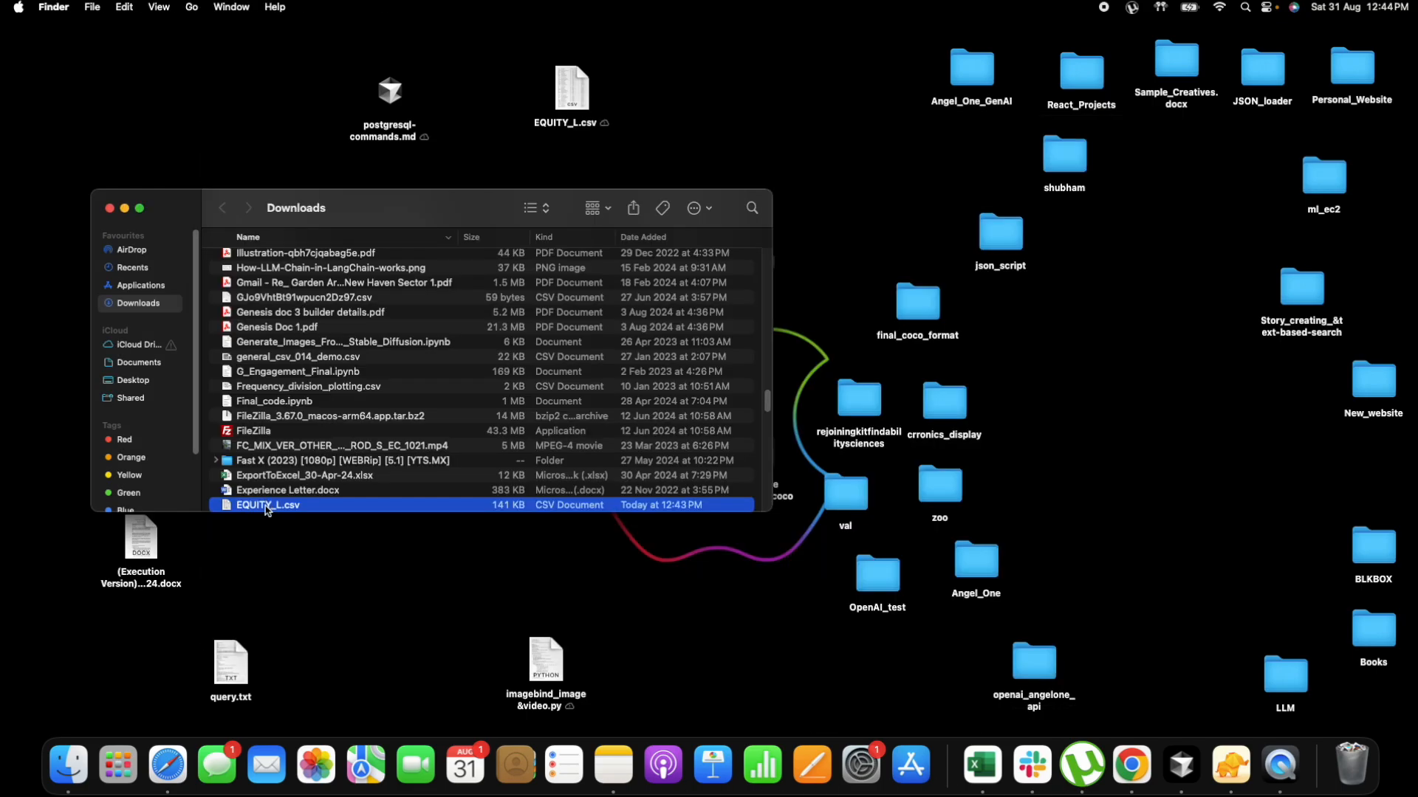
Open EQUITY_L.csv from Downloads in Numbers and scroll its 1,995-row table.
double_click(266, 506)
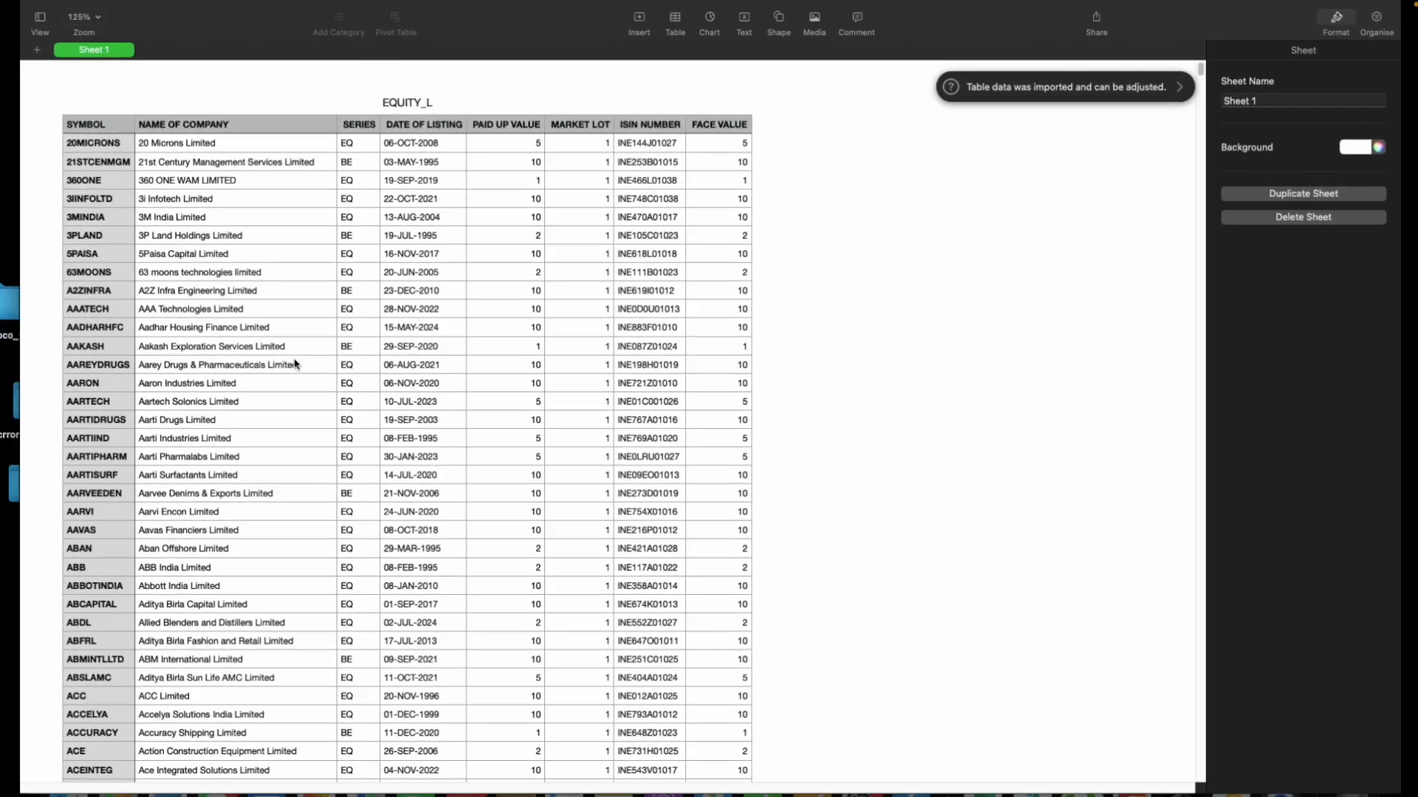
scroll(down, 3)
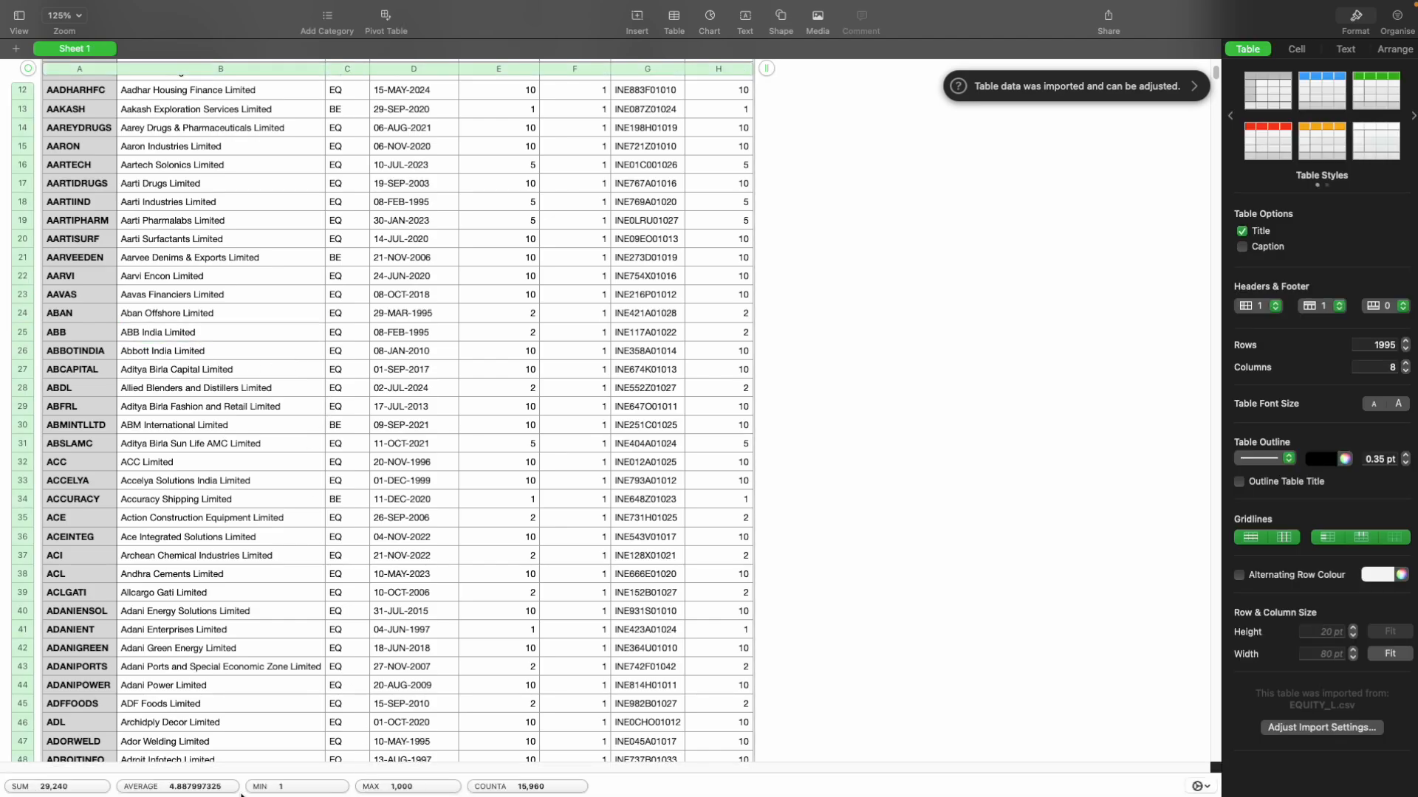
scroll(down, 3)
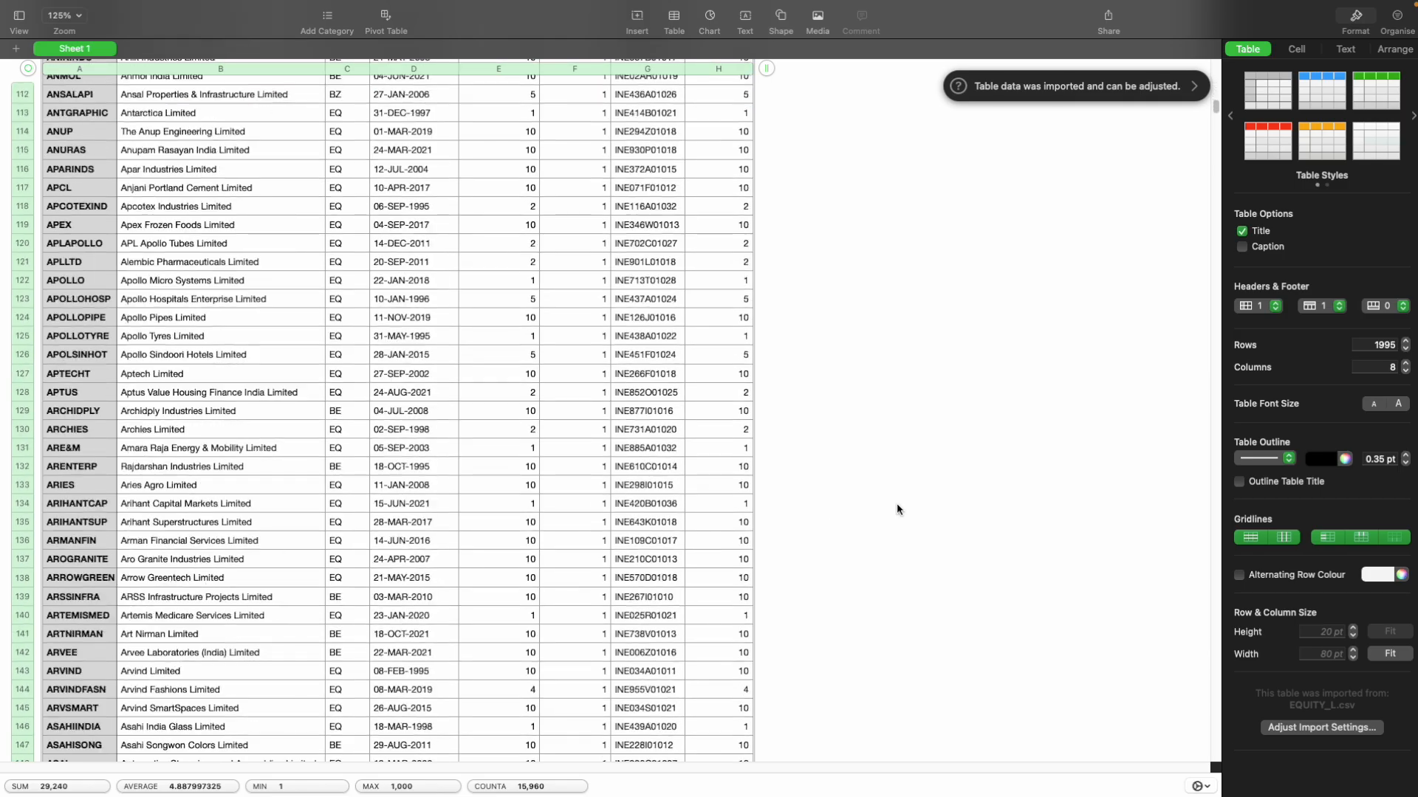
scroll(down, 3)
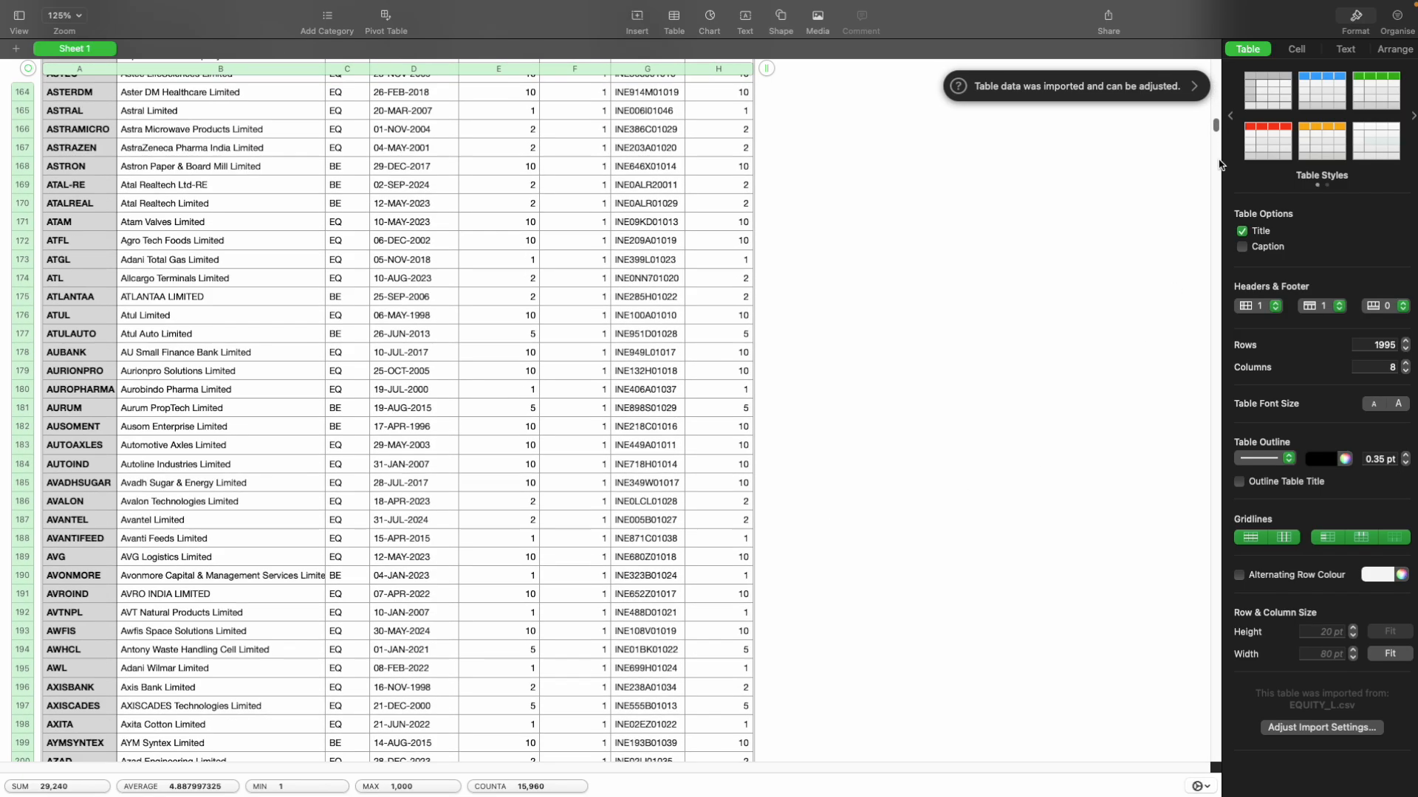
scroll(down, 3)
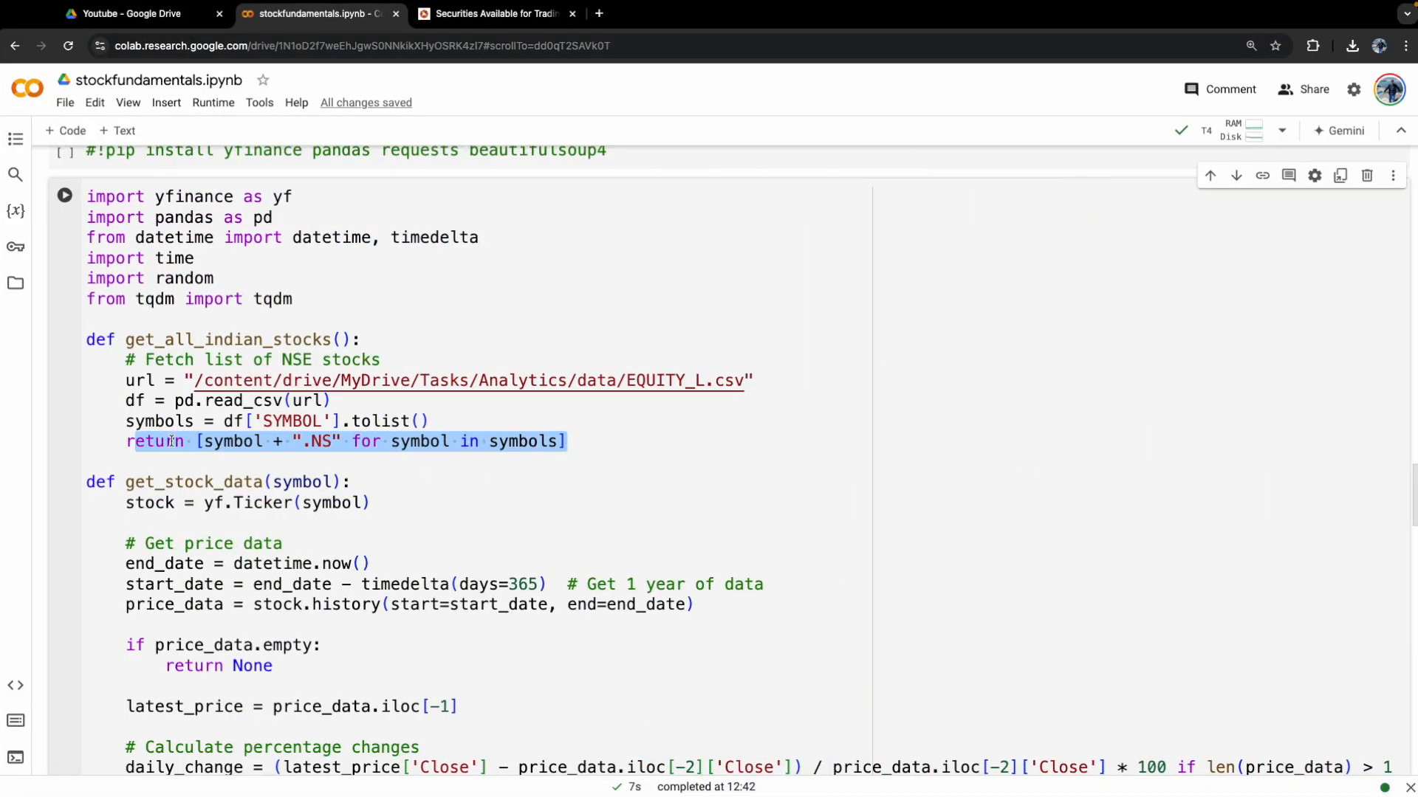
scroll(down, 3)
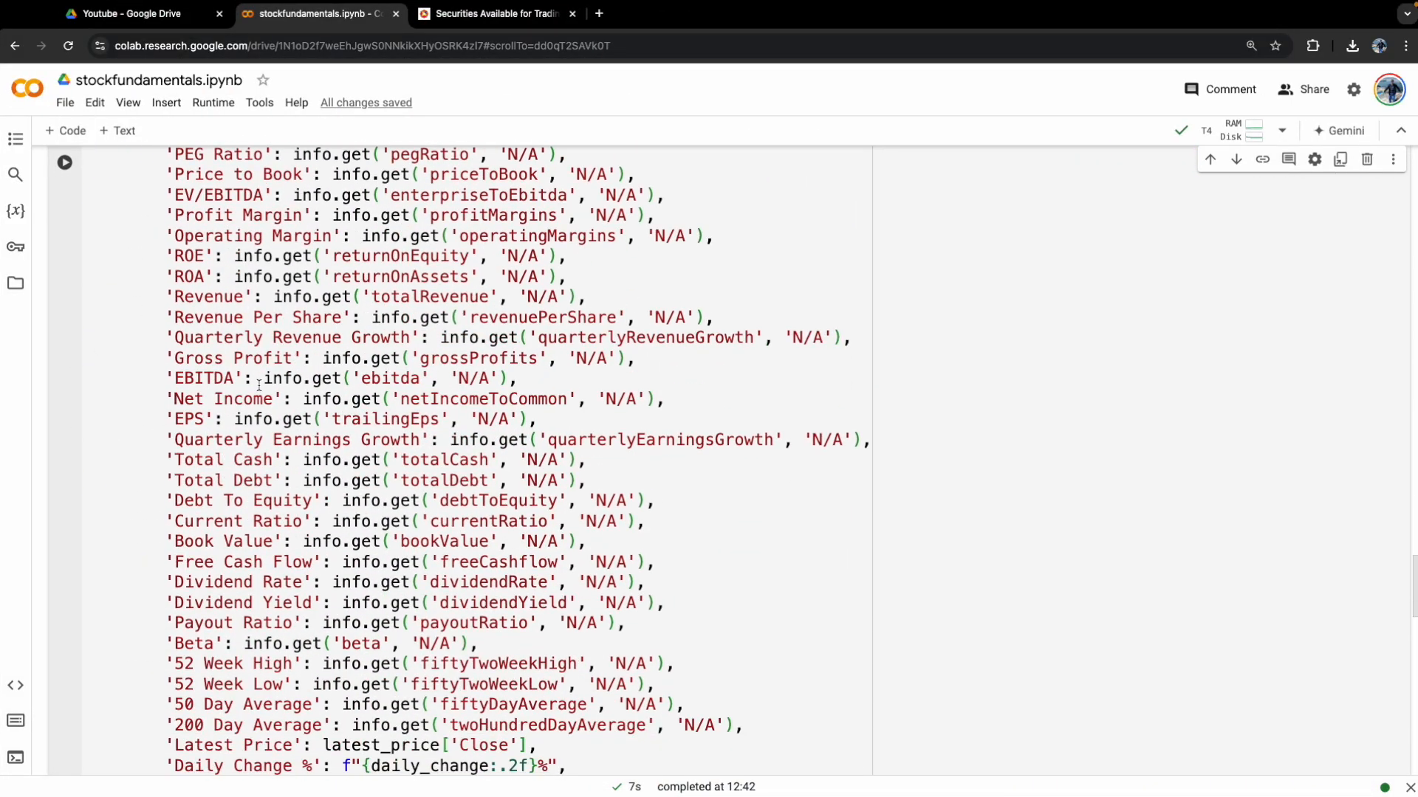
scroll(down, 3)
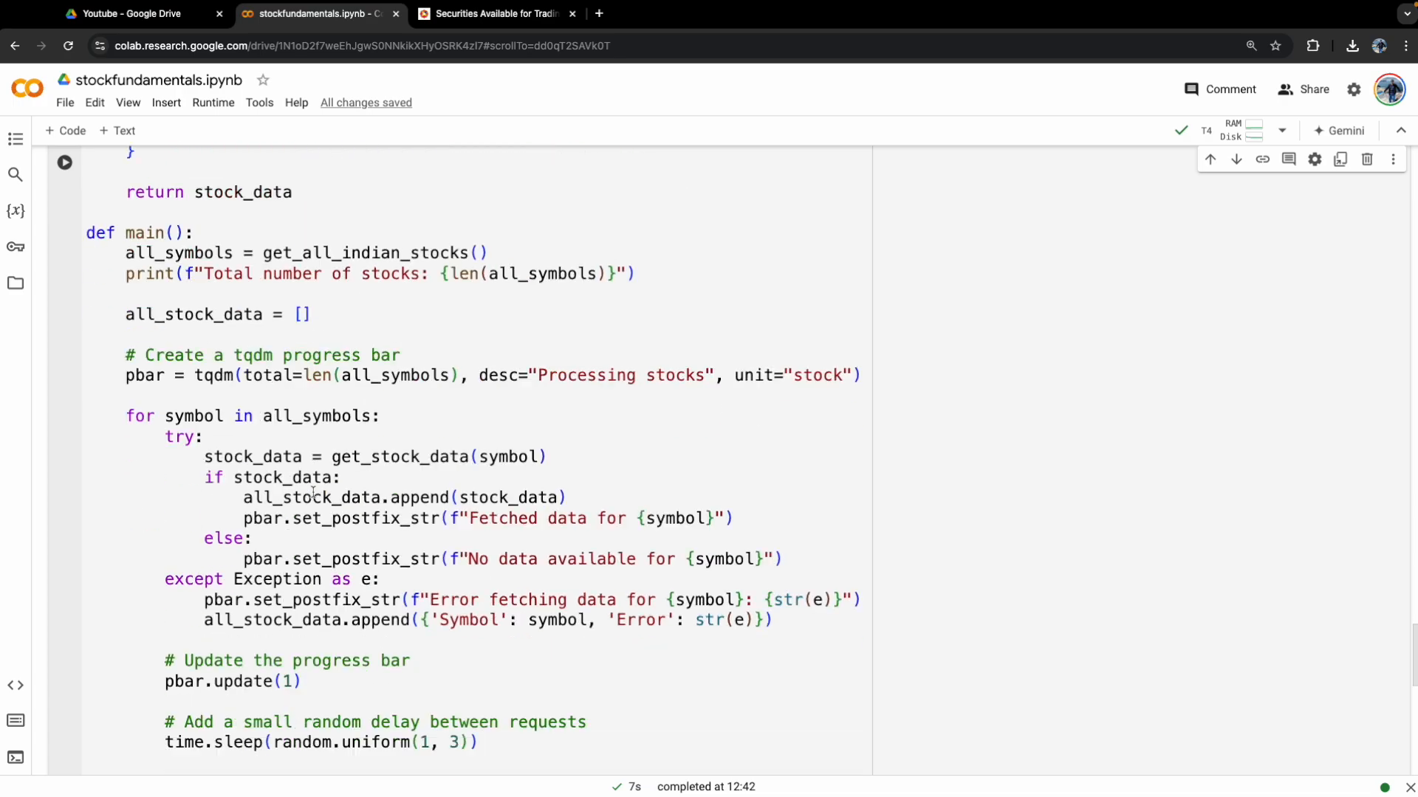
scroll(down, 3)
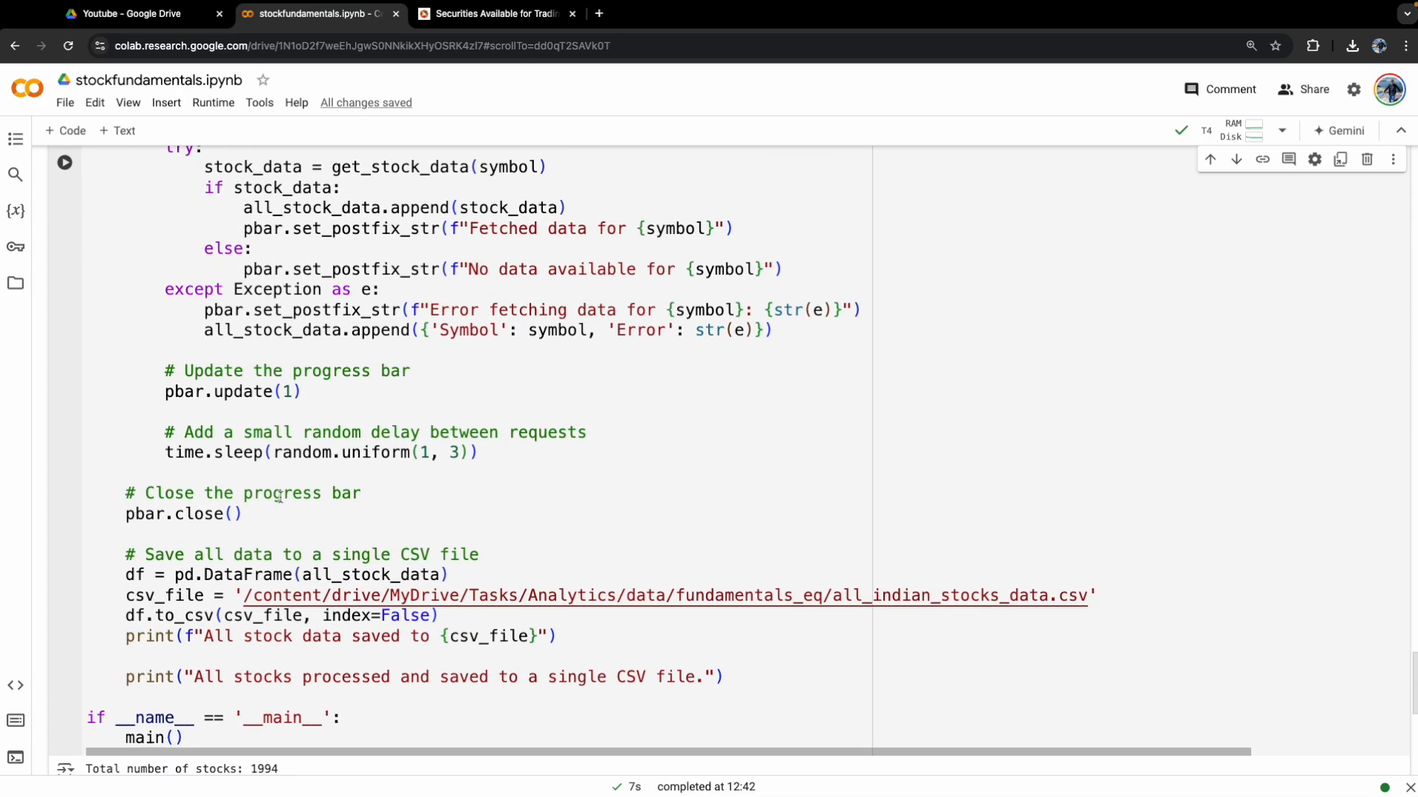
scroll(down, 3)
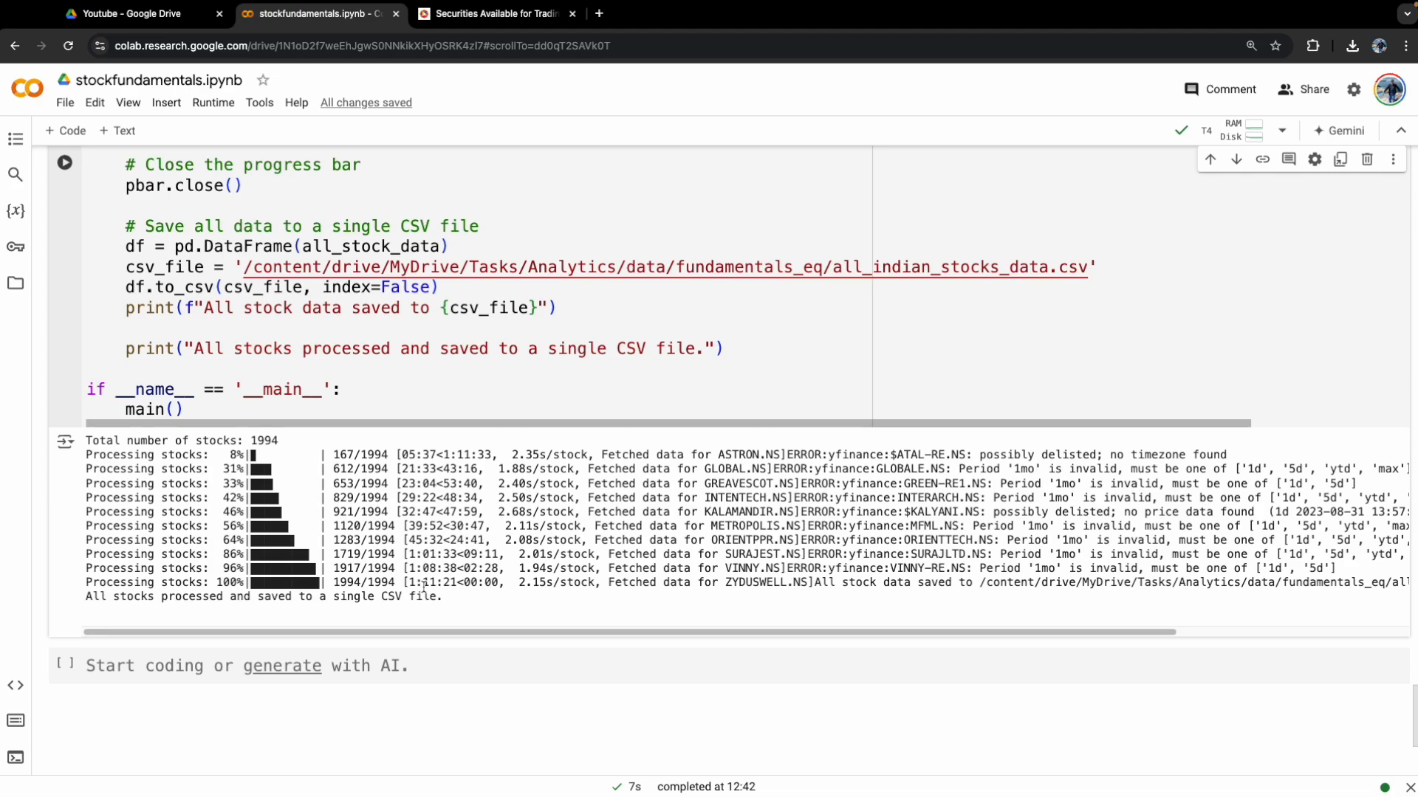
mouse_move(470, 603)
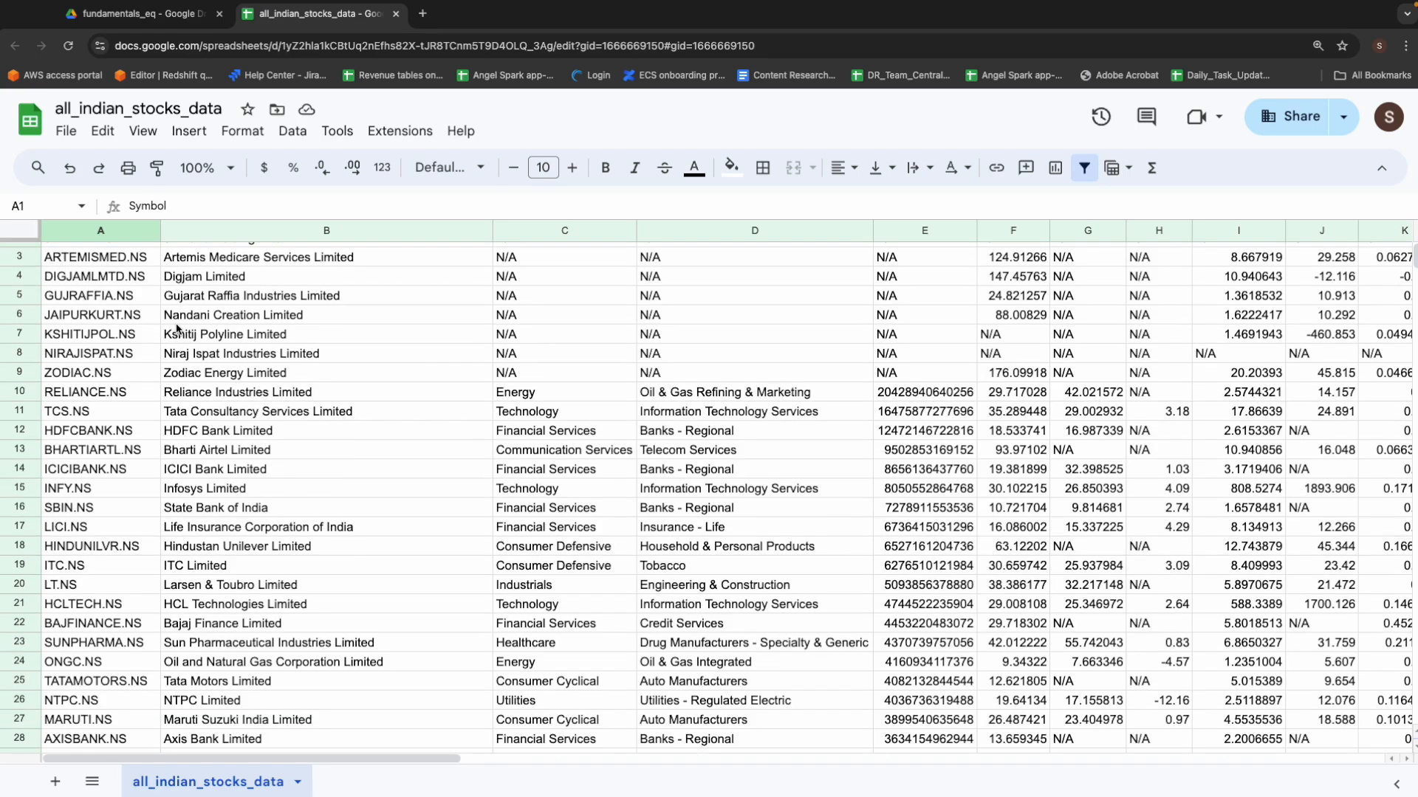
Browse all_indian_stocks_data rows, selecting TCS.NS and the block D10 to I22.
scroll(down, 3)
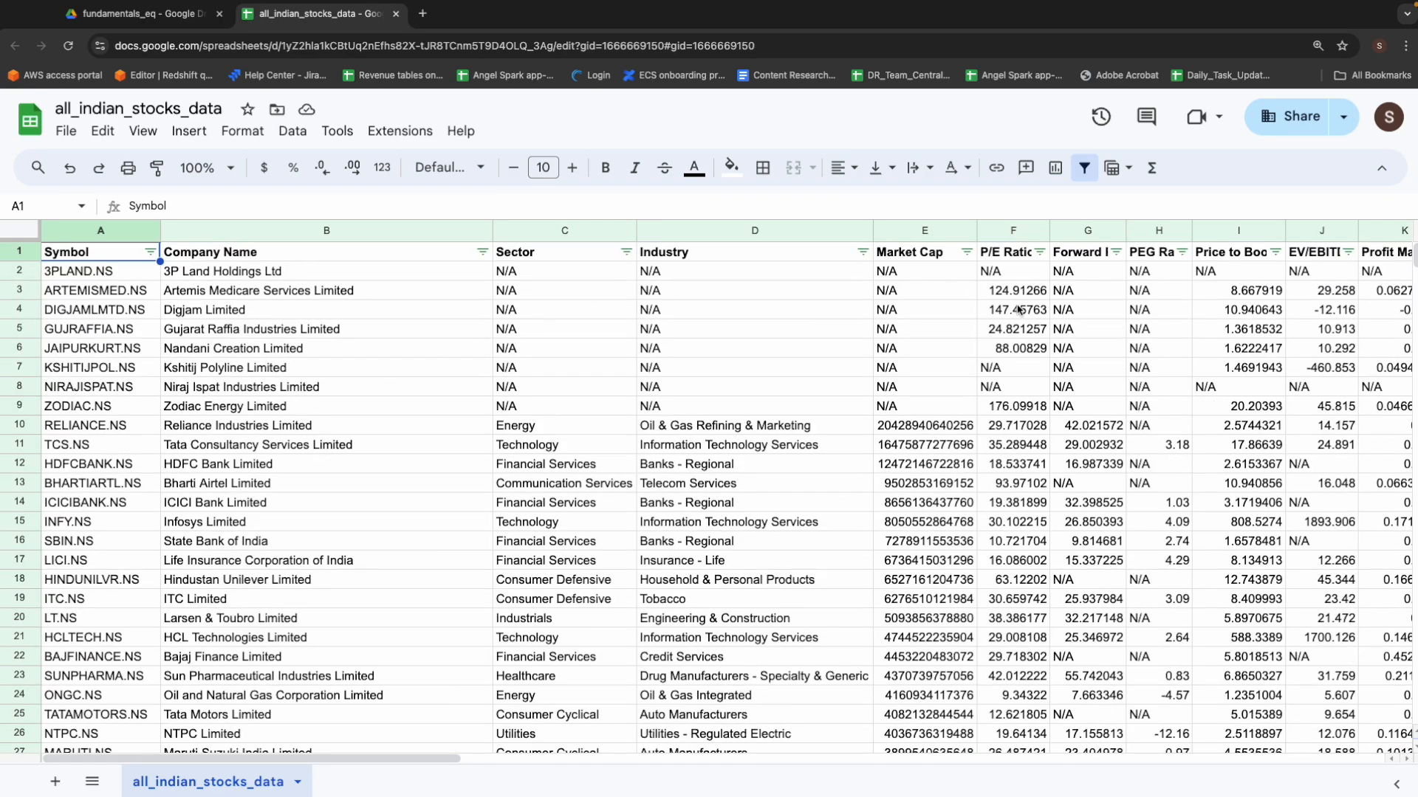
mouse_move(922, 260)
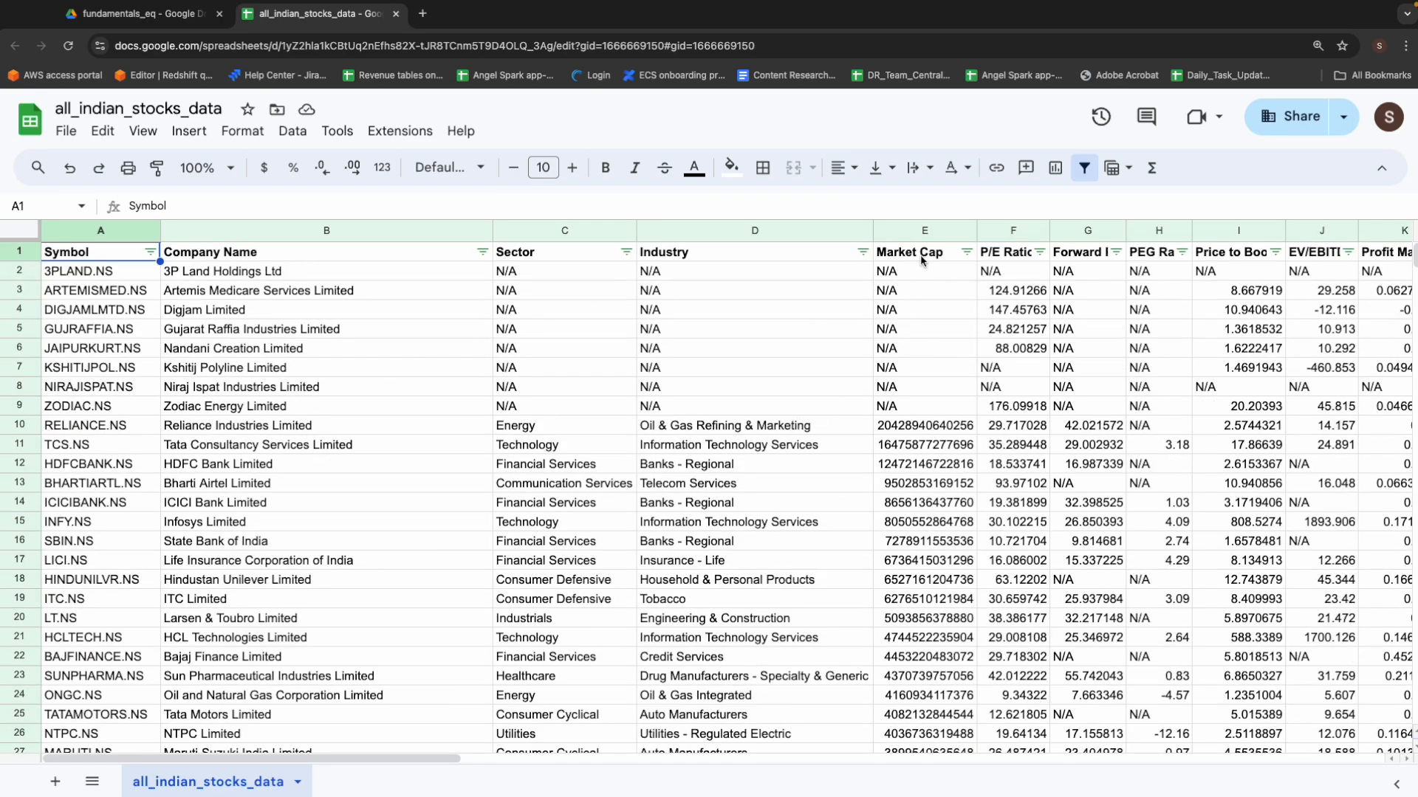
click(65, 444)
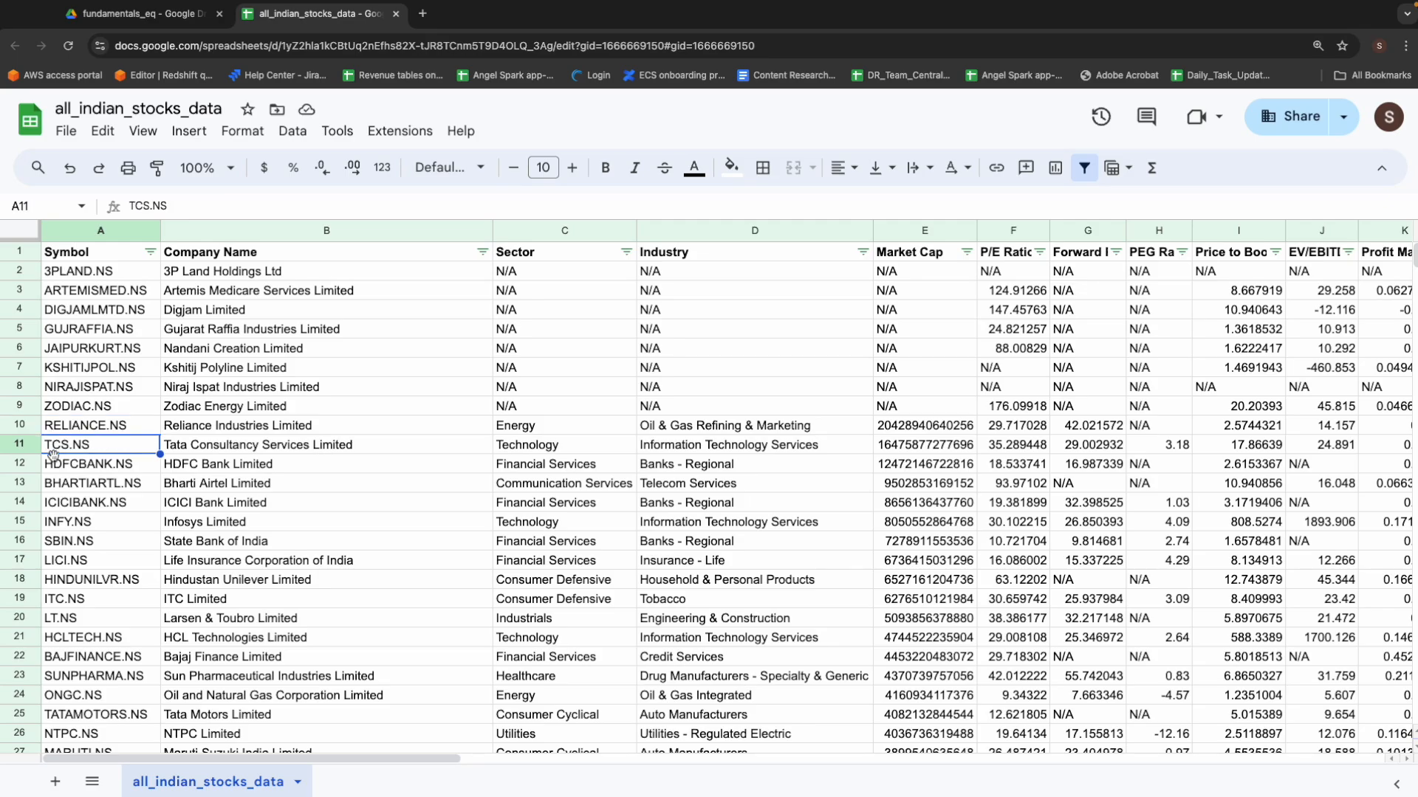
drag(723, 426, 723, 445)
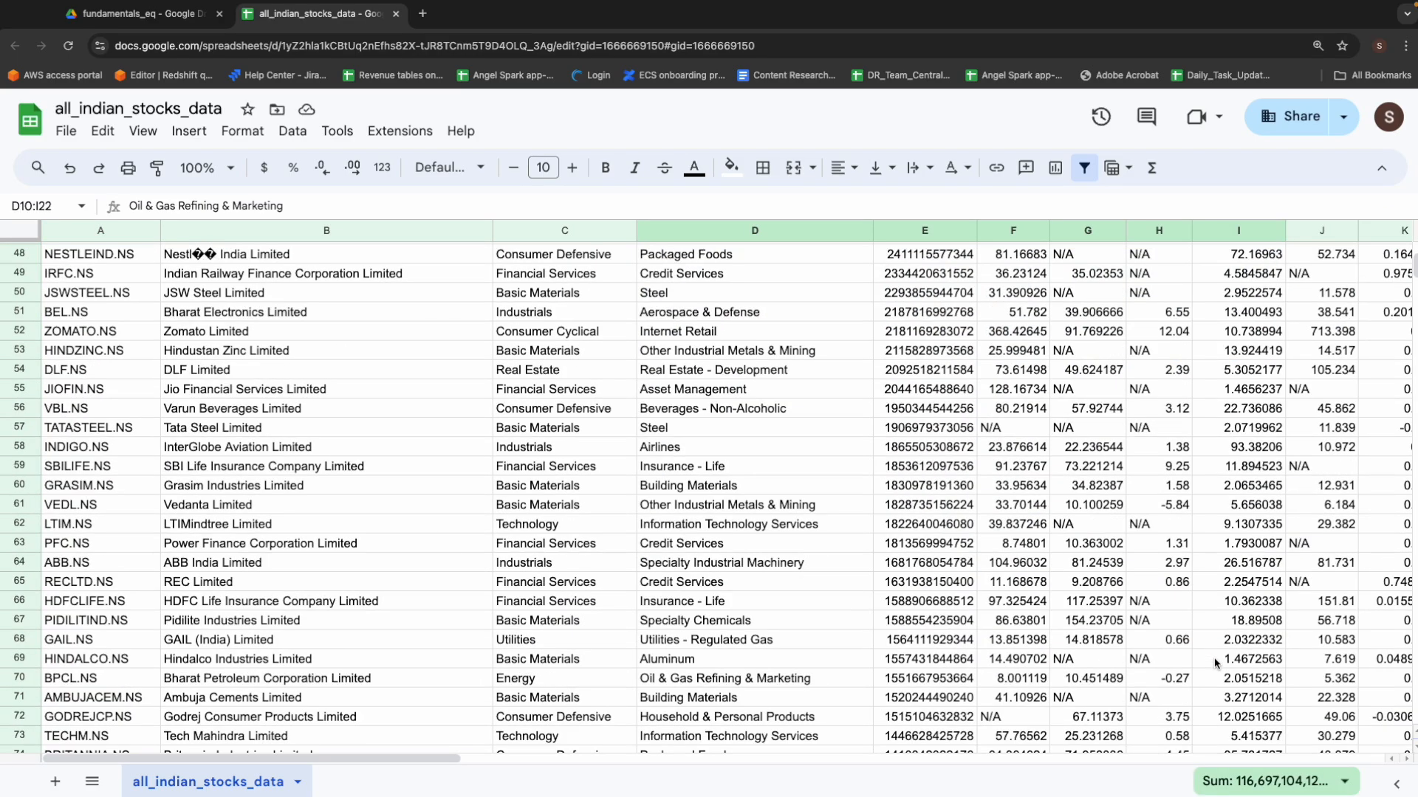
scroll(down, 3)
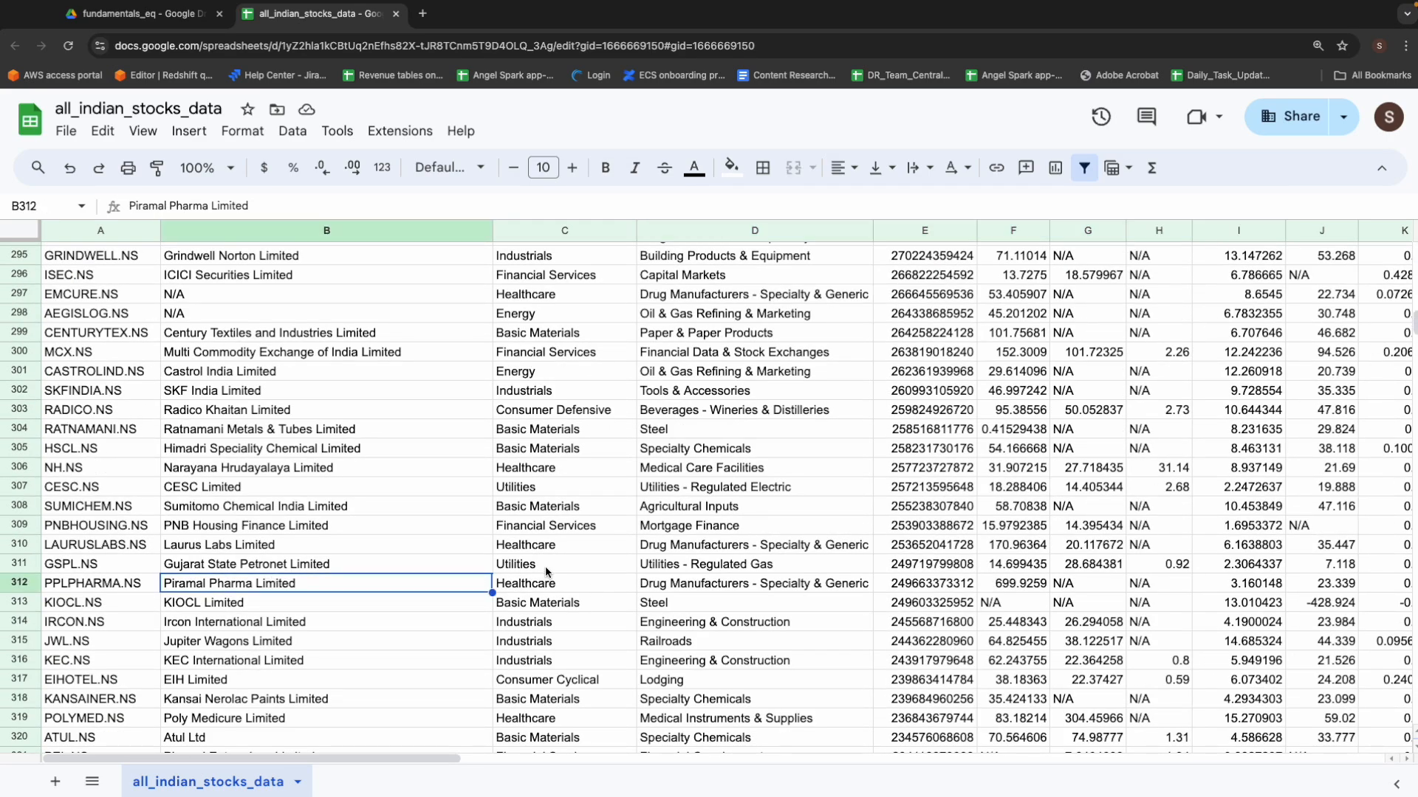
Search the sheet for BASF and jump to BASF India Limited in row 282.
key(Ctrl+f)
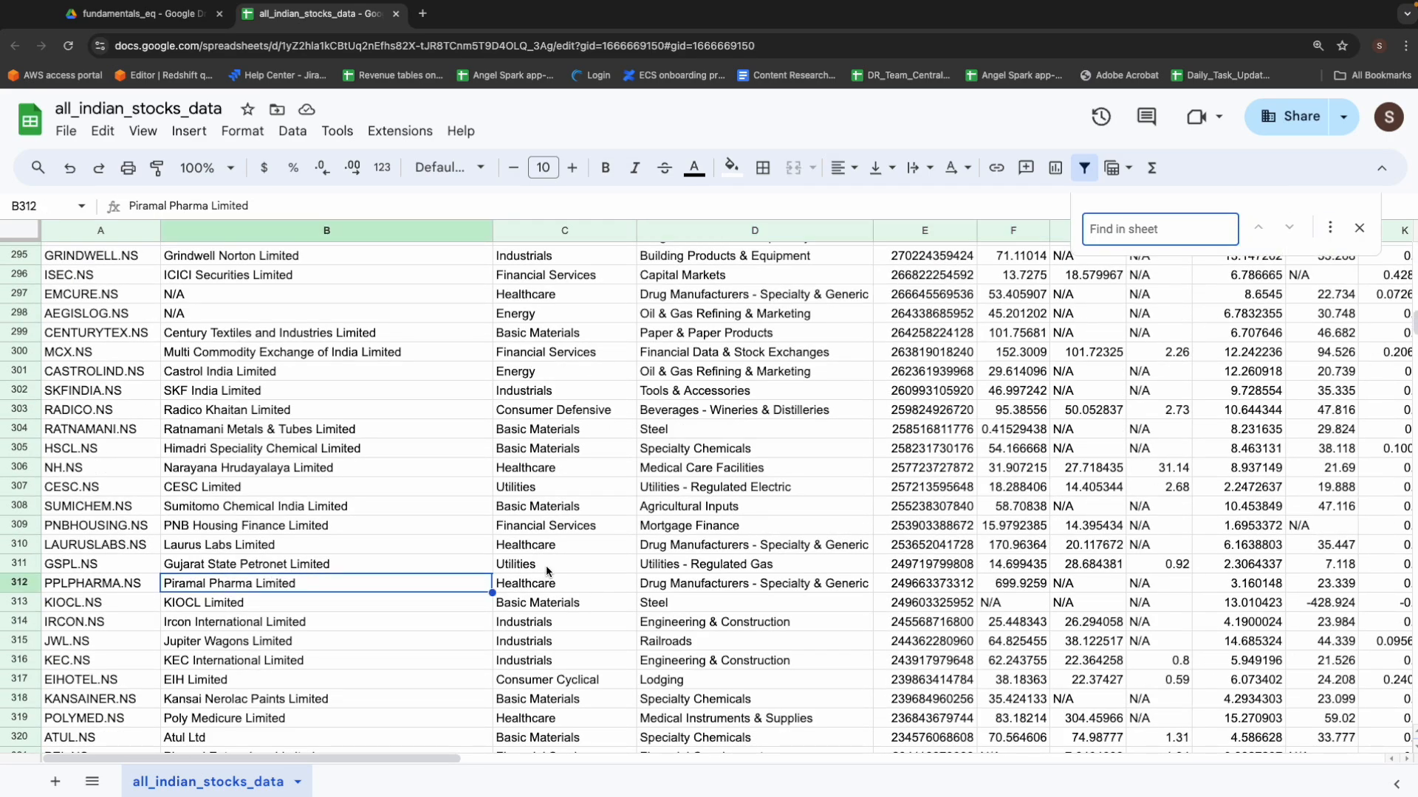
text(BASF)
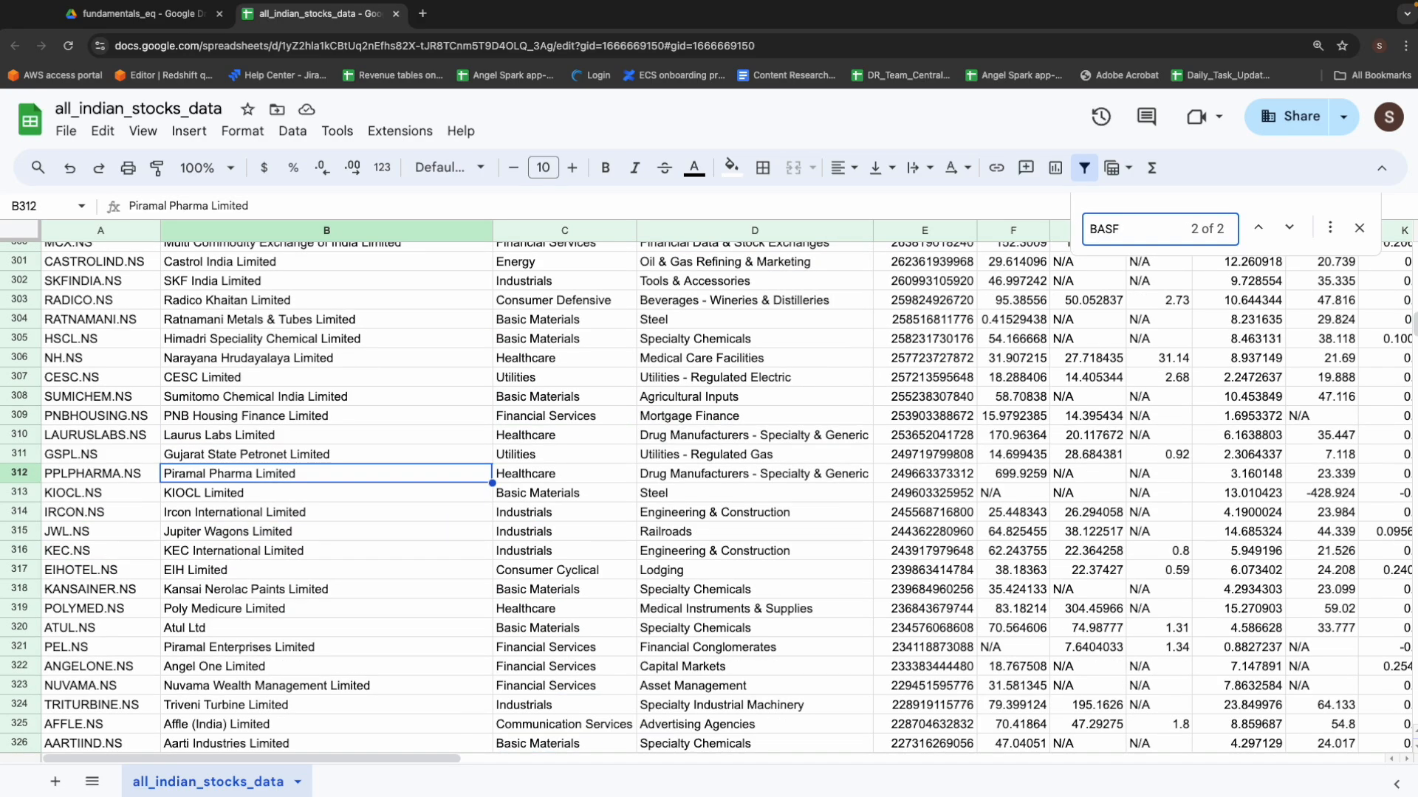
click(1288, 228)
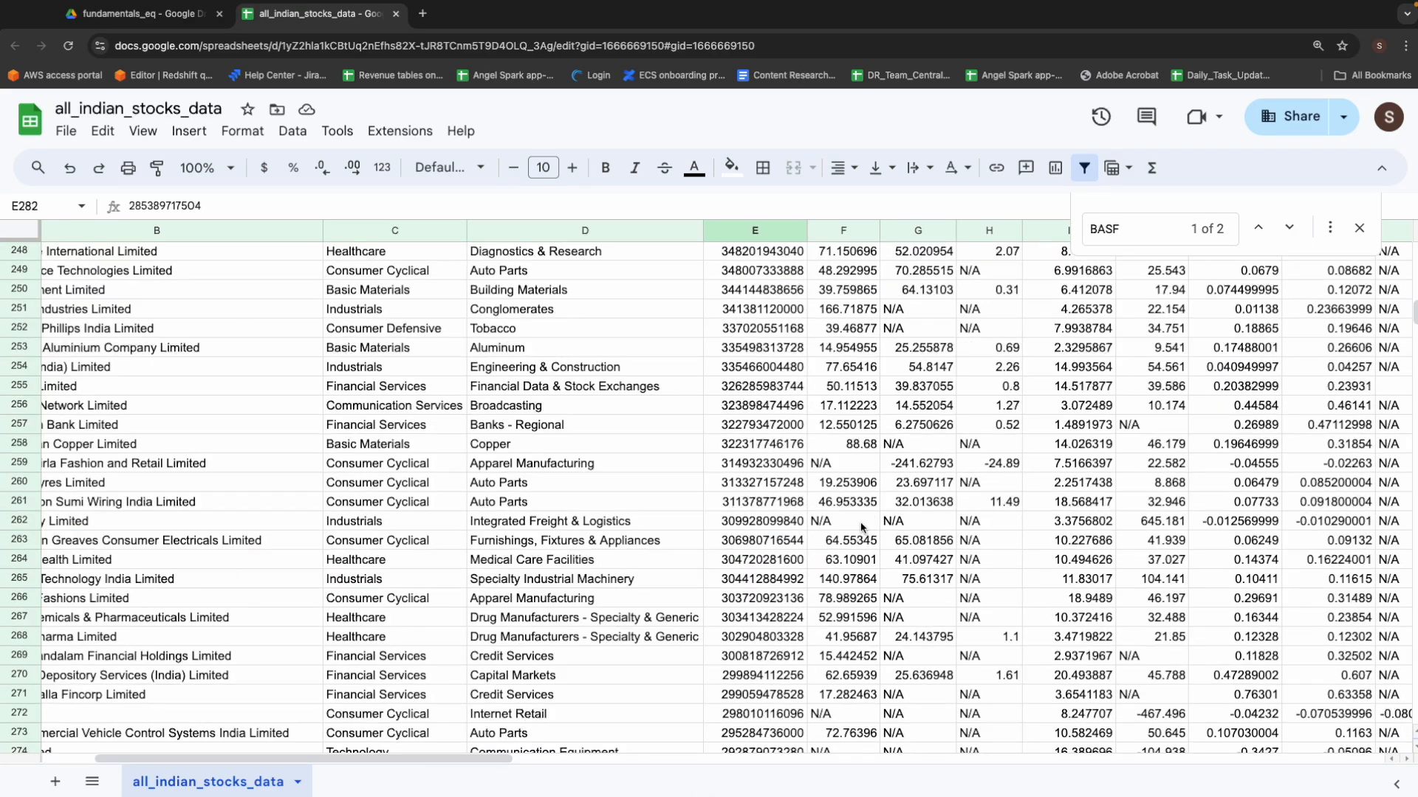
Scroll down and right through the surrounding stock data.
scroll(down, 3)
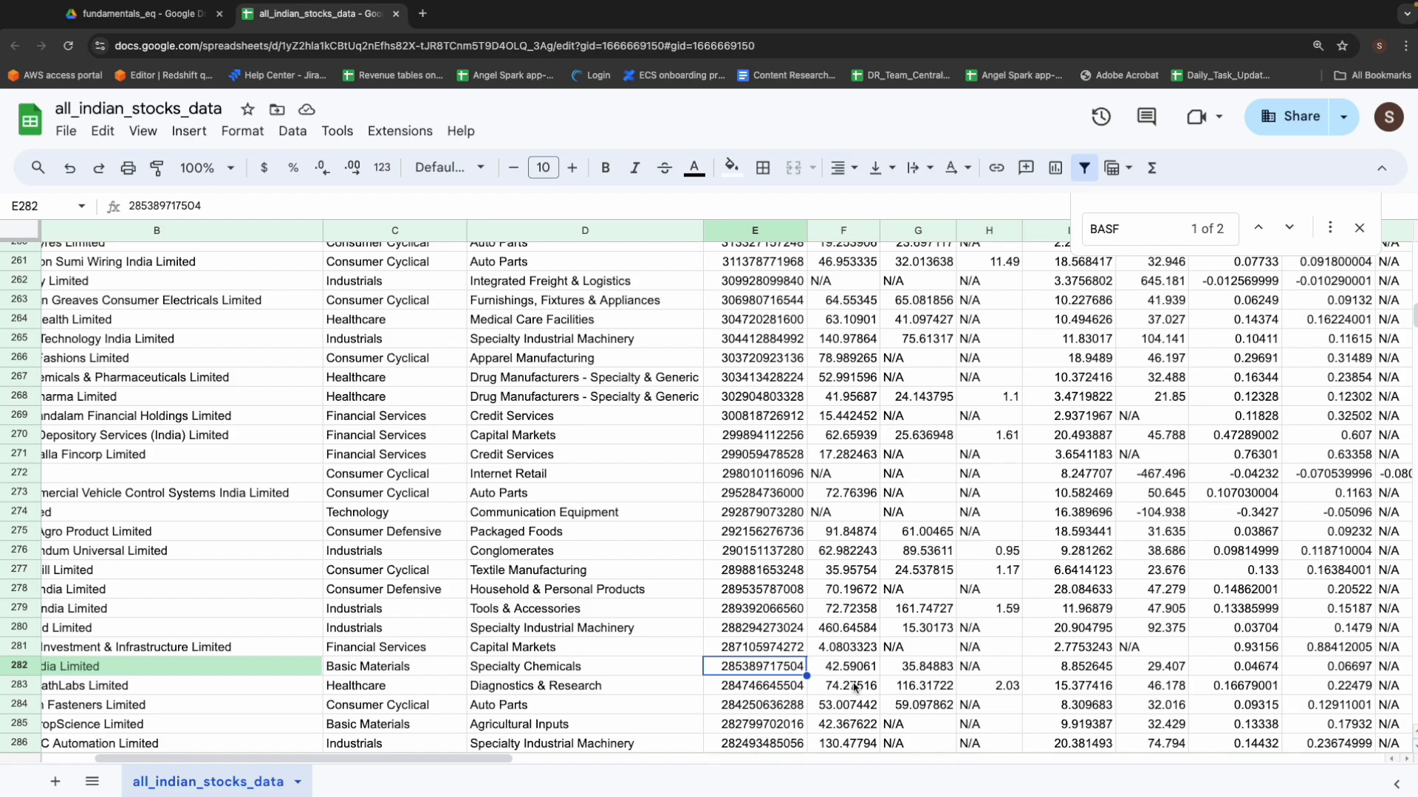
scroll(right, 3)
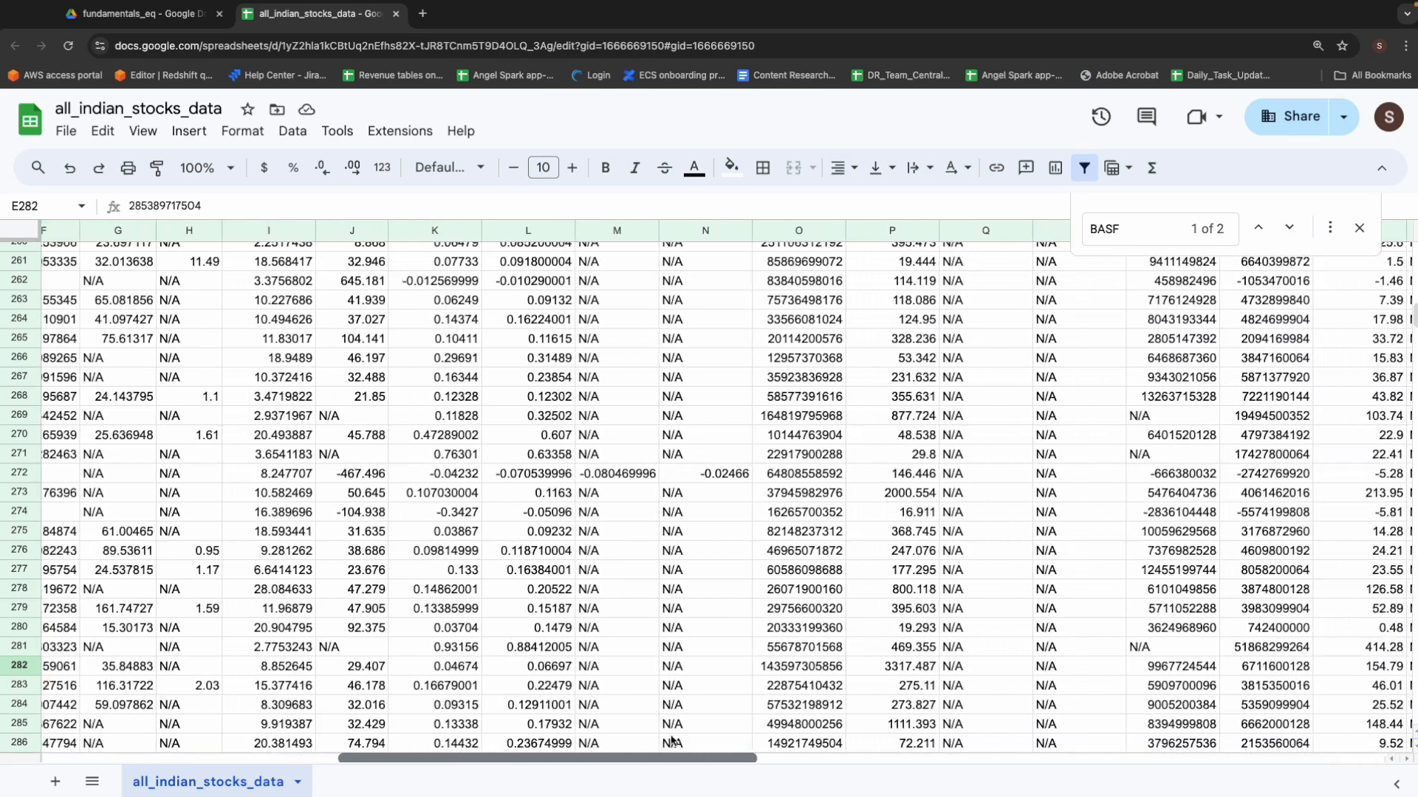
scroll(right, 3)
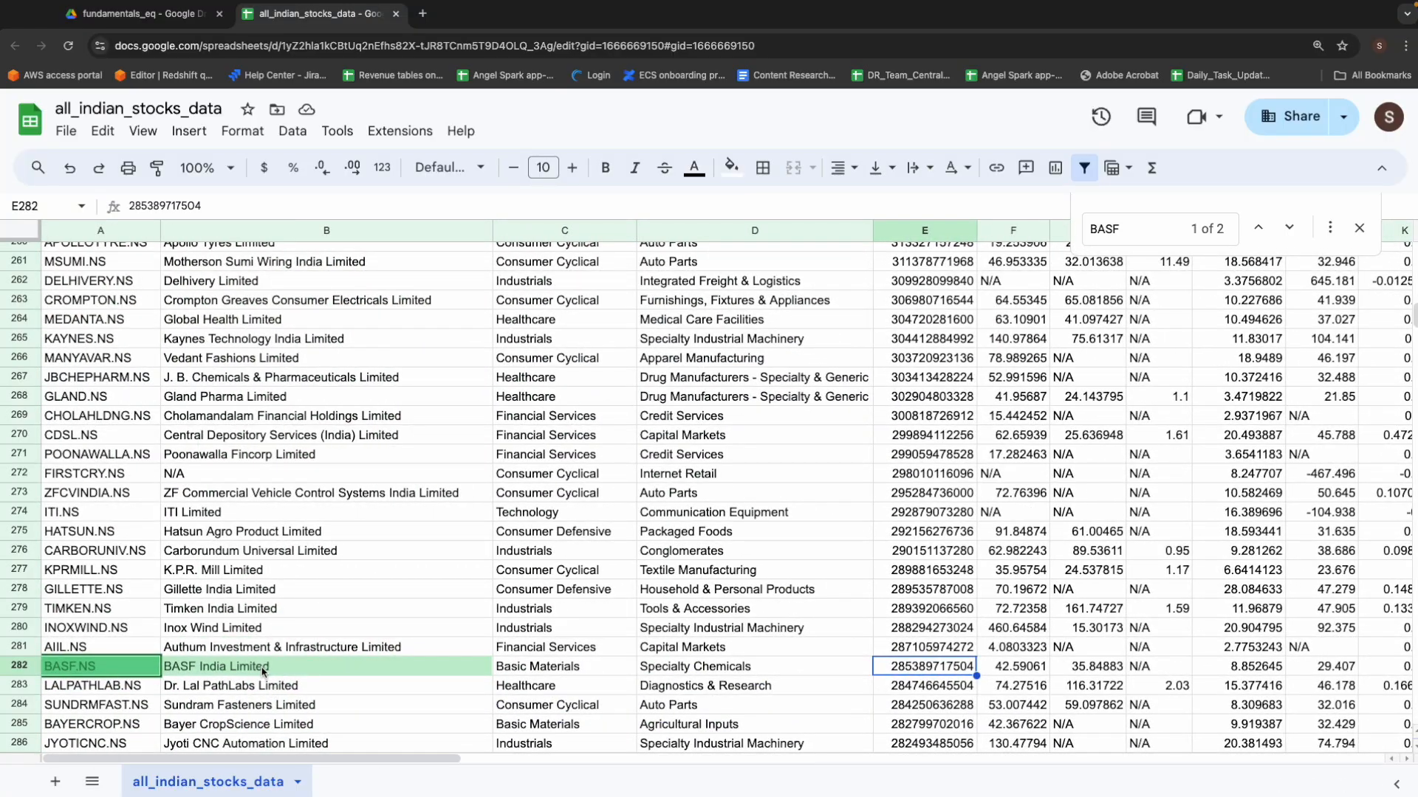
scroll(down, 3)
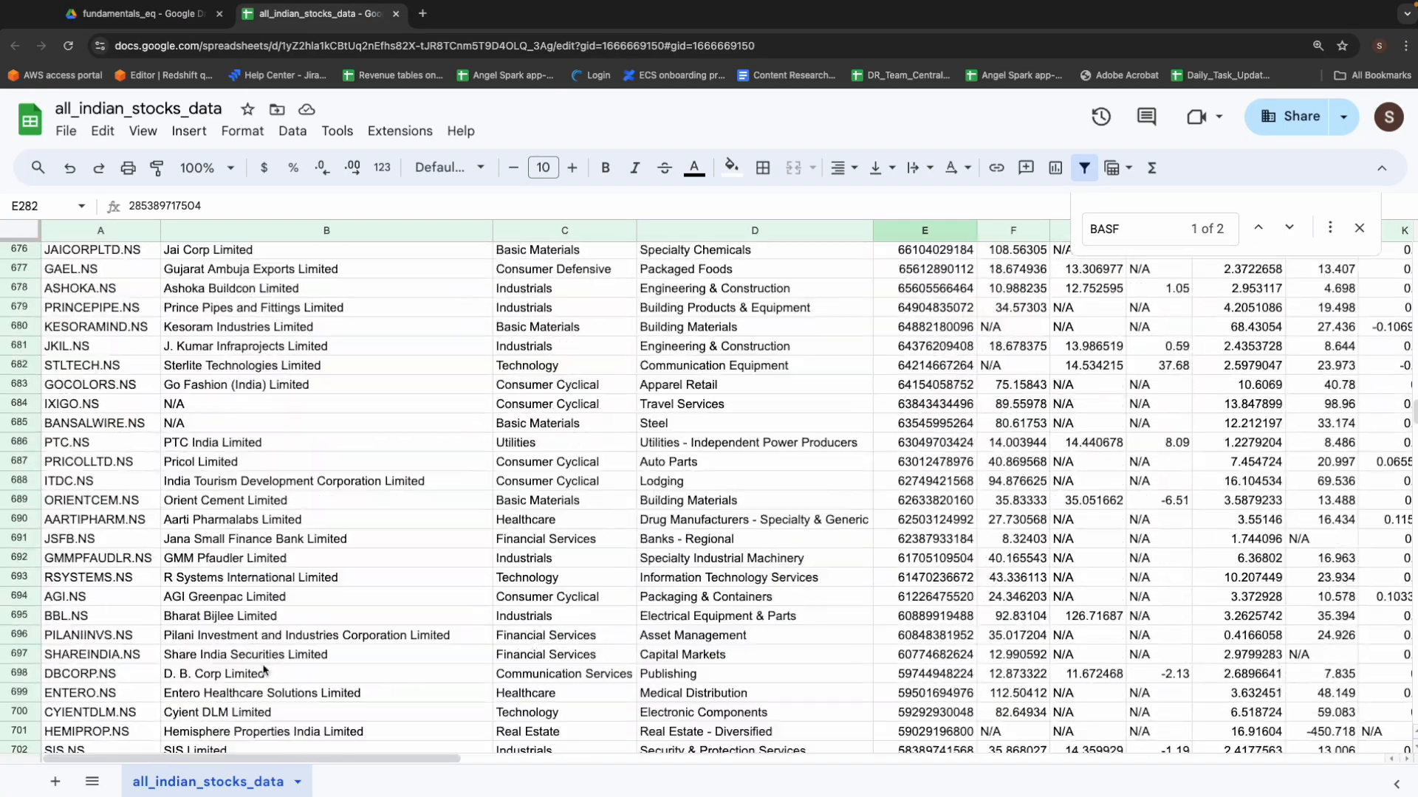
scroll(down, 3)
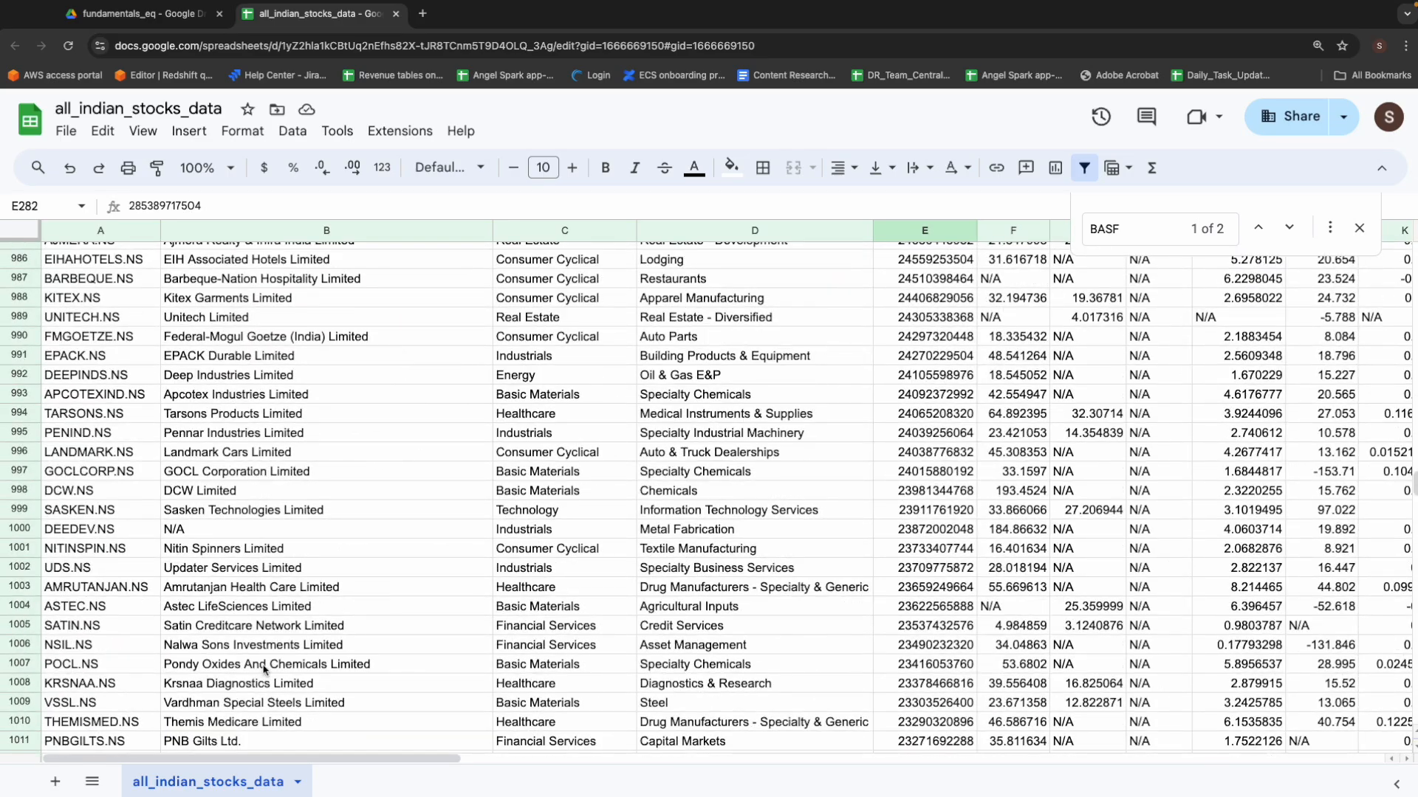
scroll(down, 3)
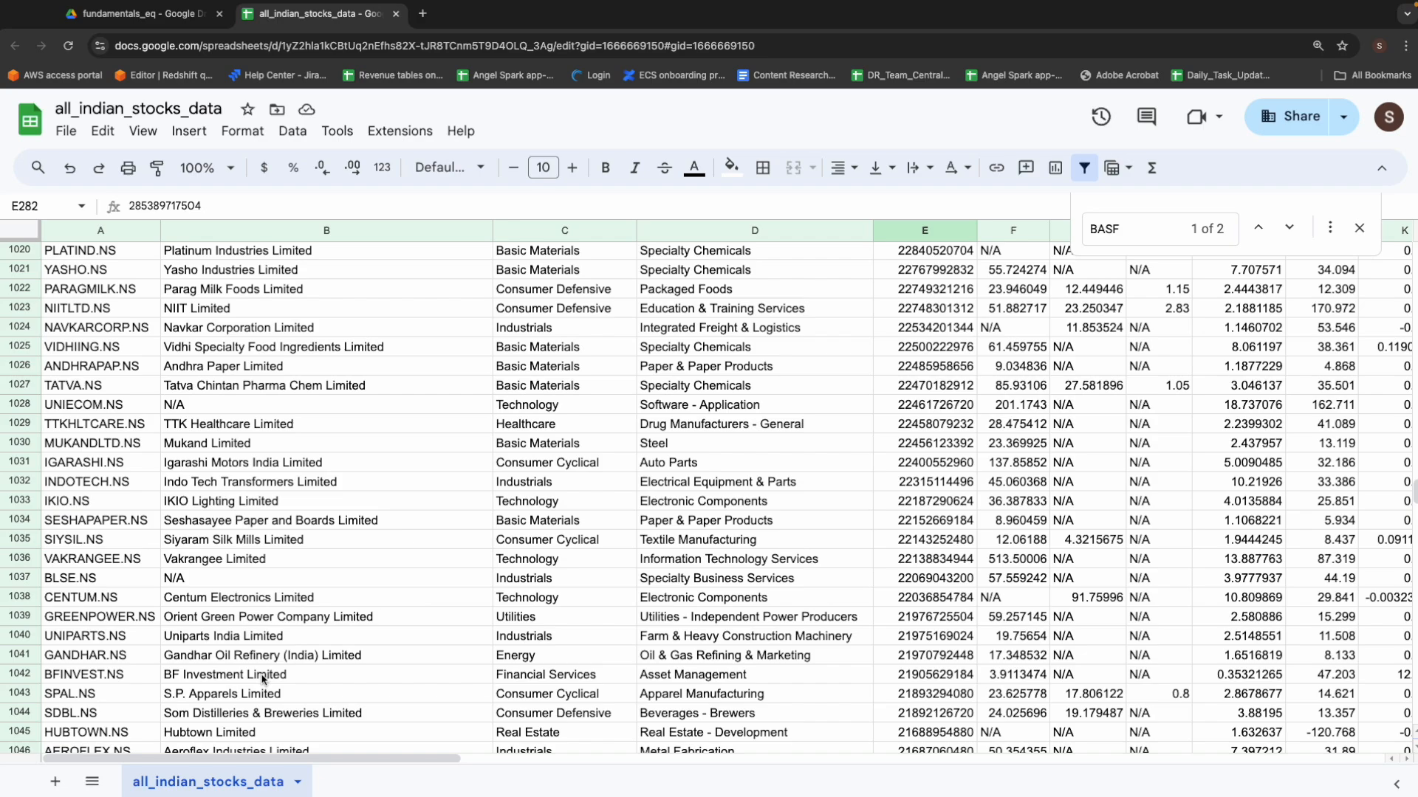
scroll(down, 3)
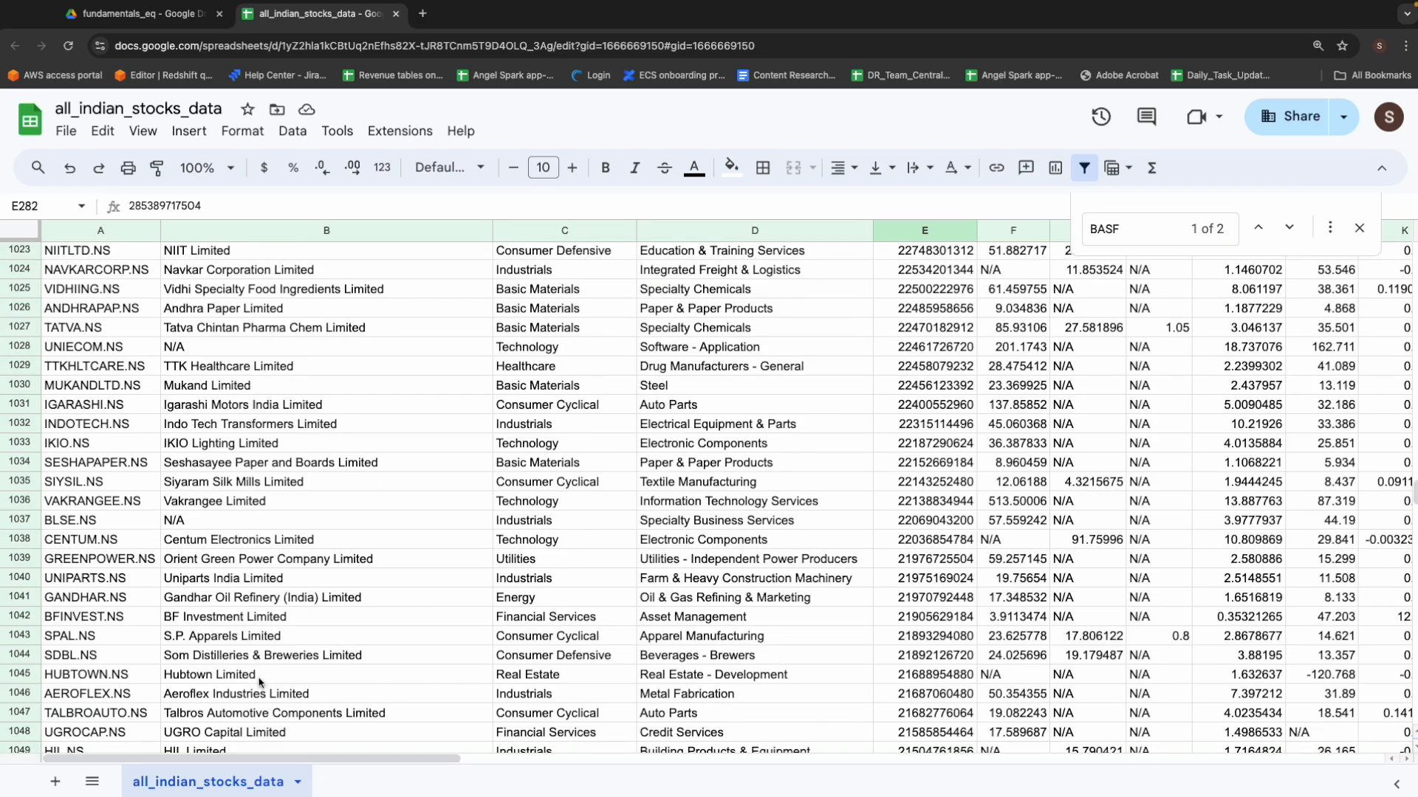
mouse_move(348, 605)
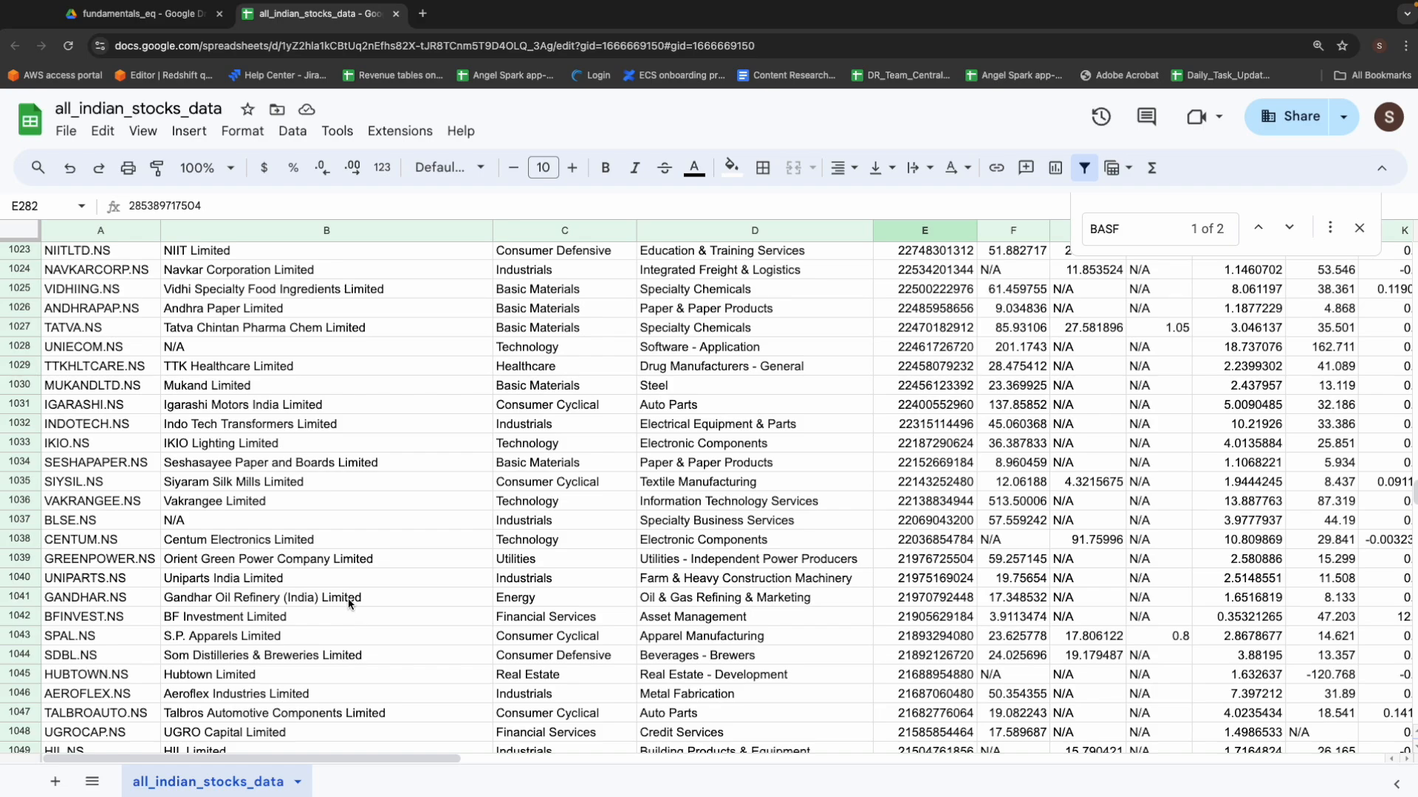
mouse_move(396, 16)
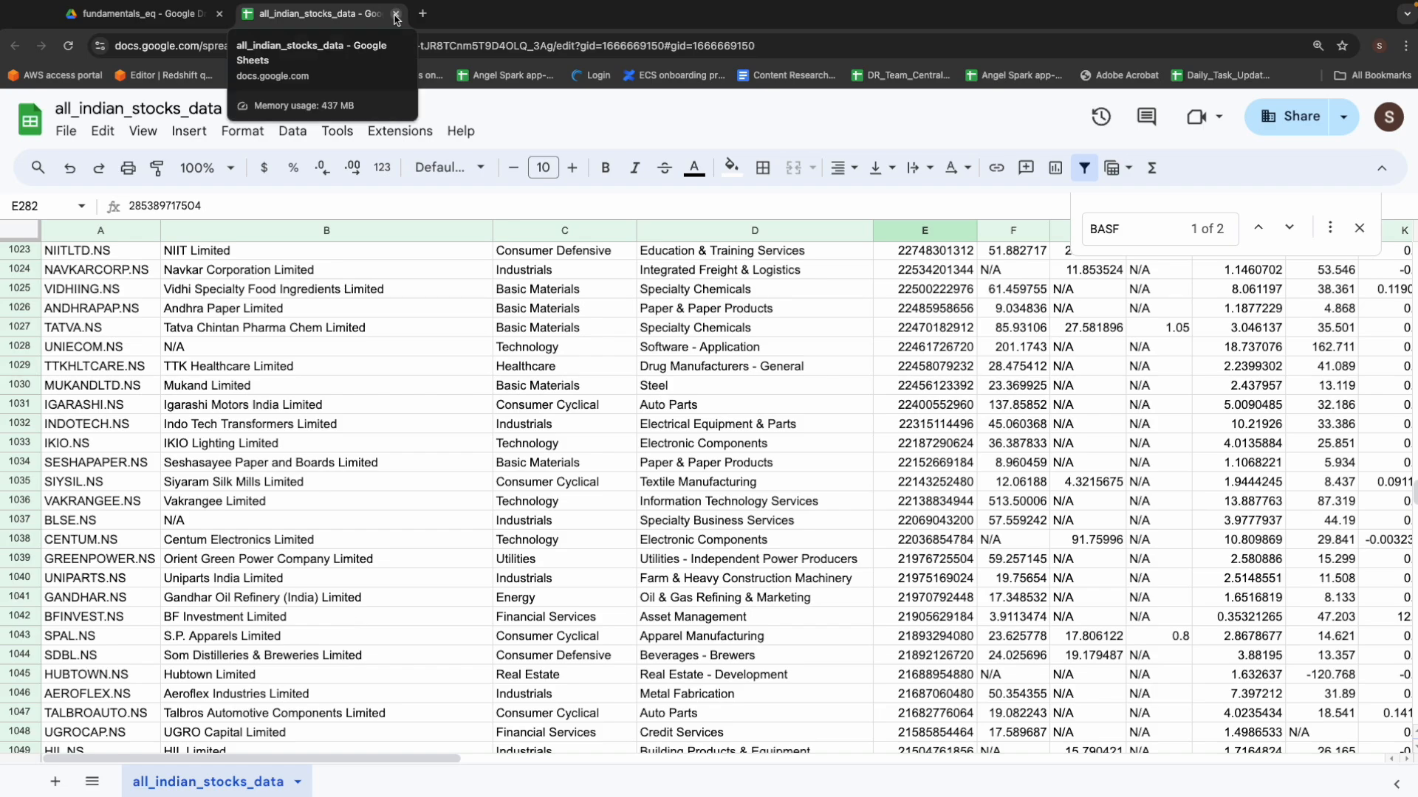